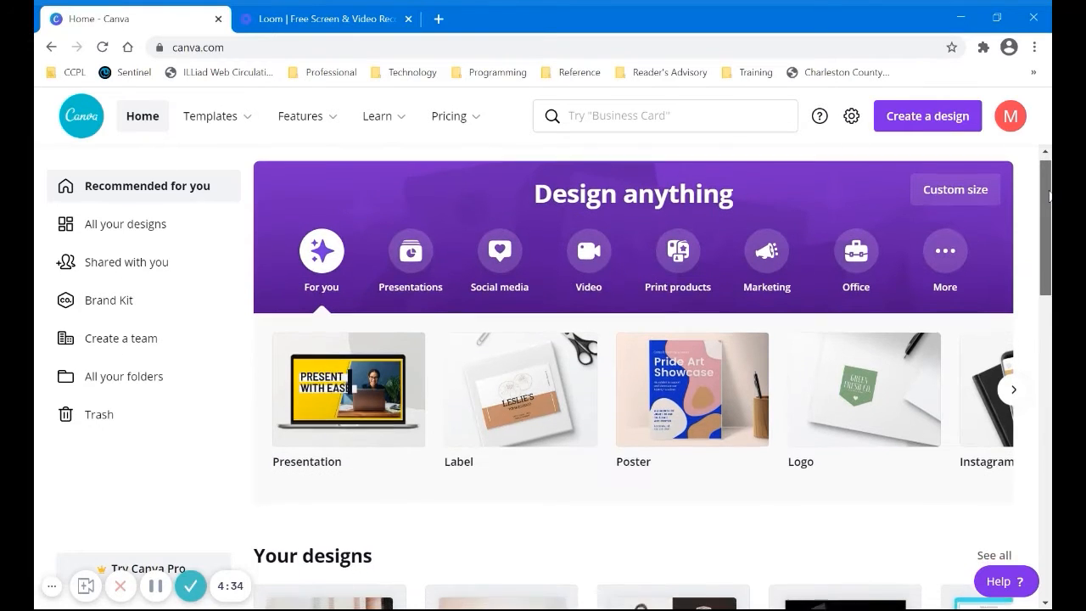
Scroll down through the Canva home page and back up a little.
scroll("down", 3)
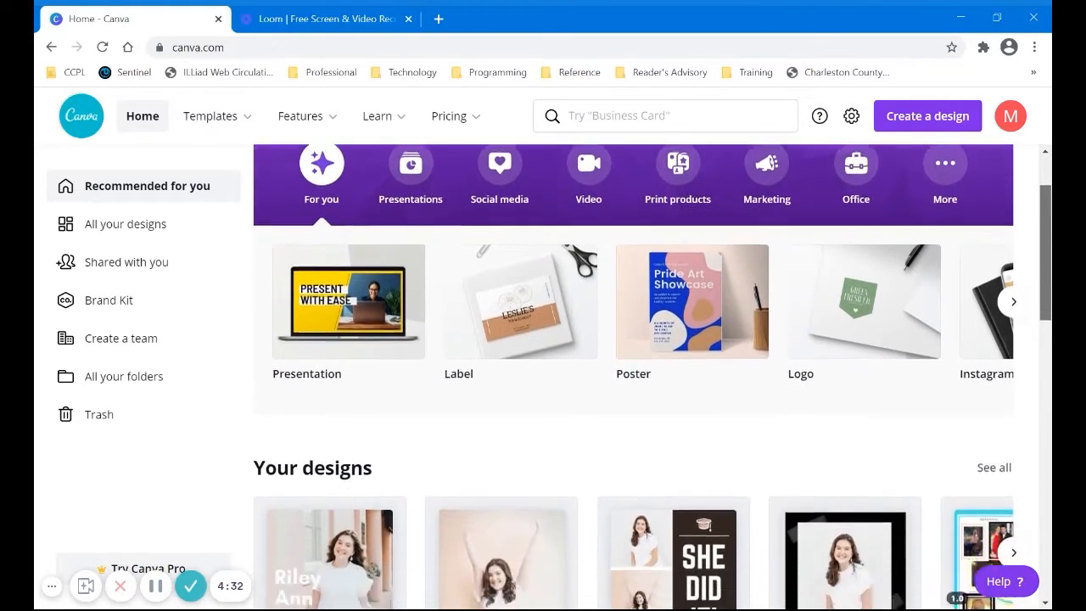
scroll("down", 3)
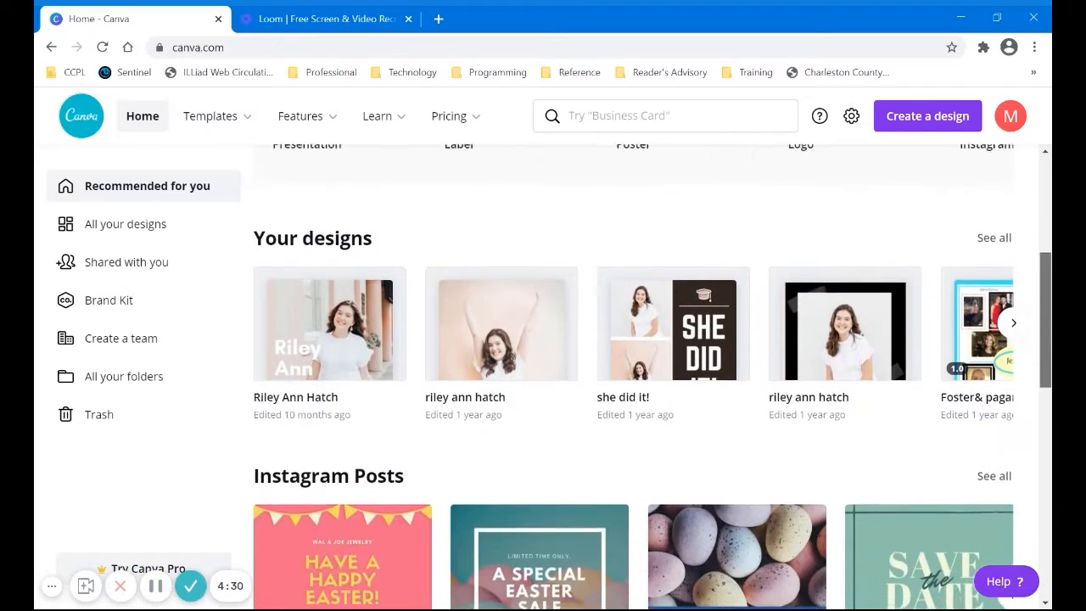
scroll("down", 3)
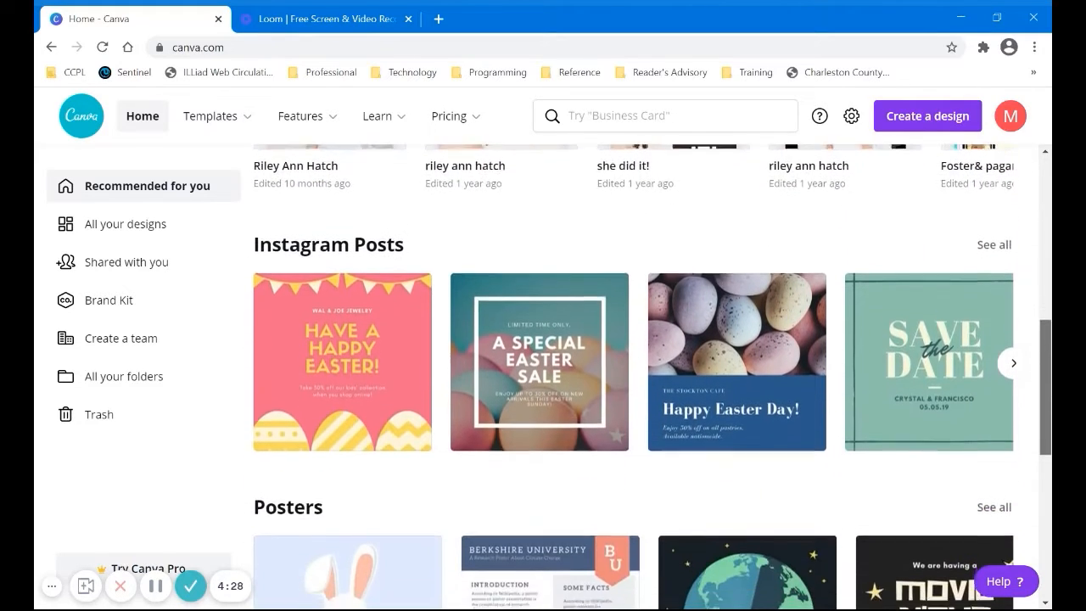
scroll("down", 3)
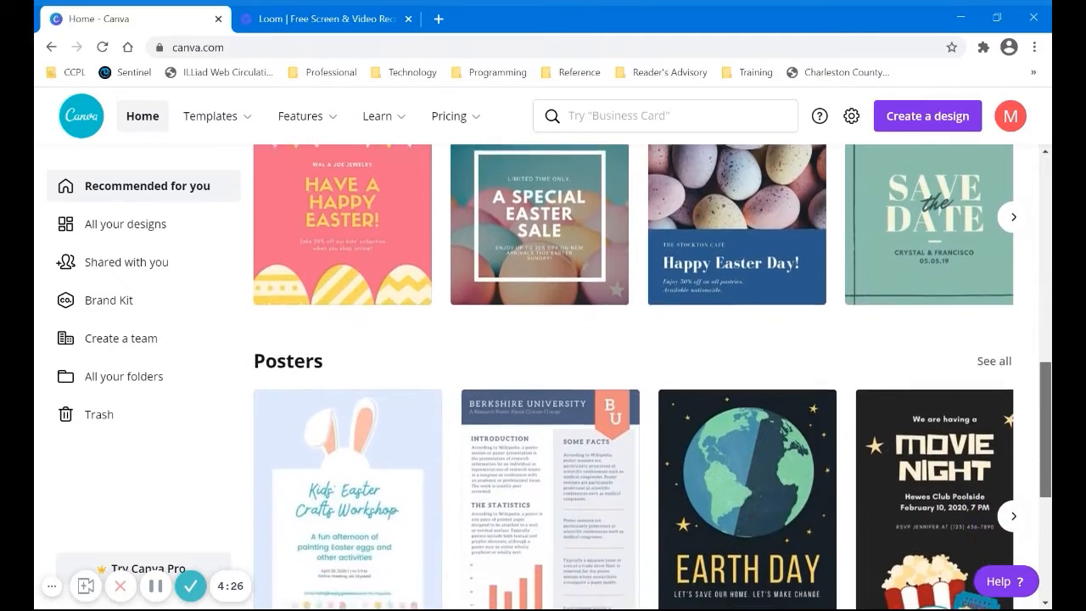
scroll("down", 3)
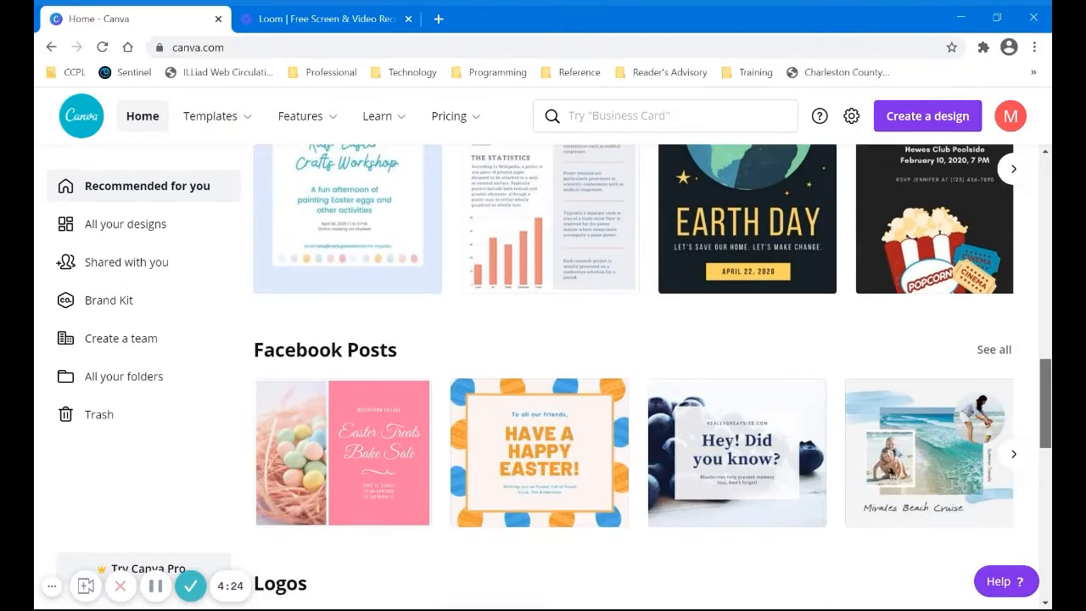
scroll("down", 3)
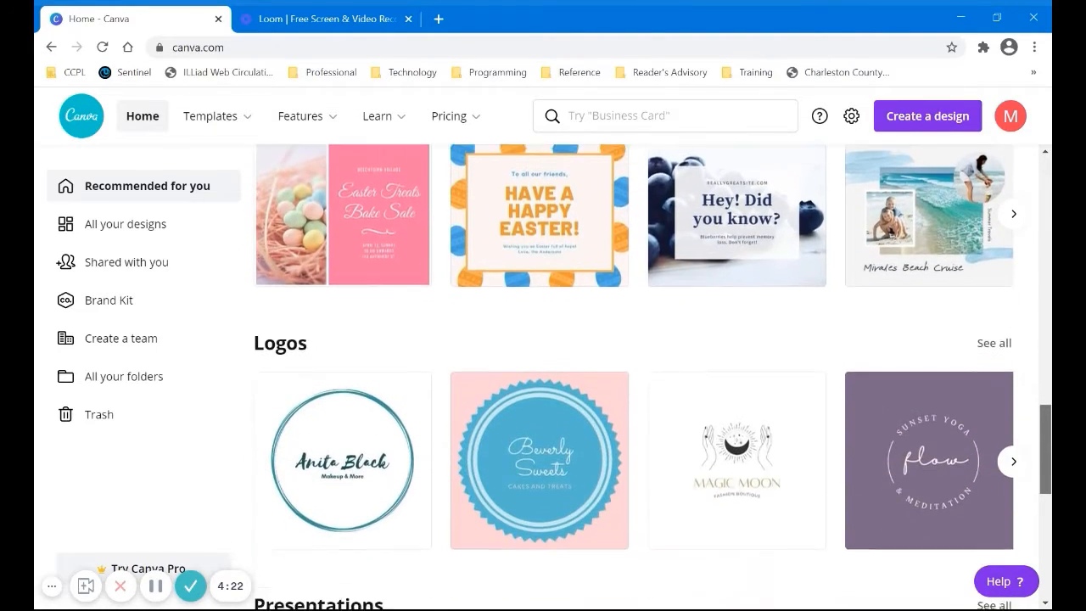
scroll("down", 3)
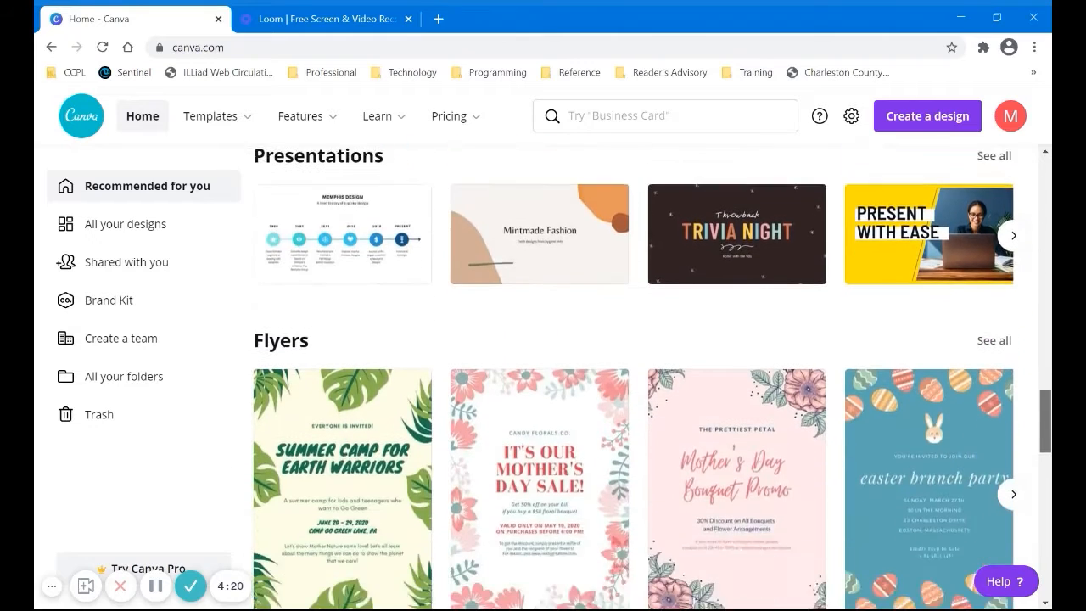
scroll("down", 3)
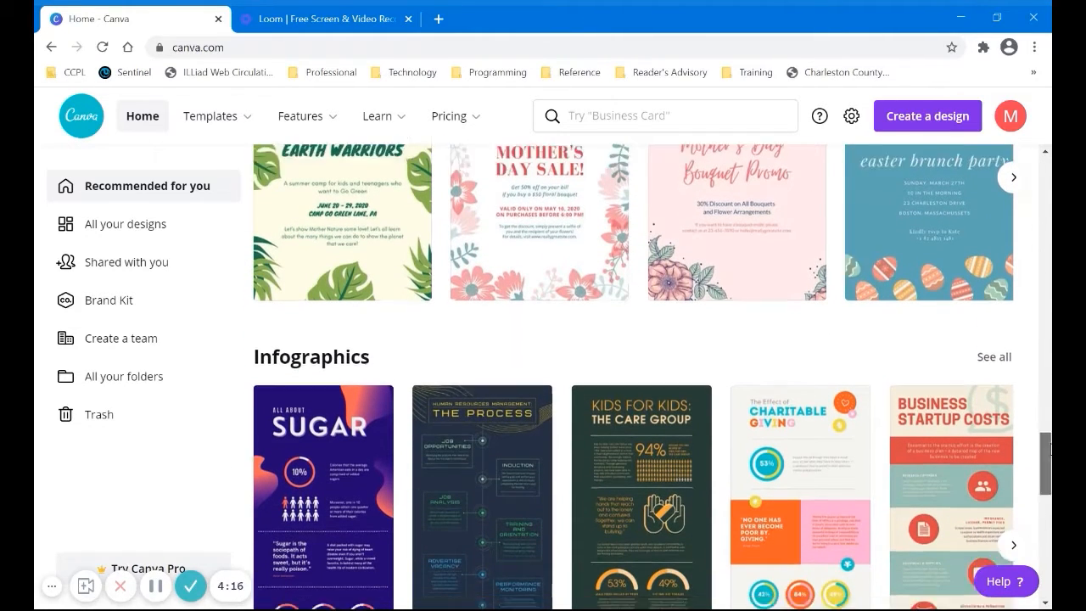
scroll("down", 3)
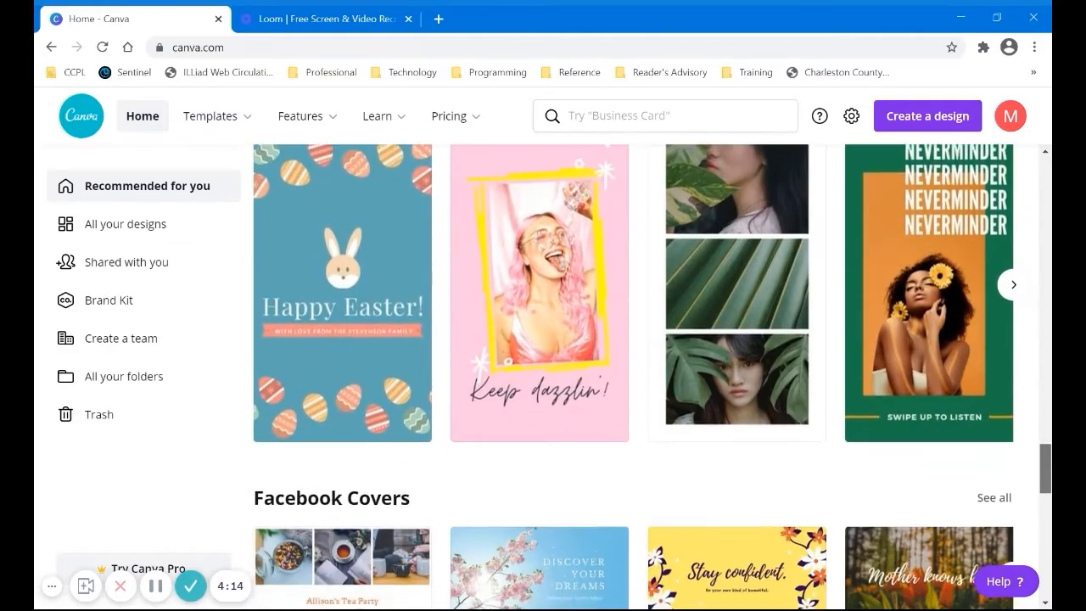
scroll("down", 3)
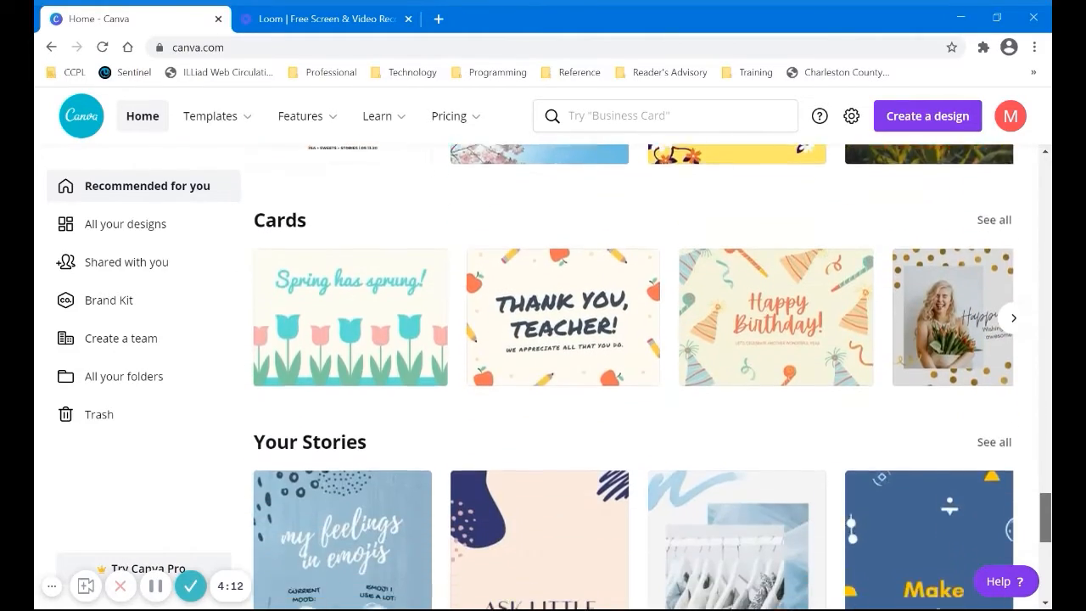
scroll("down", 3)
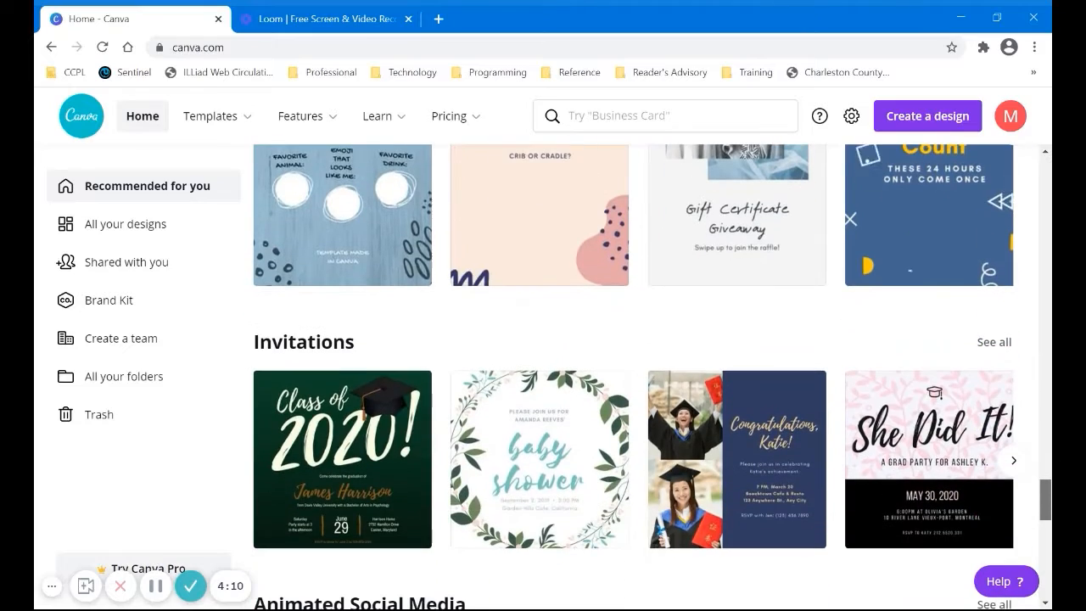
scroll("down", 3)
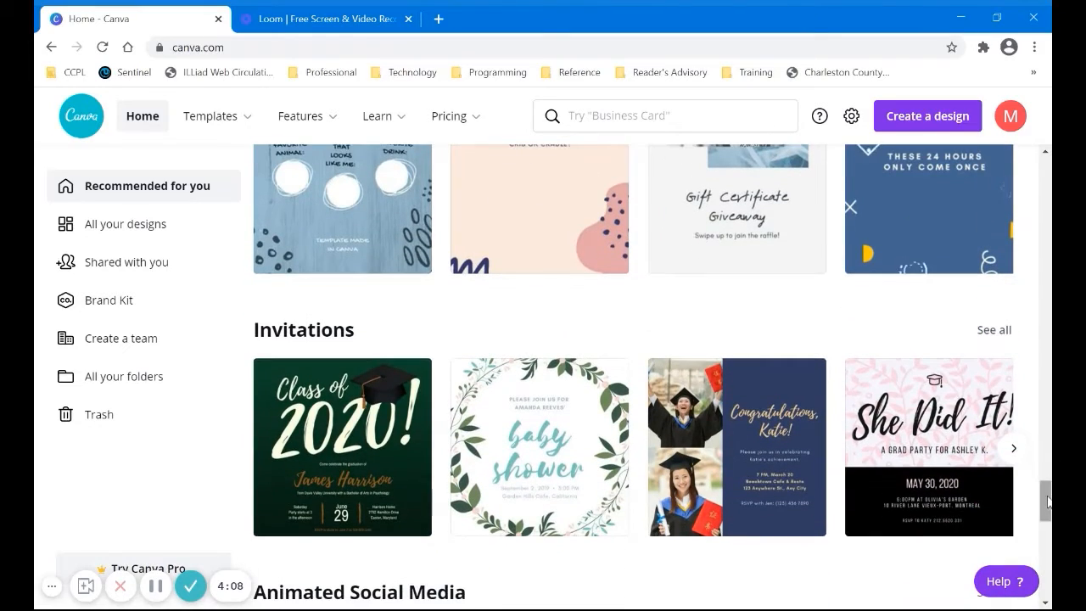
scroll("up", 3)
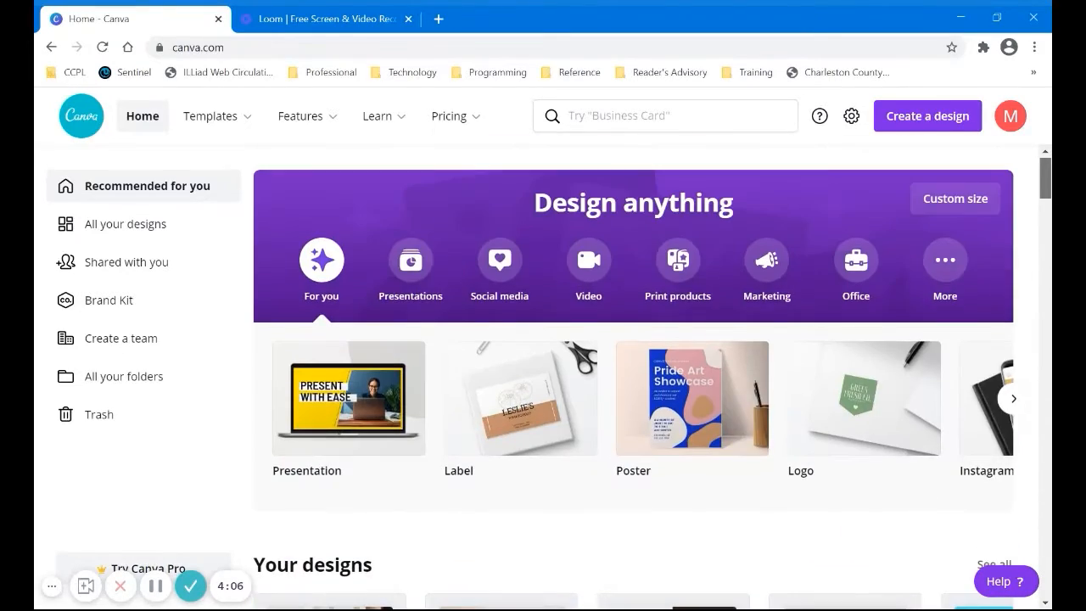
Bring up the 'Create a design' dropdown of design types and scroll its list.
left_click(211, 116)
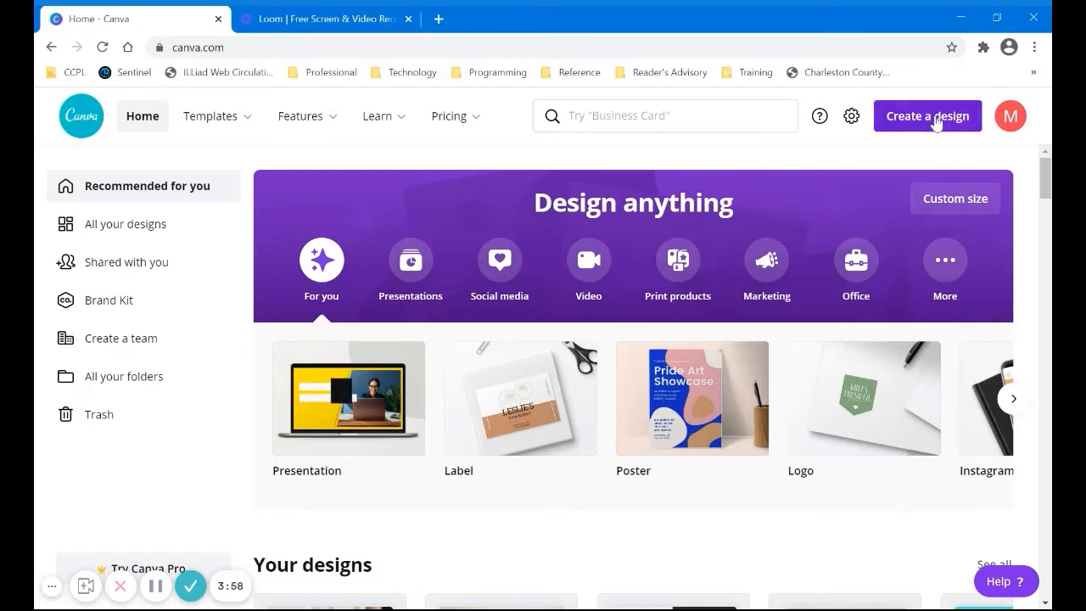
left_click(926, 115)
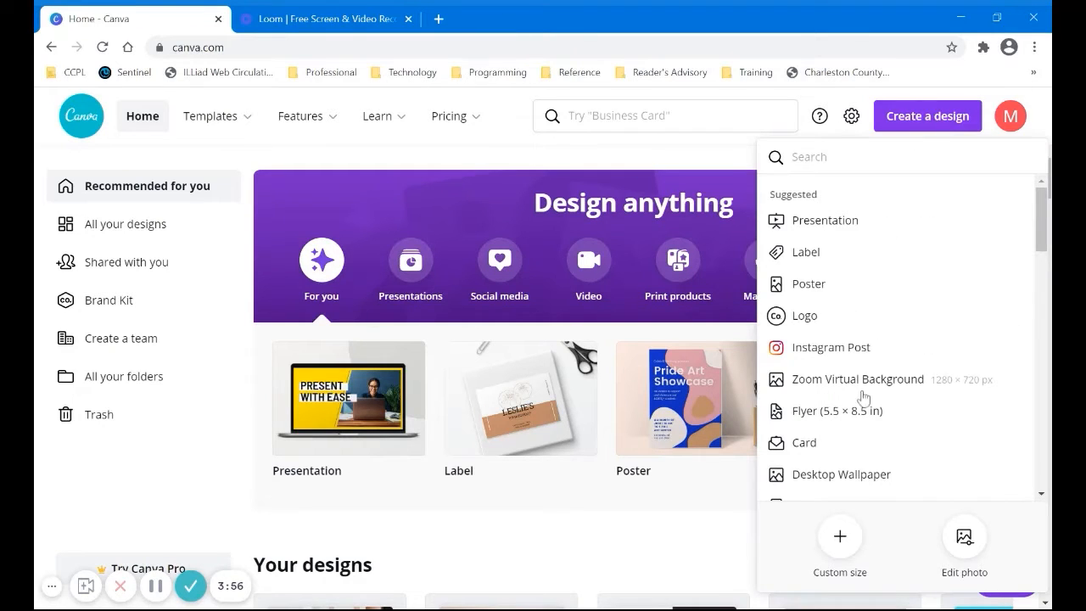
scroll("down", 3)
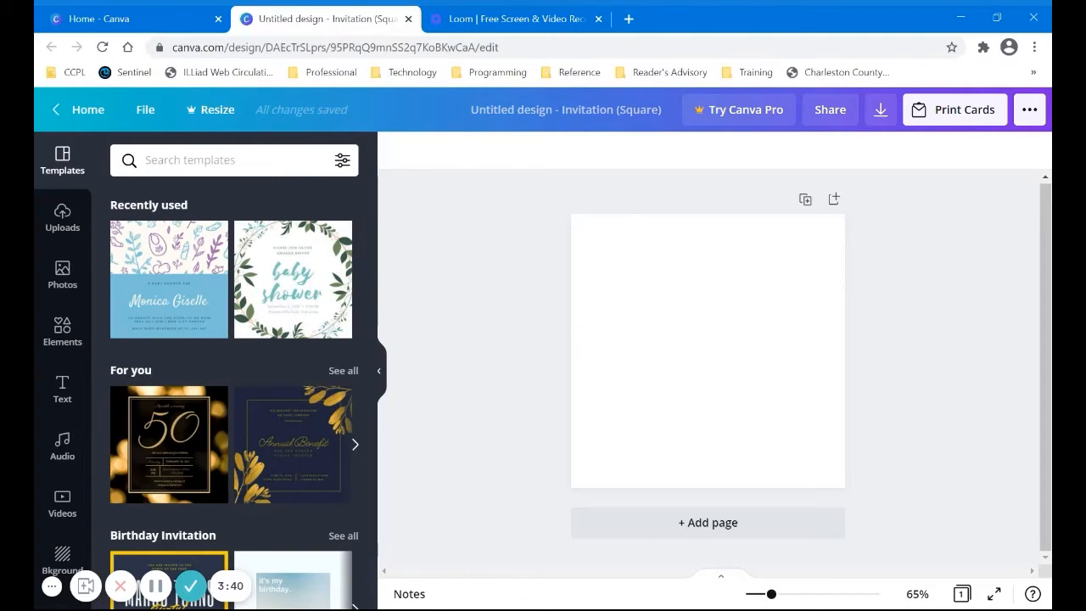
mouse_move(420, 258)
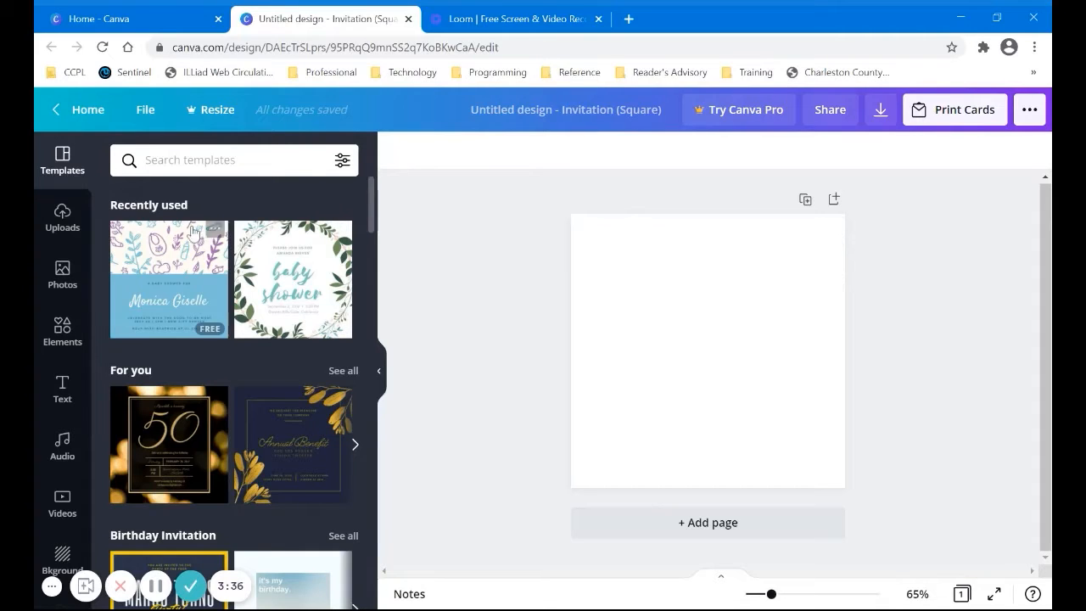
mouse_move(247, 278)
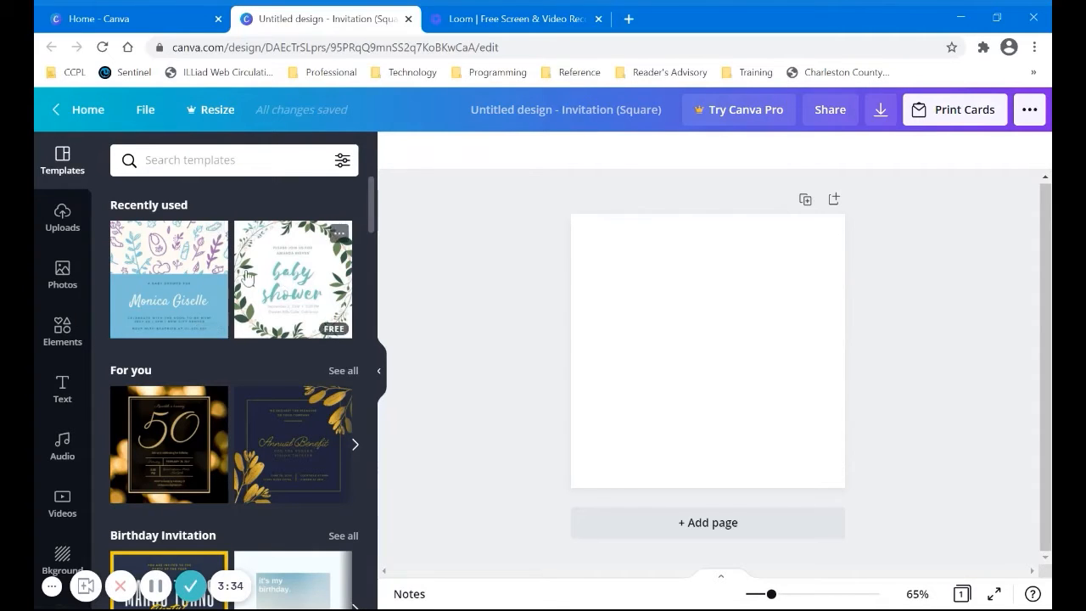
mouse_move(187, 275)
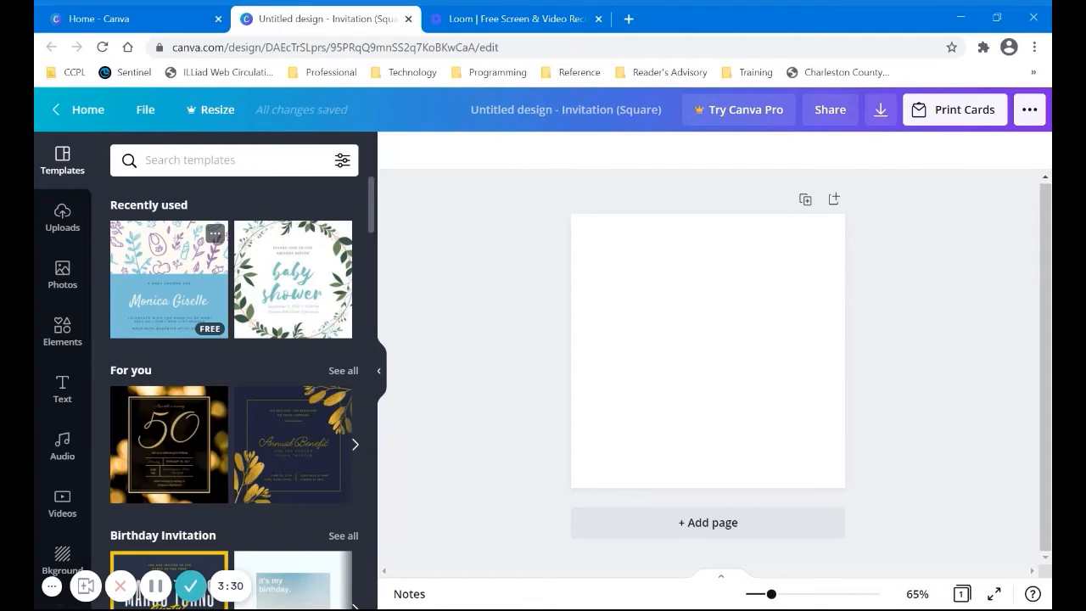
mouse_move(377, 211)
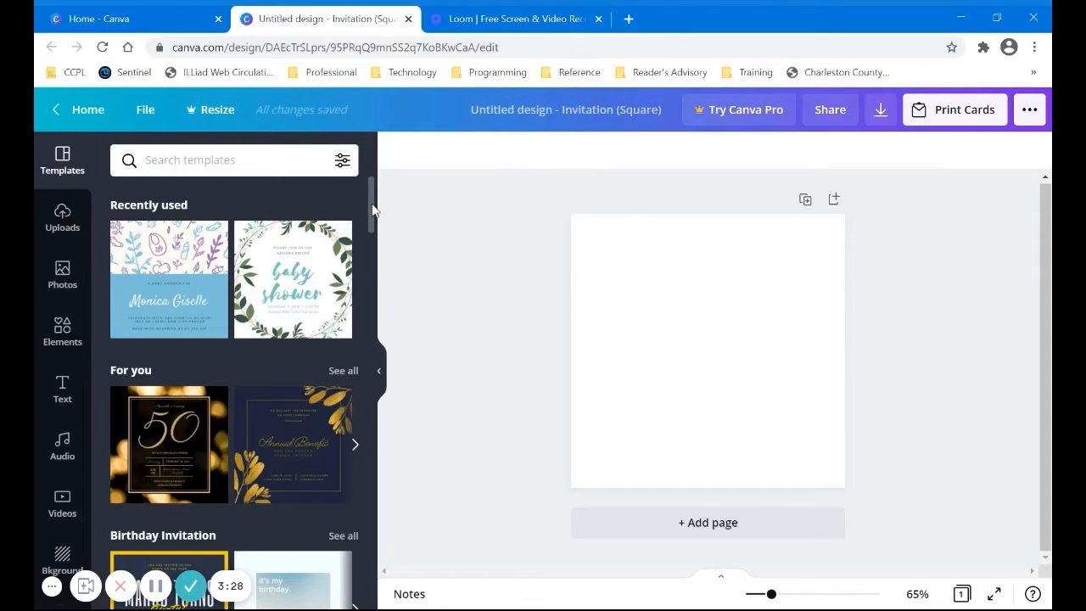
Scroll the Templates panel through the invitation categories toward Baby Shower Invitation.
scroll("down", 3)
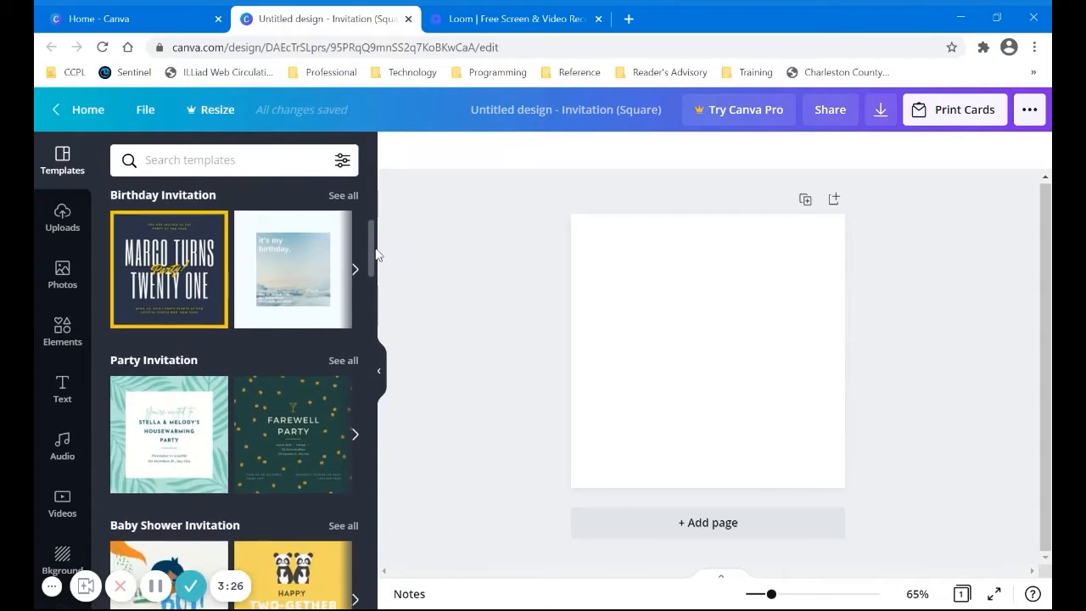
scroll("down", 3)
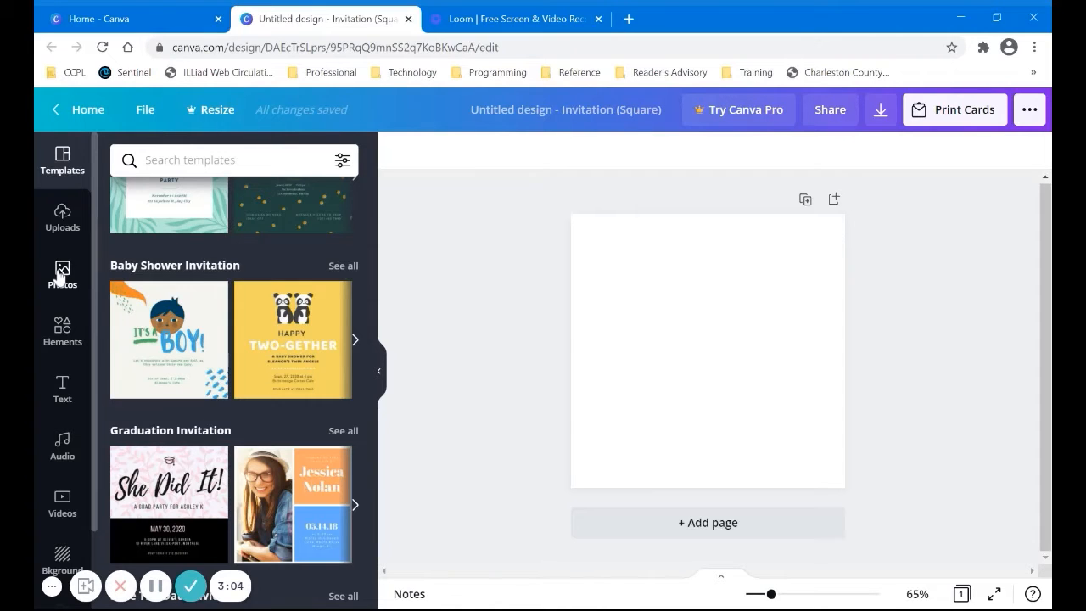
left_click(61, 274)
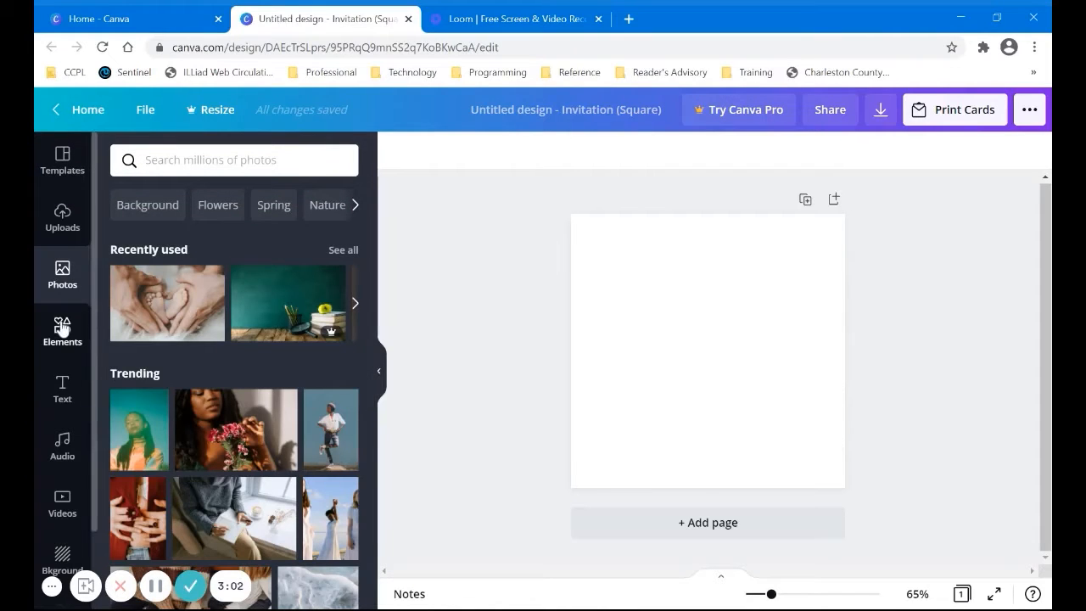
left_click(61, 331)
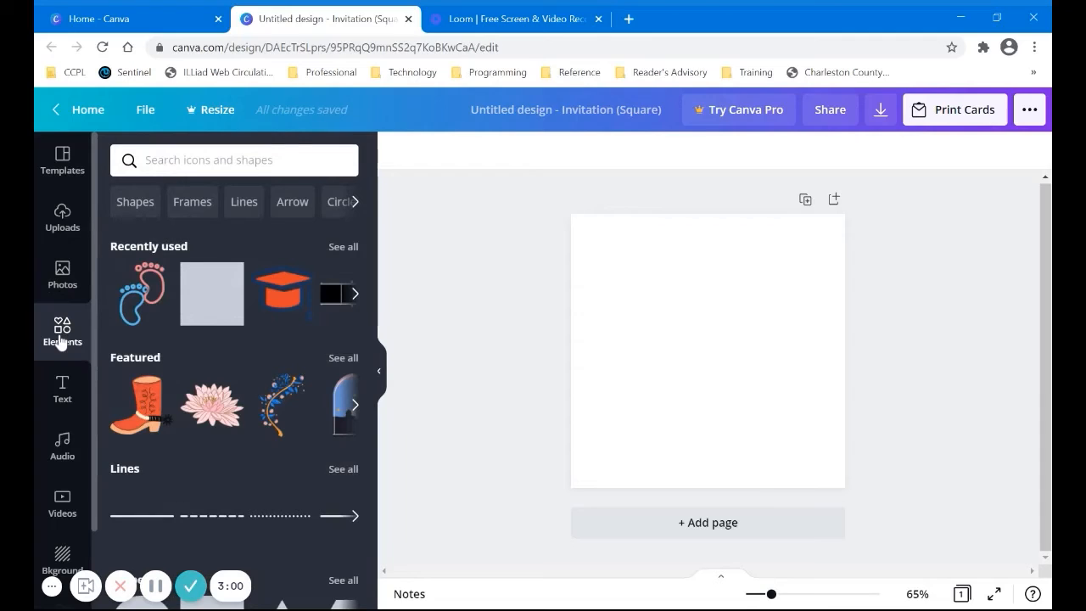
mouse_move(61, 390)
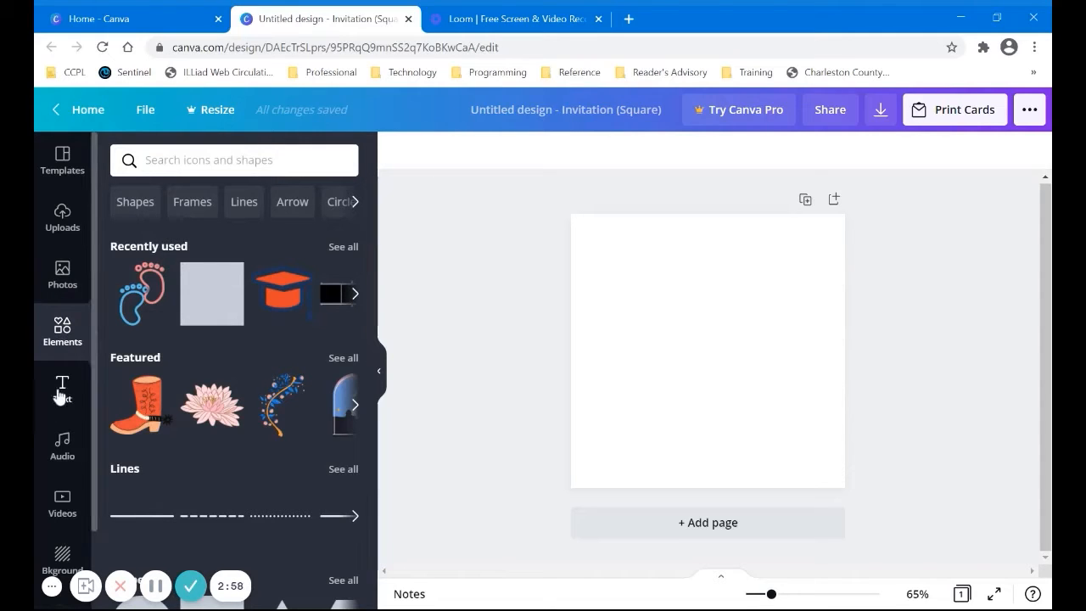
left_click(61, 388)
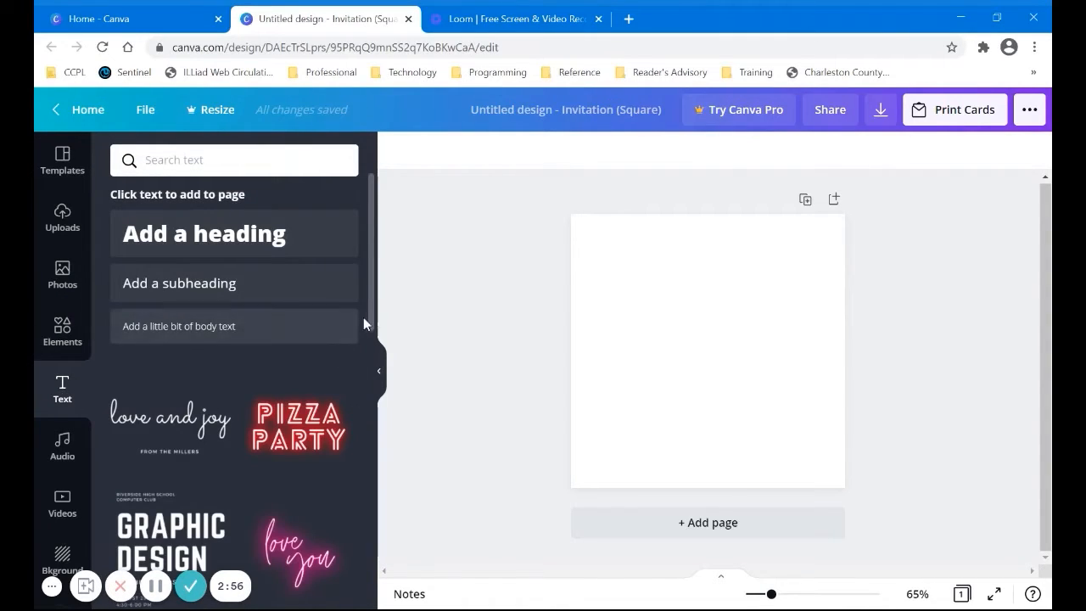
scroll("down", 3)
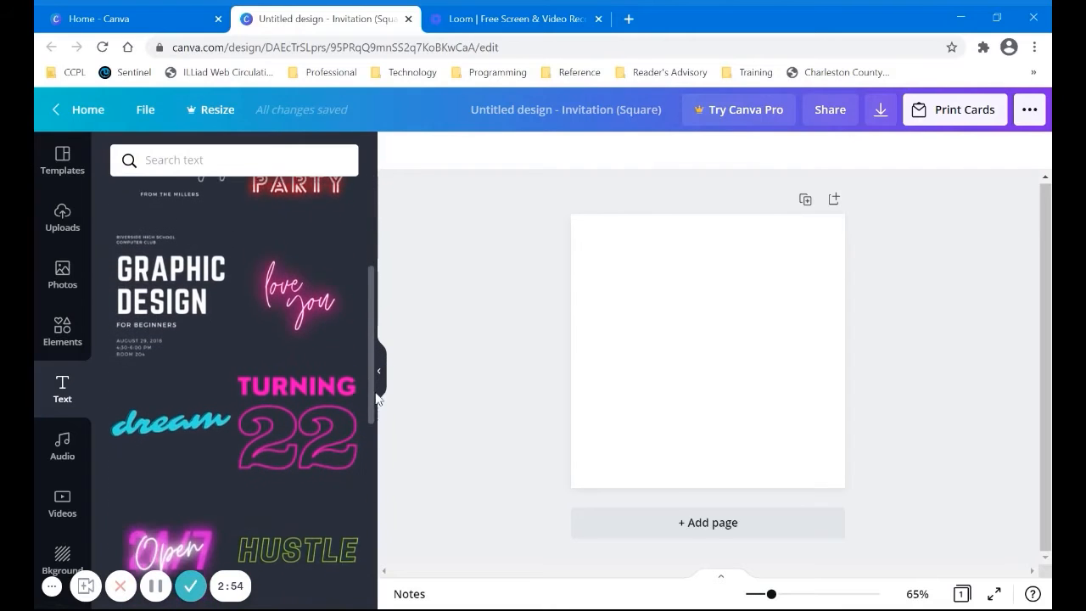
scroll("down", 3)
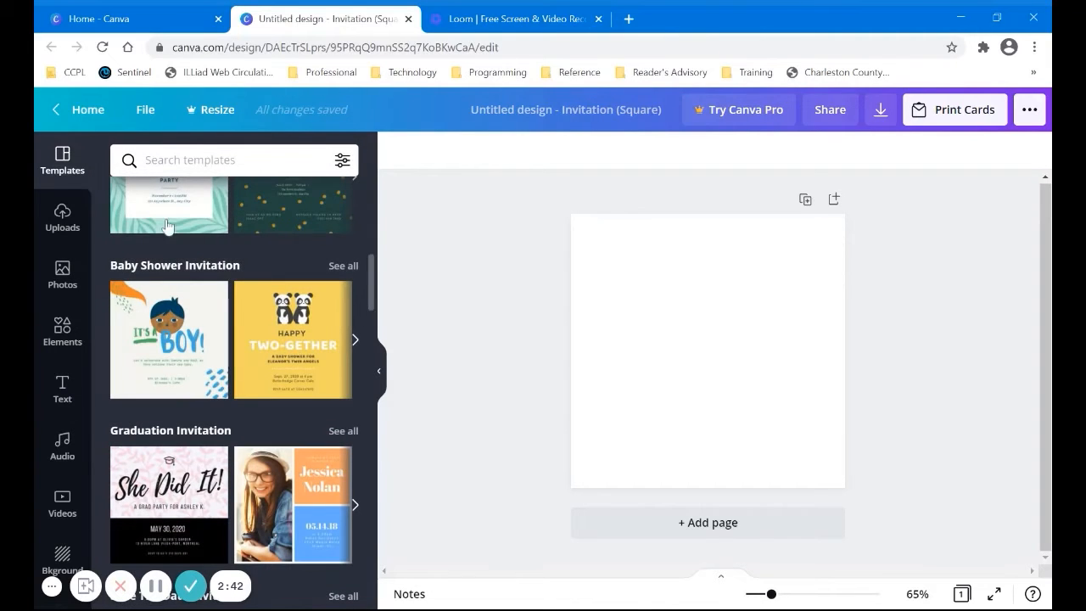
Search the templates for 'baby shower', choose the Baby Shower Invitations suggestion and browse the results.
left_click(221, 160)
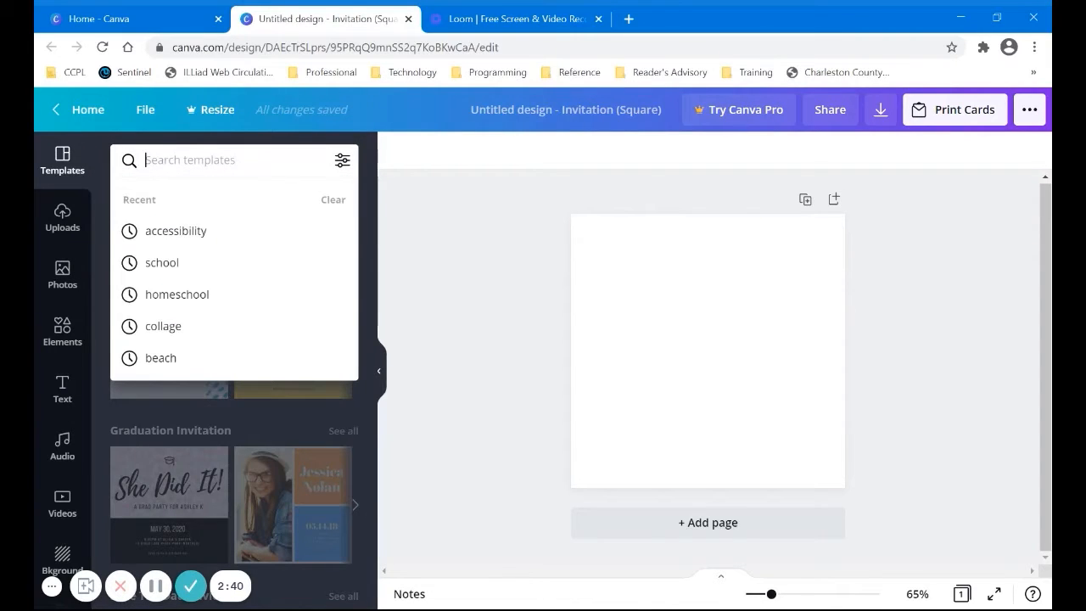
type("baby shower")
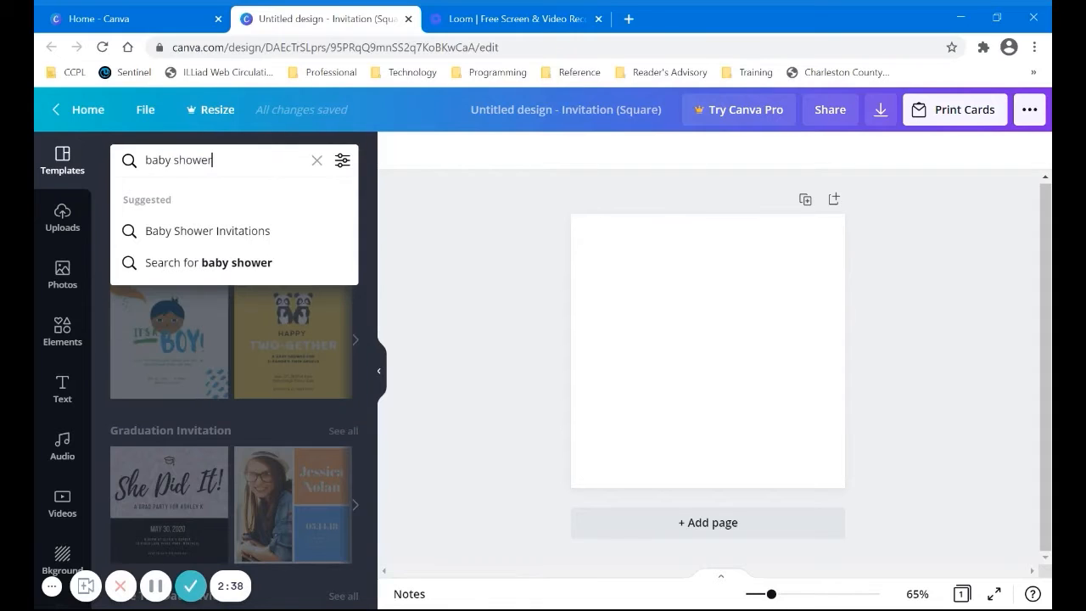
left_click(207, 231)
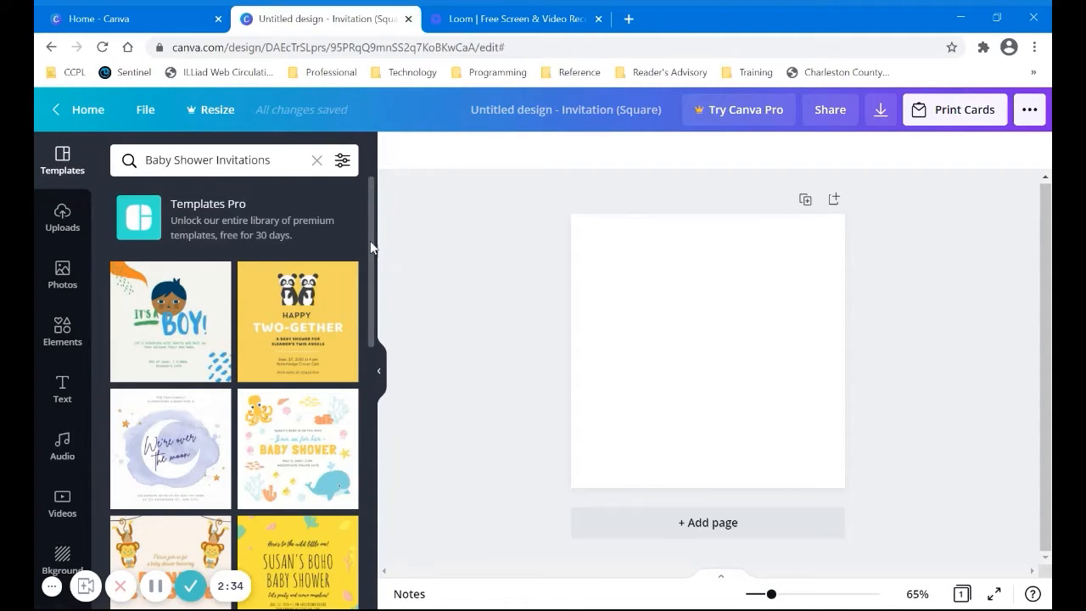
scroll("down", 3)
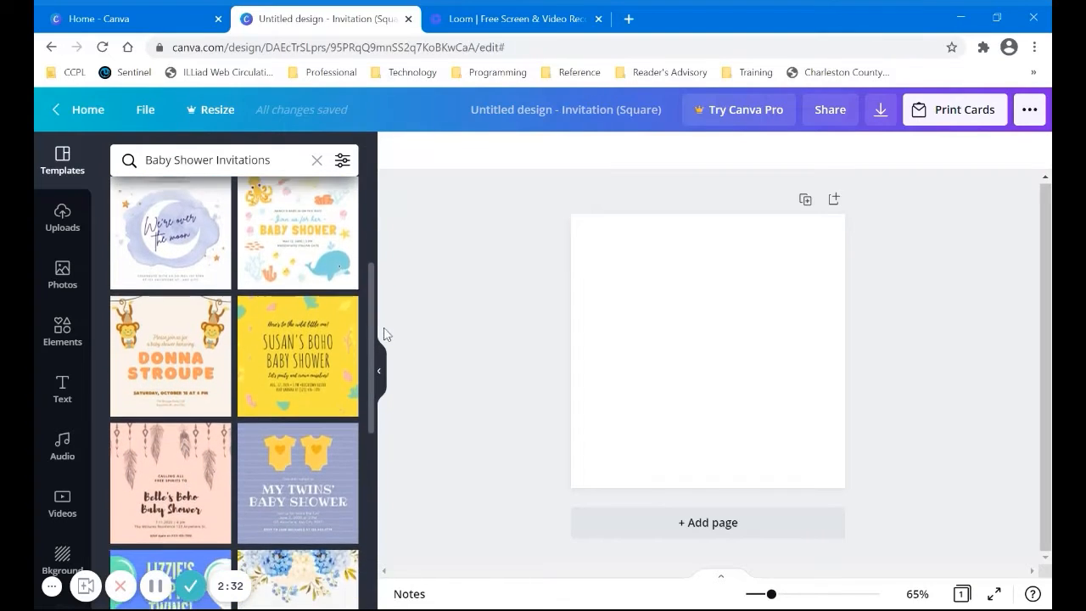
scroll("down", 3)
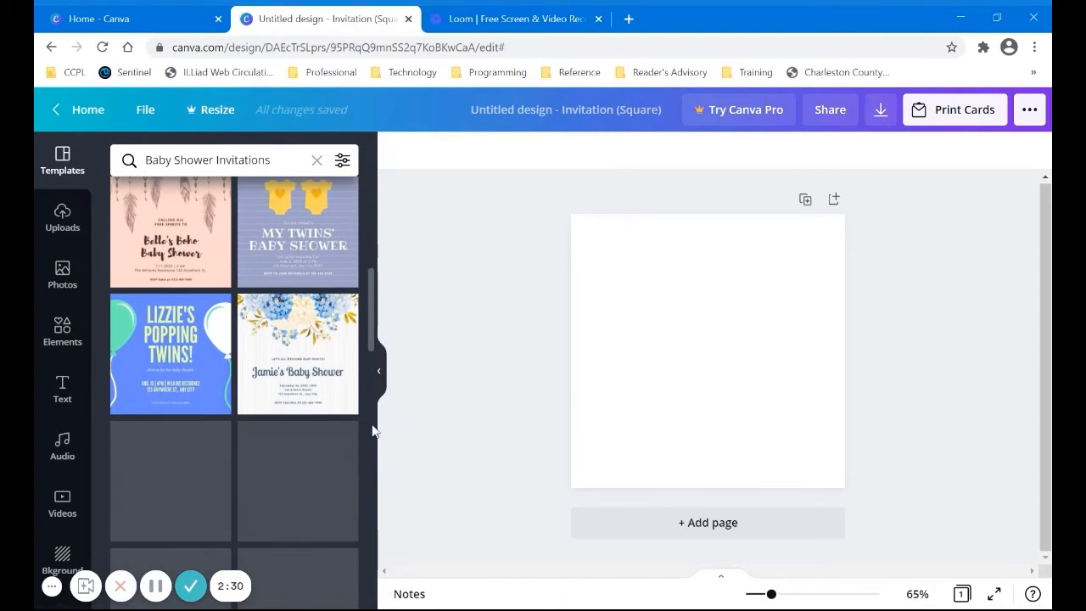
scroll("down", 3)
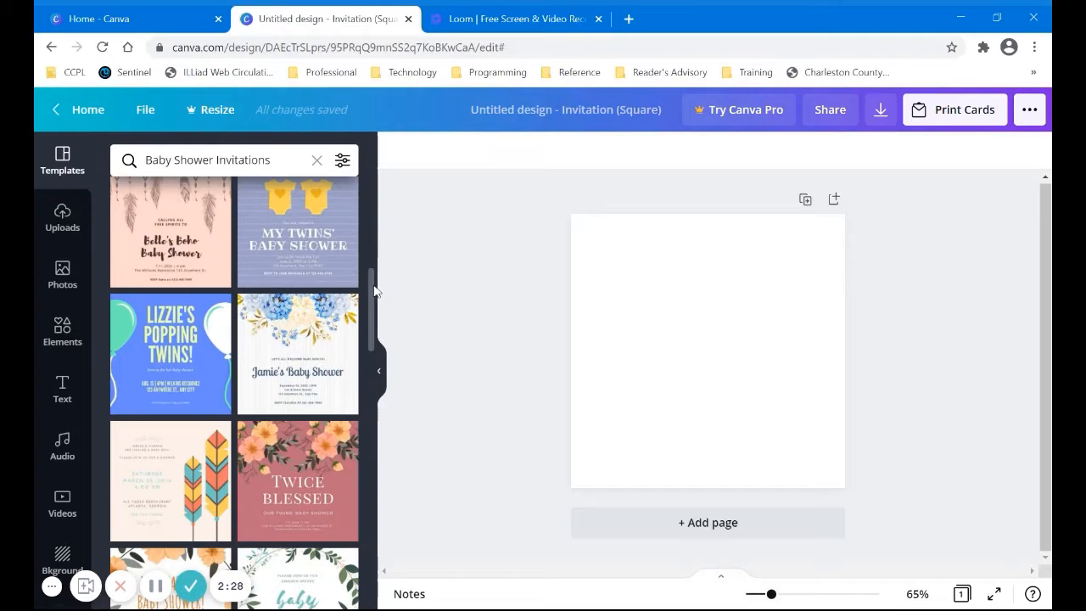
scroll("down", 3)
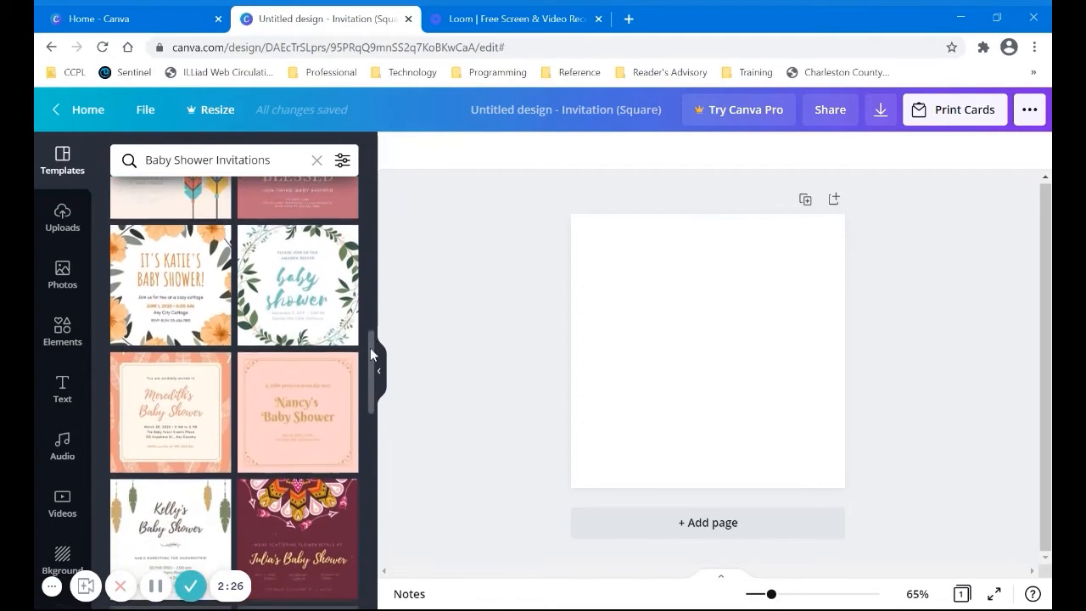
scroll("down", 3)
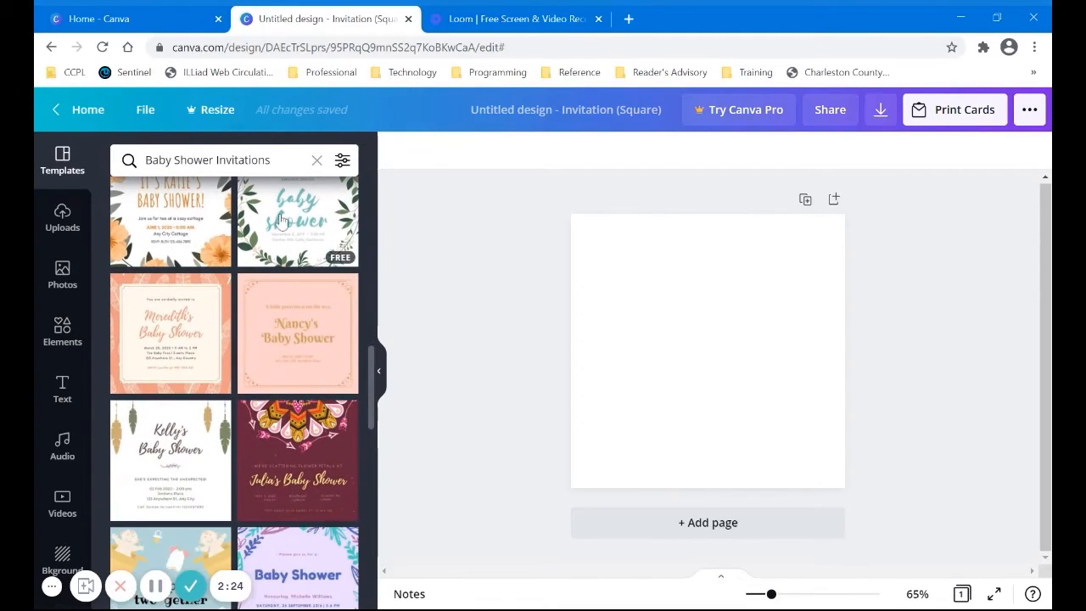
mouse_move(258, 443)
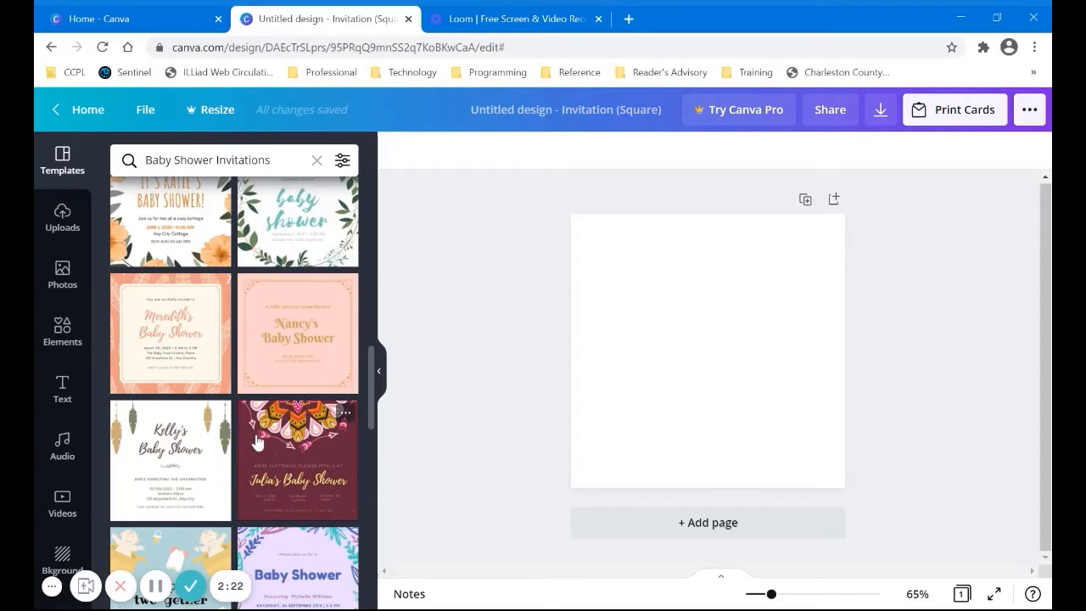
Apply the Julia's Baby Shower template to the page, then browse further template results.
left_click(297, 458)
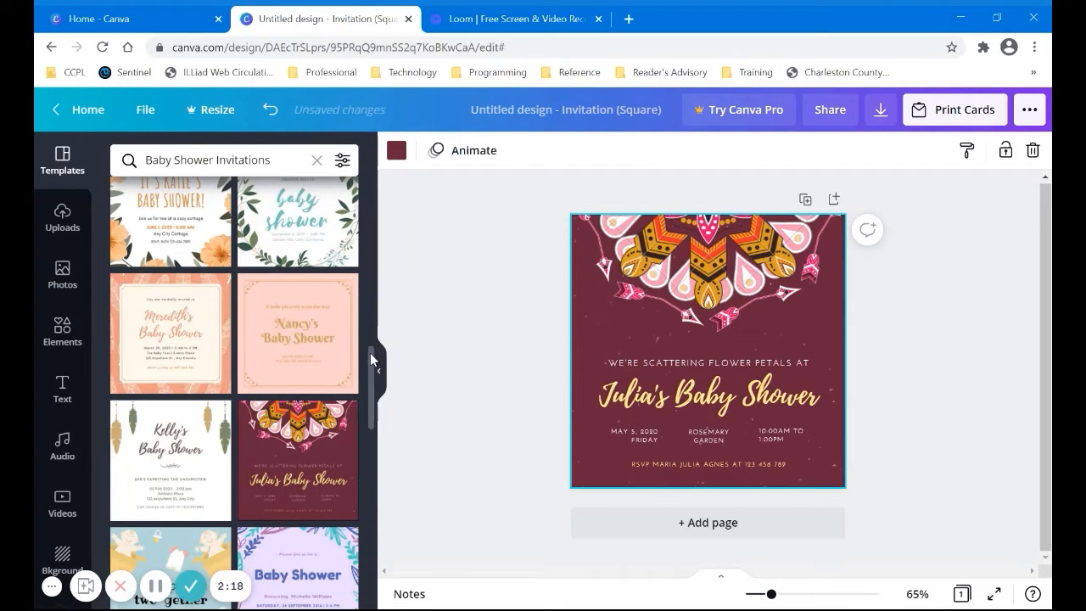
scroll("down", 3)
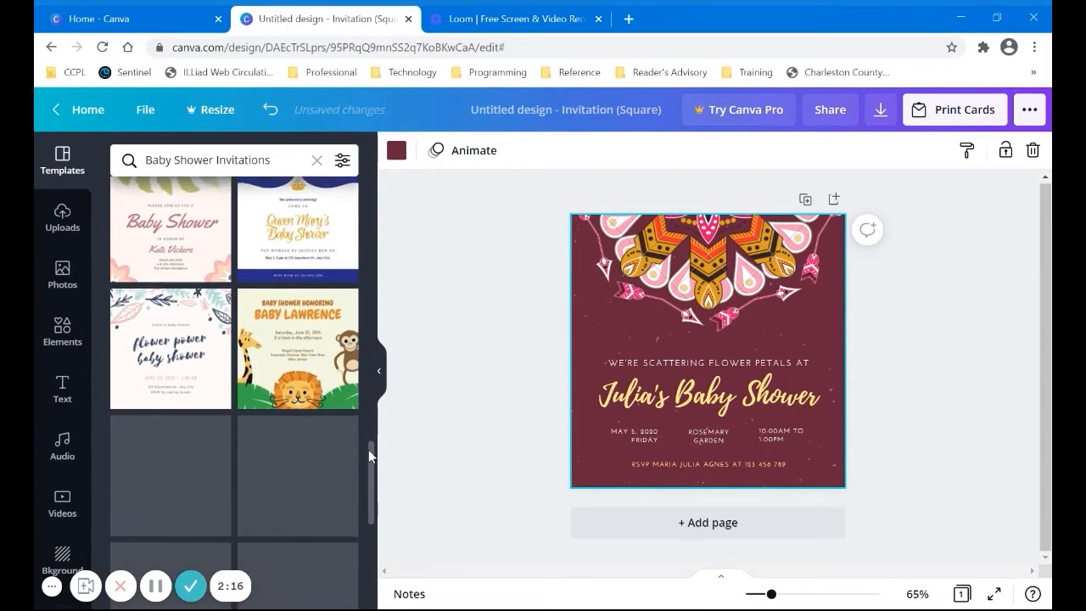
scroll("down", 3)
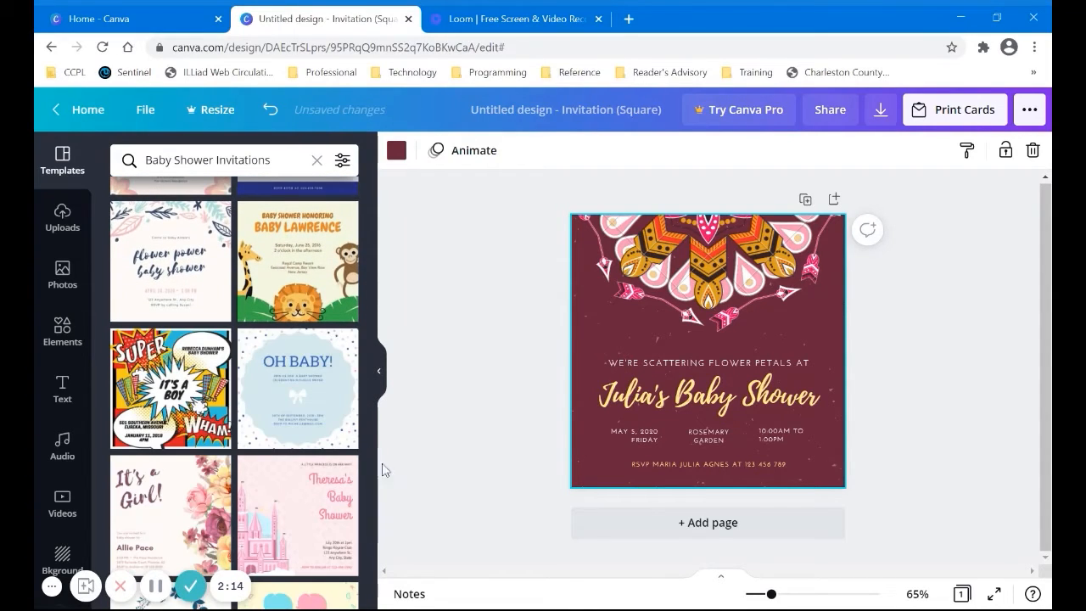
scroll("down", 3)
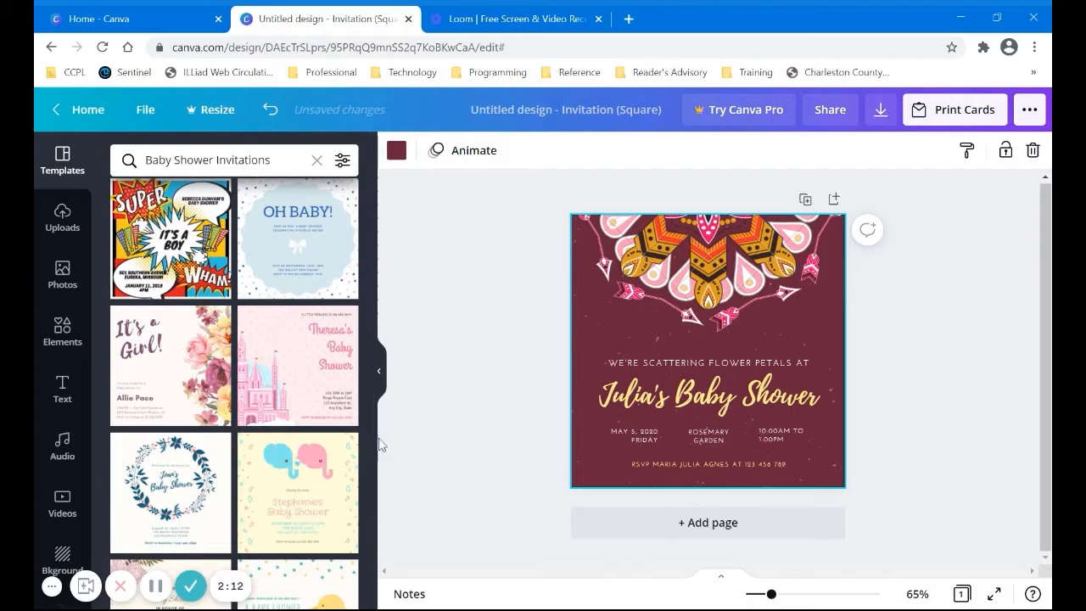
scroll("down", 3)
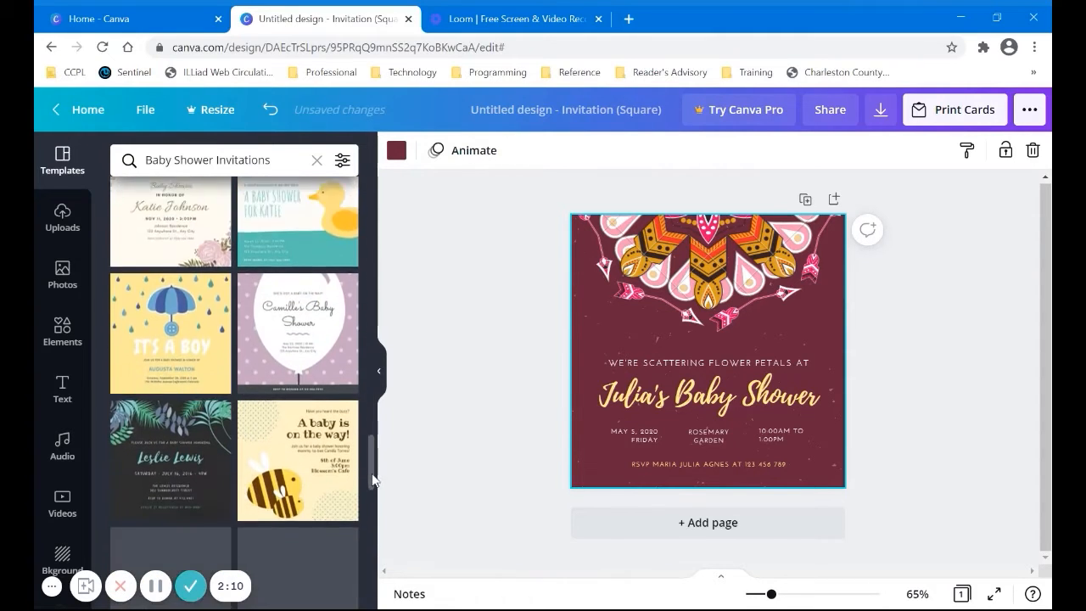
scroll("down", 3)
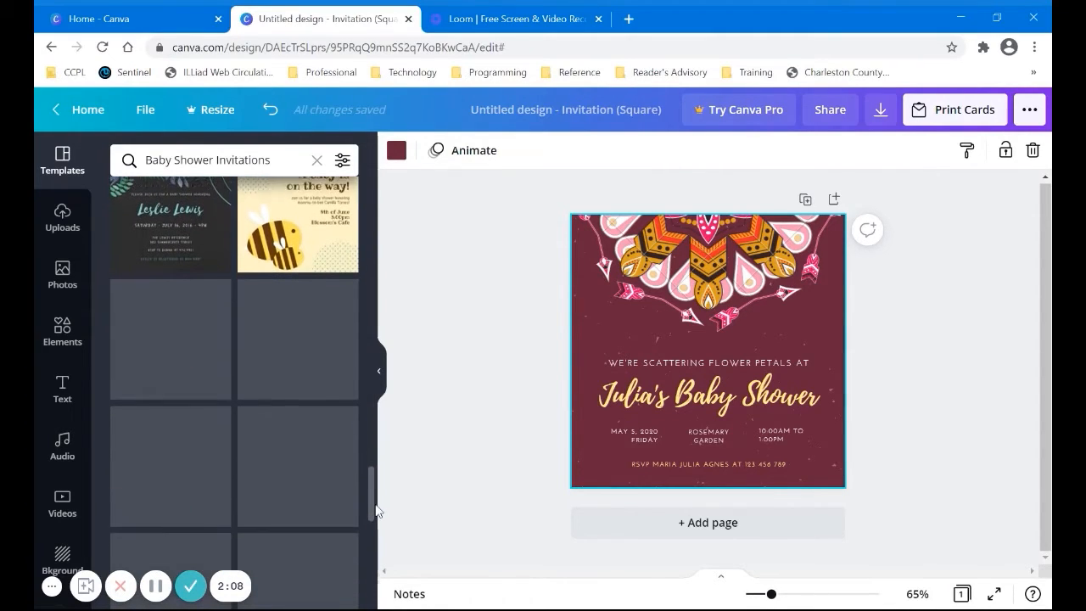
scroll("down", 3)
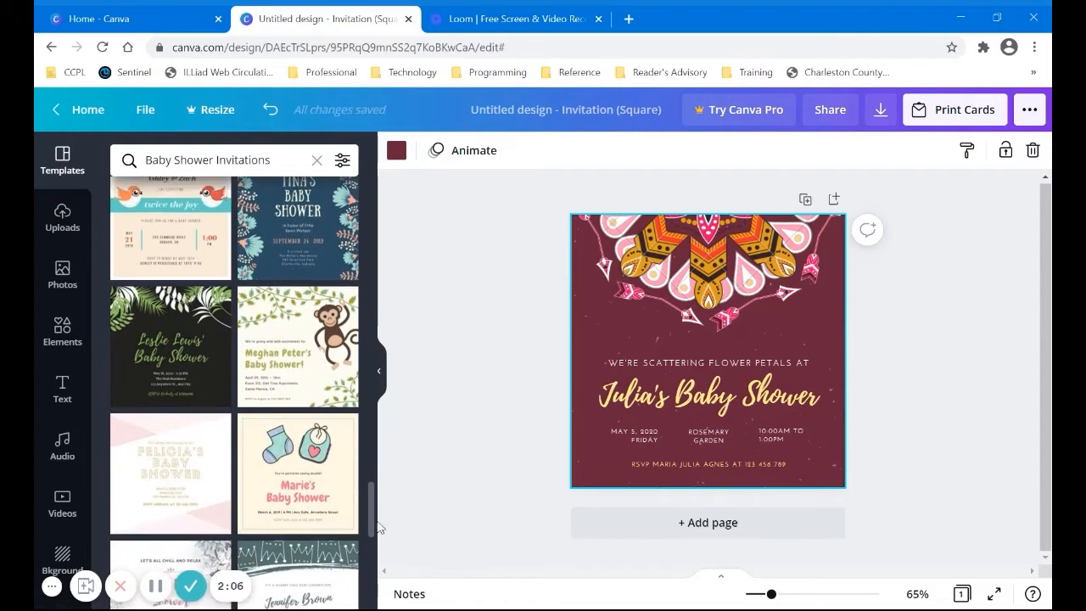
scroll("down", 3)
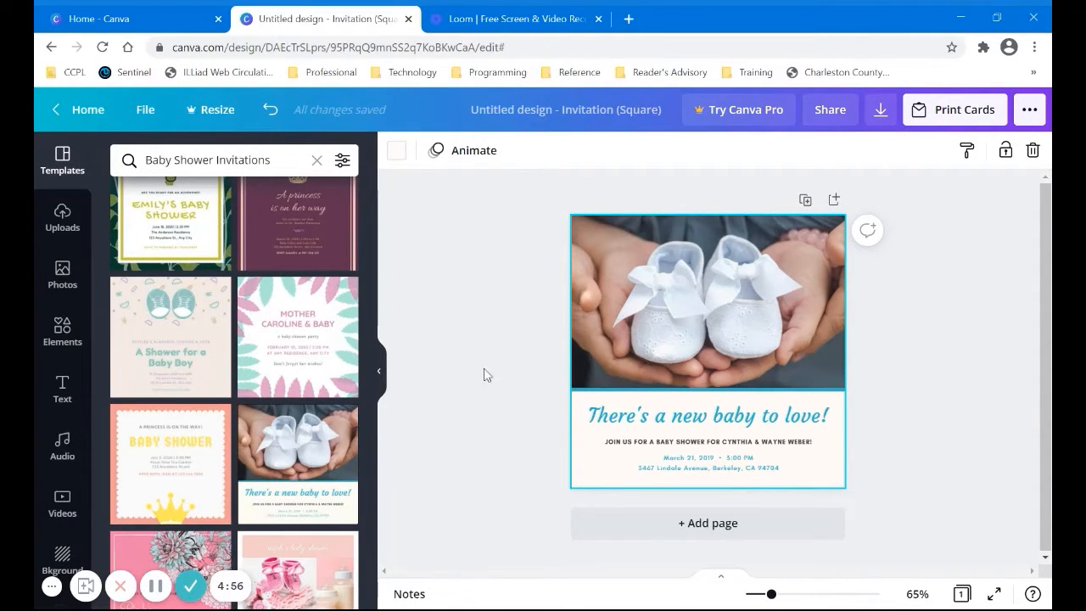
mouse_move(954, 372)
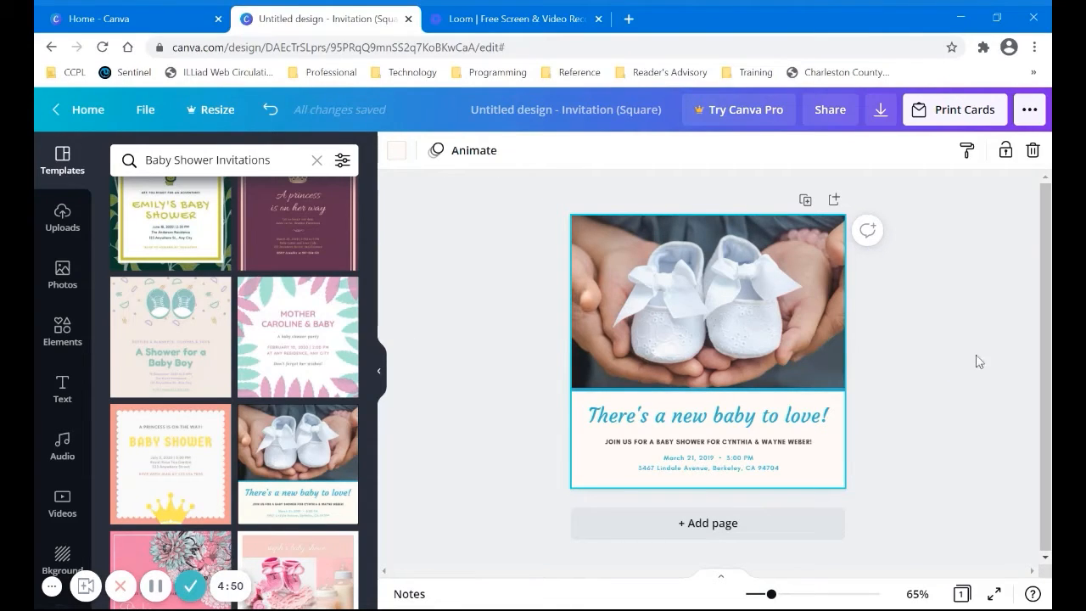
mouse_move(960, 370)
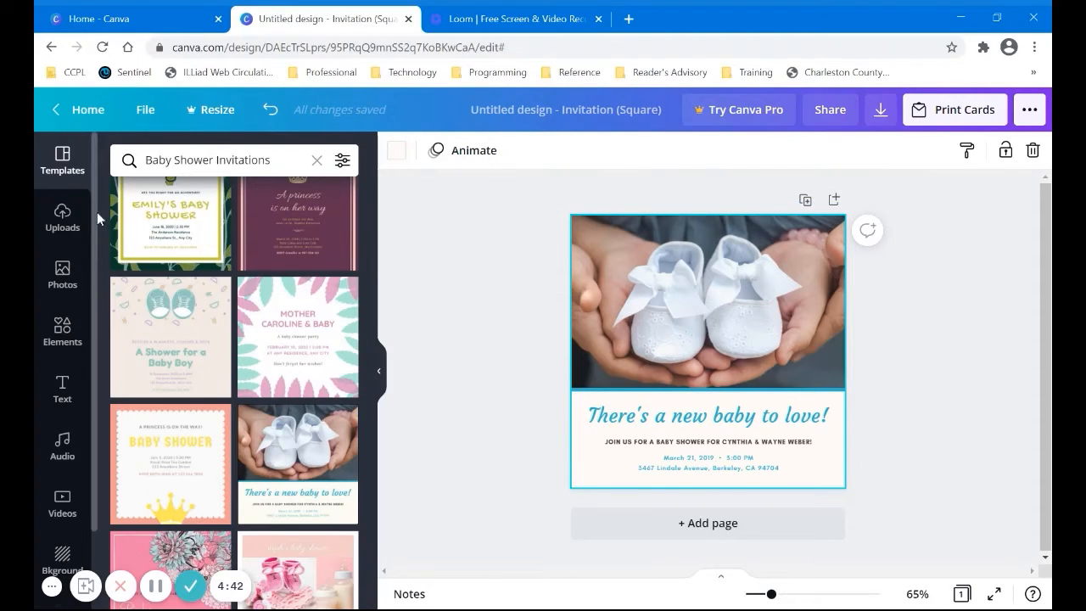
From Uploads, replace the baby shoes photo with the sleeping newborn image and deselect it.
left_click(61, 218)
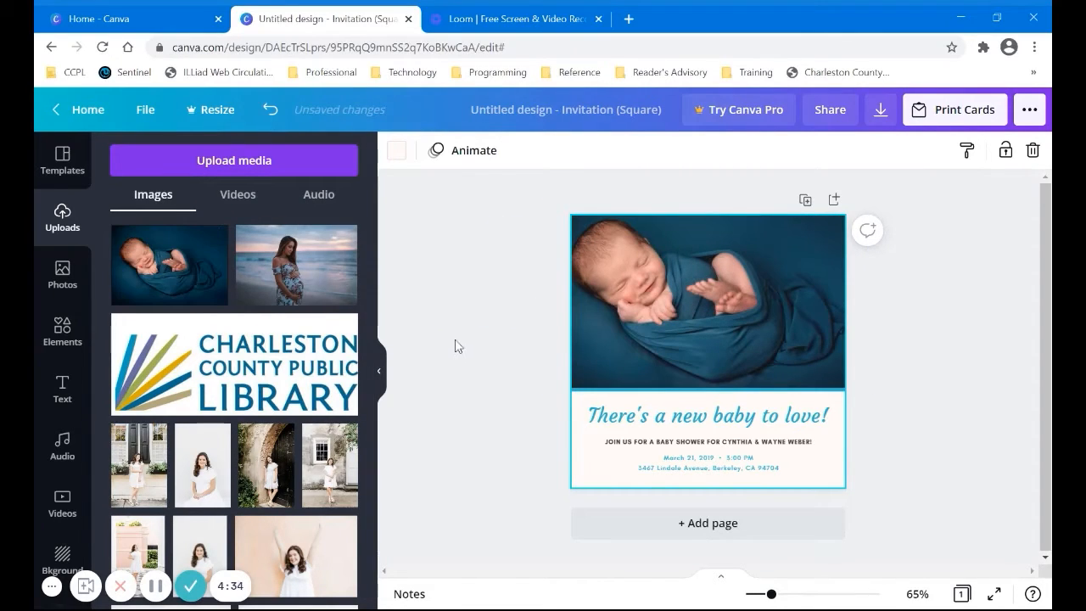
left_click(458, 340)
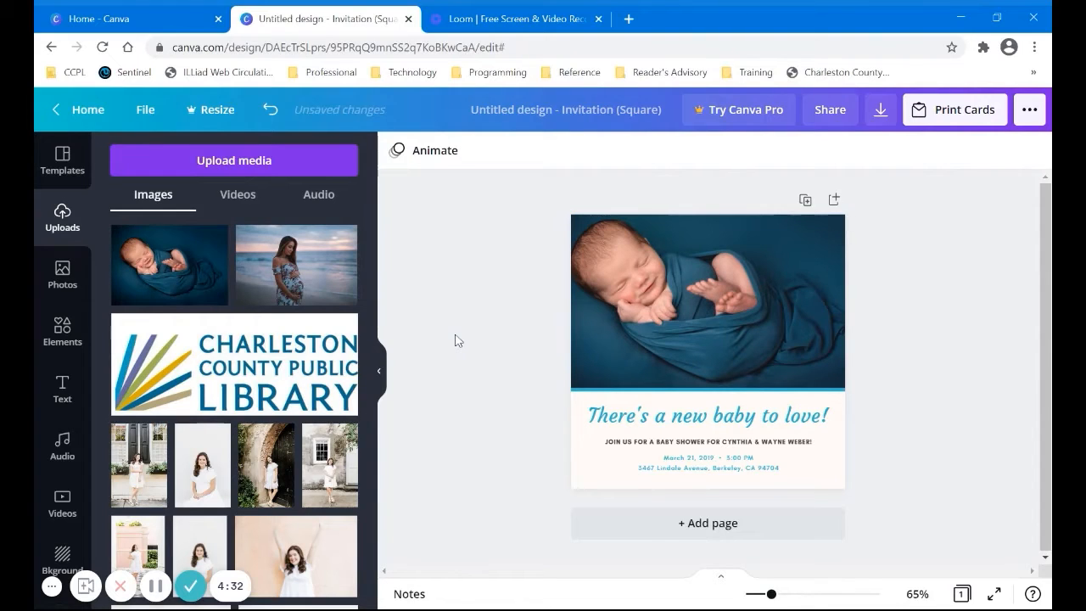
mouse_move(473, 329)
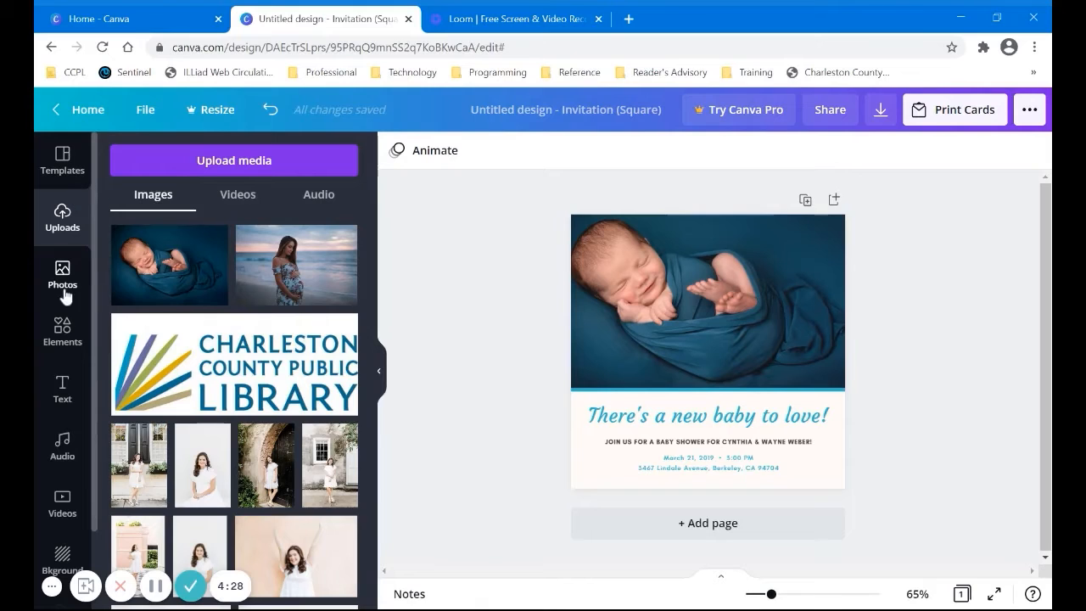
In the Photos library, rerun the recent 'baby' search and browse the stock results.
left_click(61, 274)
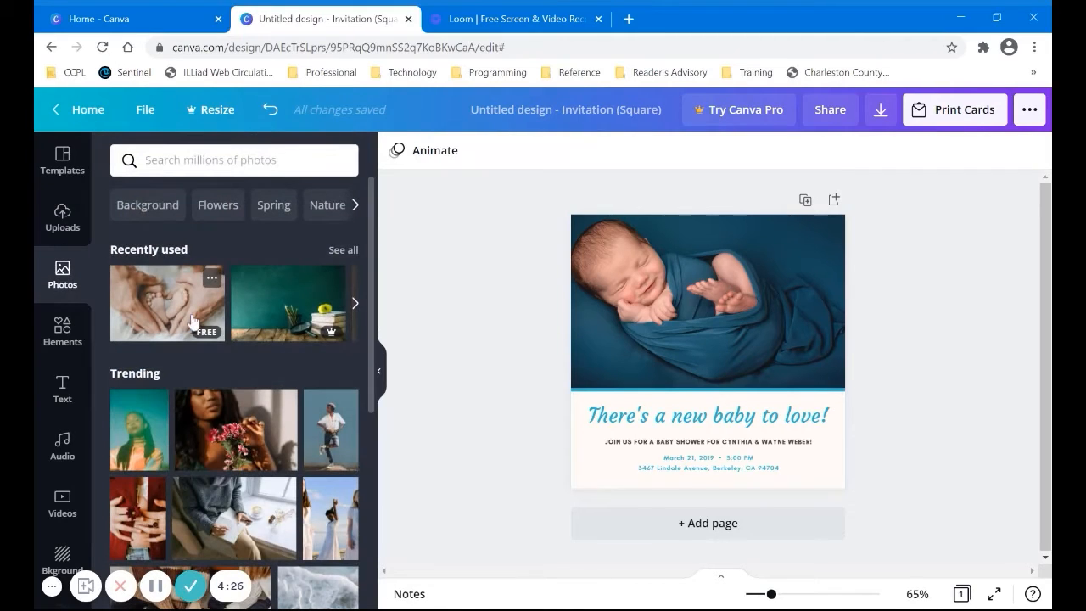
scroll("down", 3)
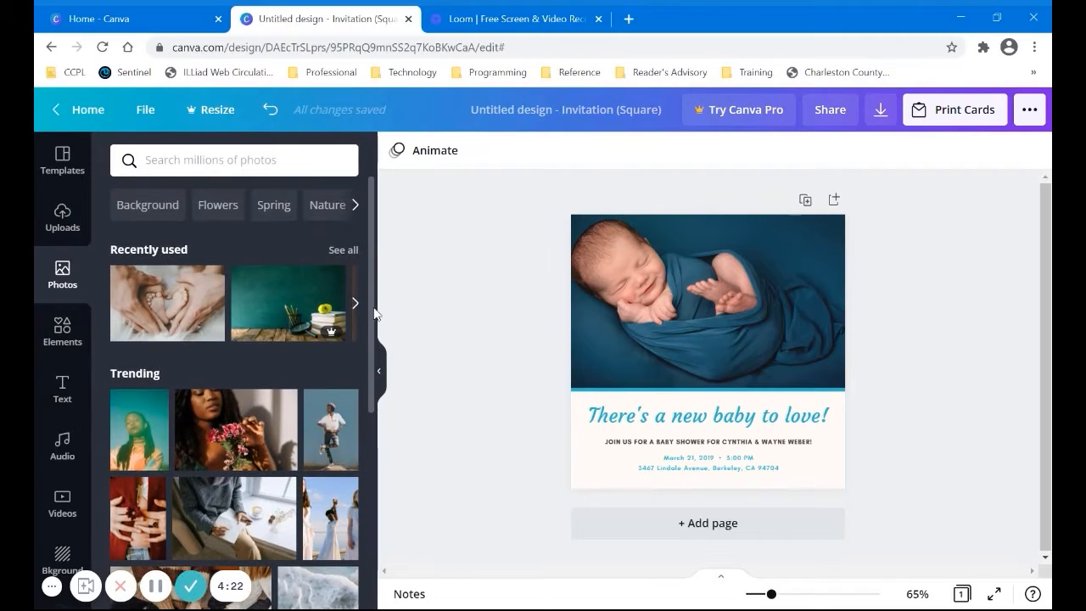
left_click(234, 159)
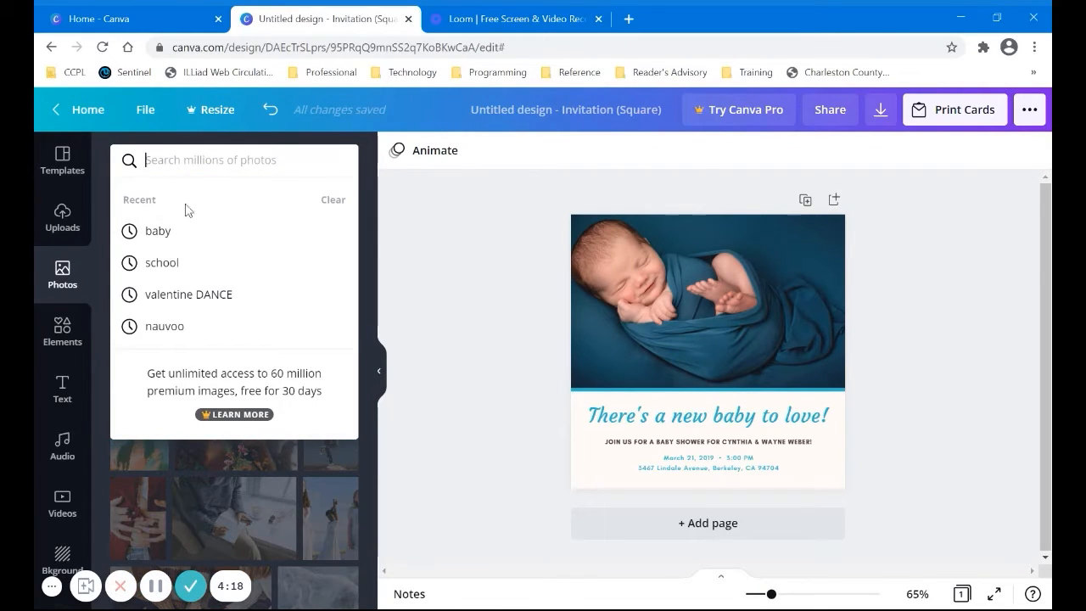
left_click(156, 230)
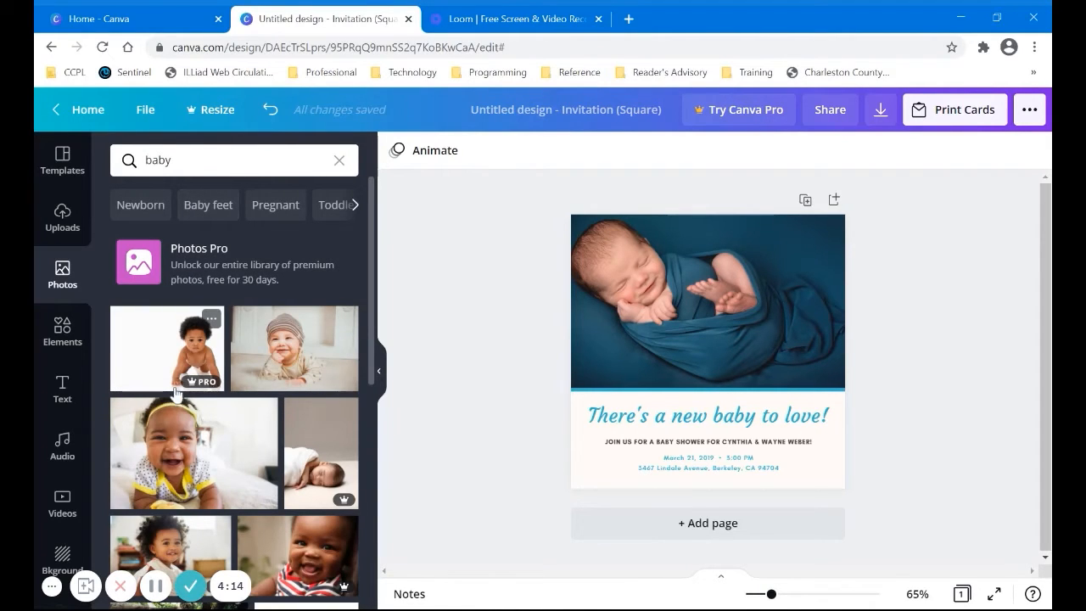
mouse_move(178, 390)
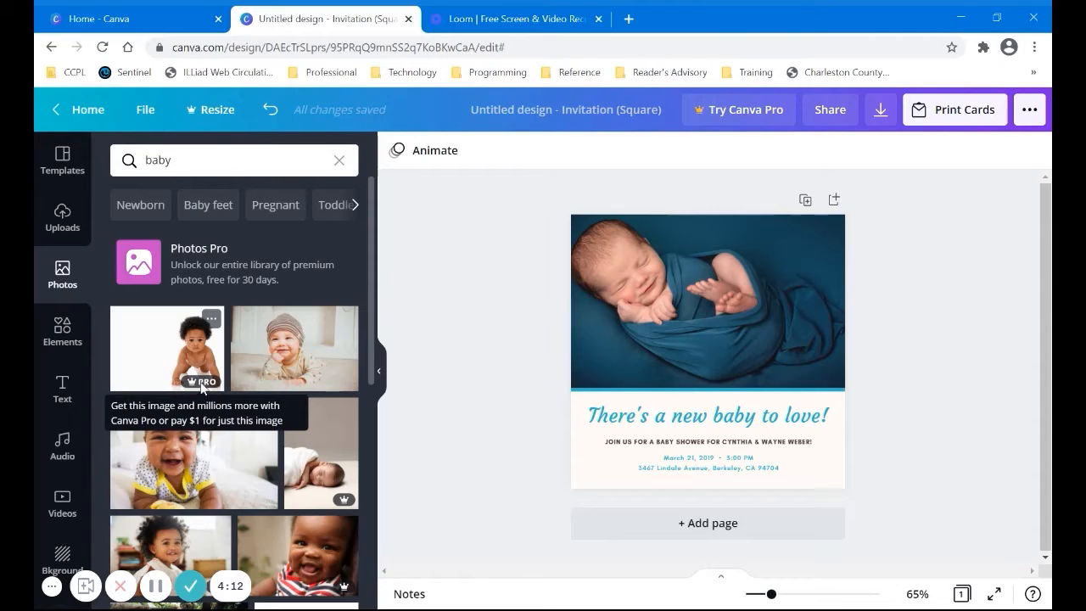
mouse_move(331, 502)
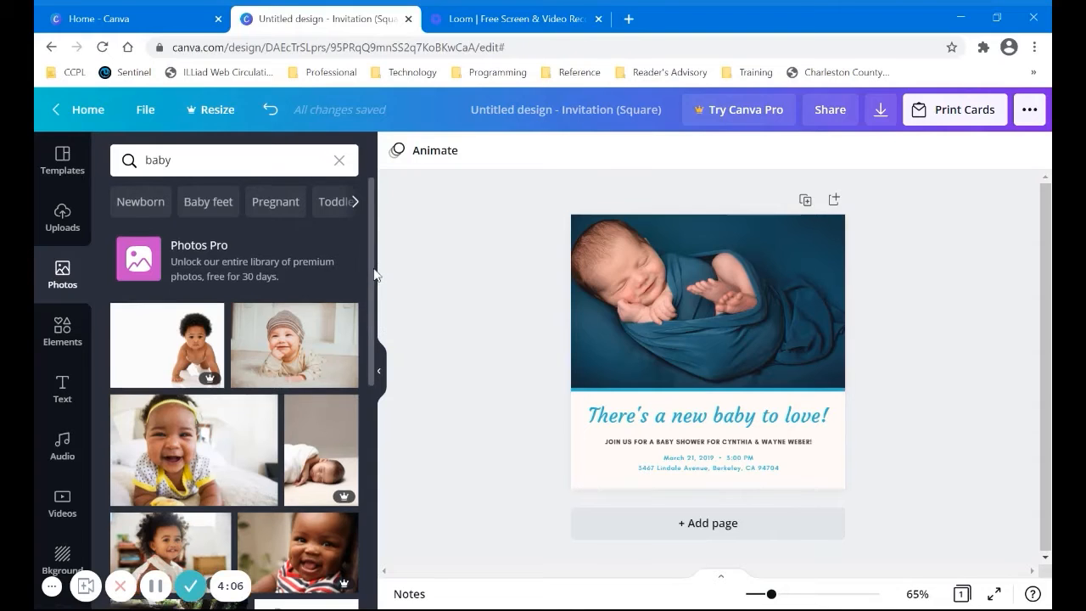
scroll("down", 3)
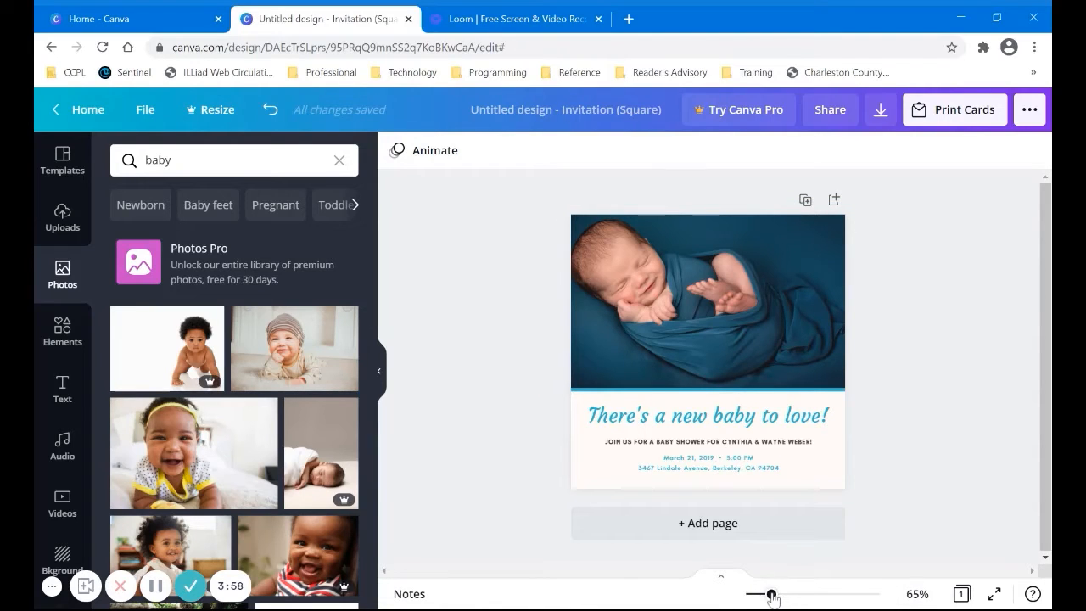
Zoom in, change the name to SAVANNAH and edit the date line to MAY 21, 2019.
left_click_drag(760, 594, 789, 593)
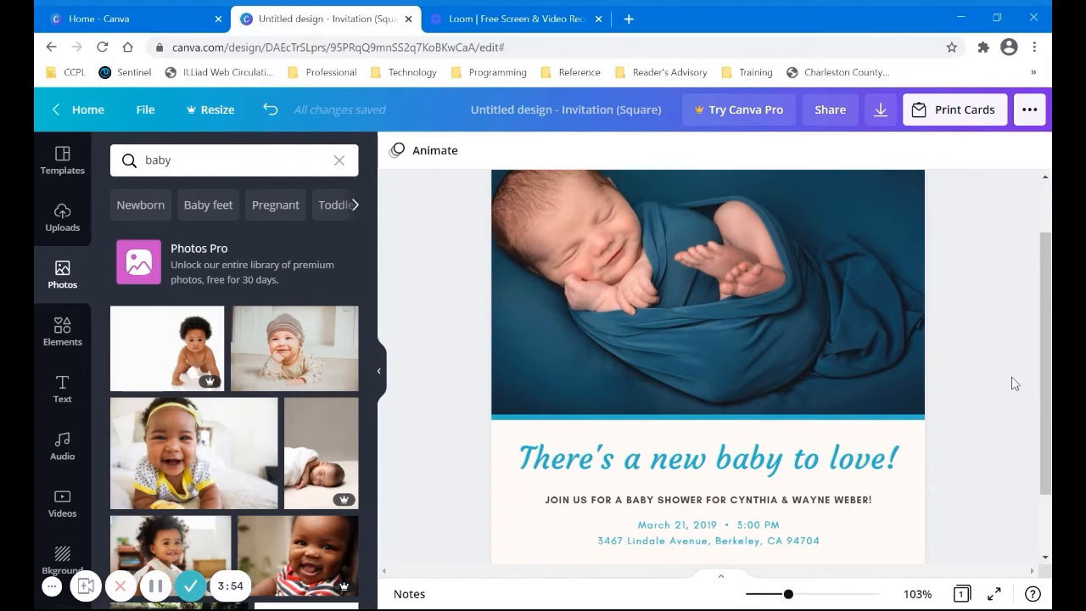
mouse_move(1017, 346)
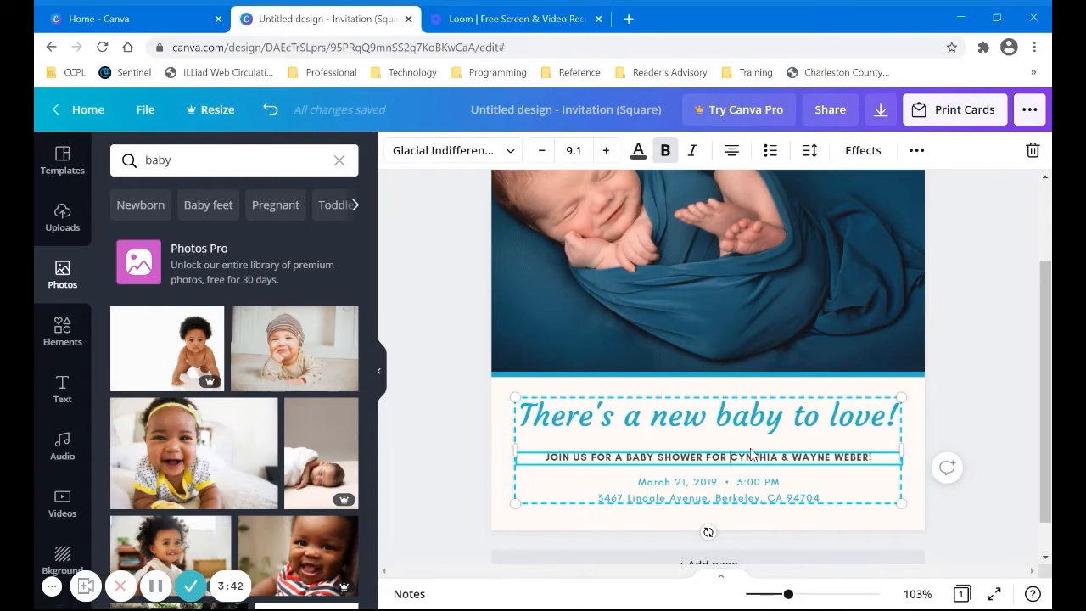
type("SAVANNAH")
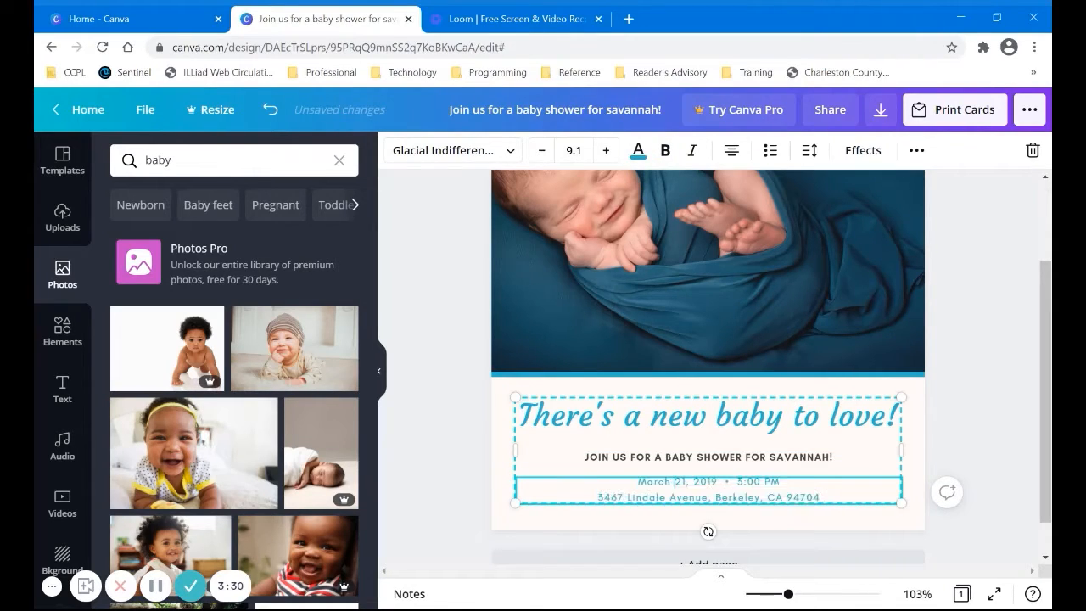
double_click(654, 481)
type("AY")
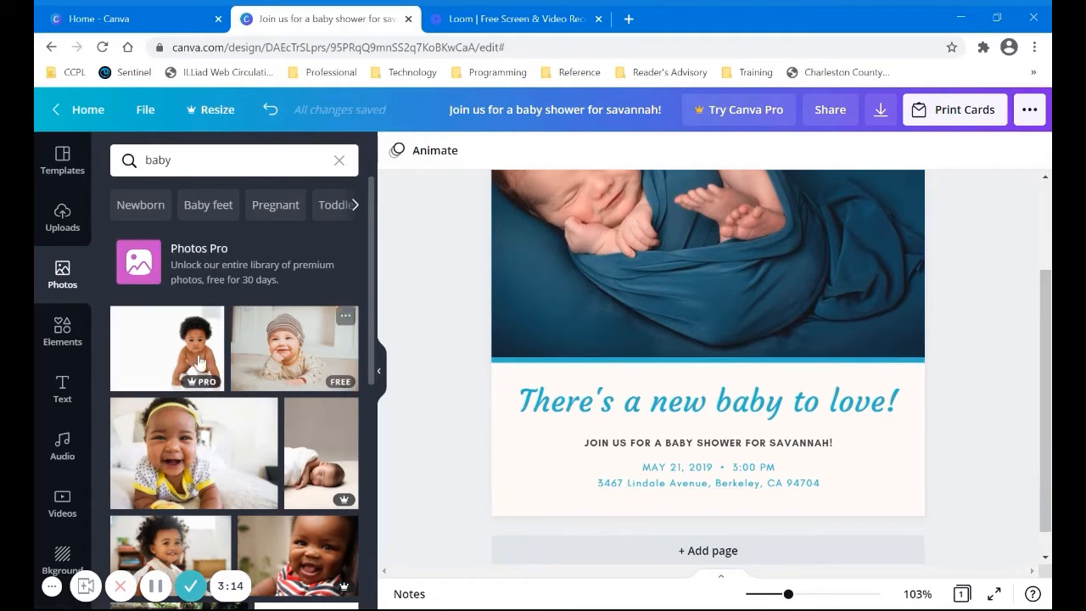
Add body text 'RSVP TO MELISSA' below the address at size 10 in gray.
left_click(61, 384)
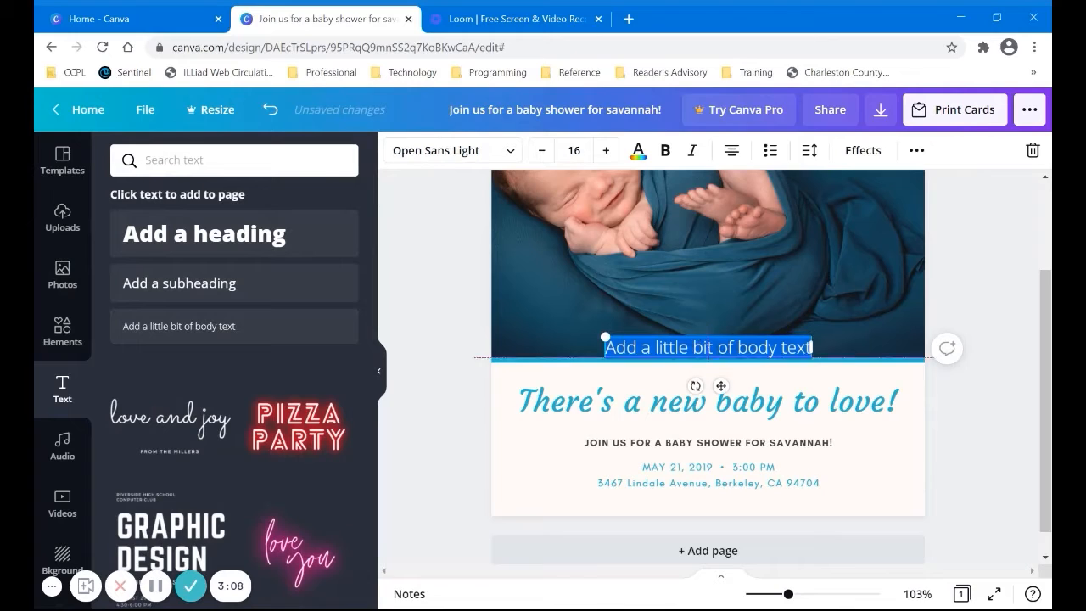
left_click_drag(706, 346, 705, 462)
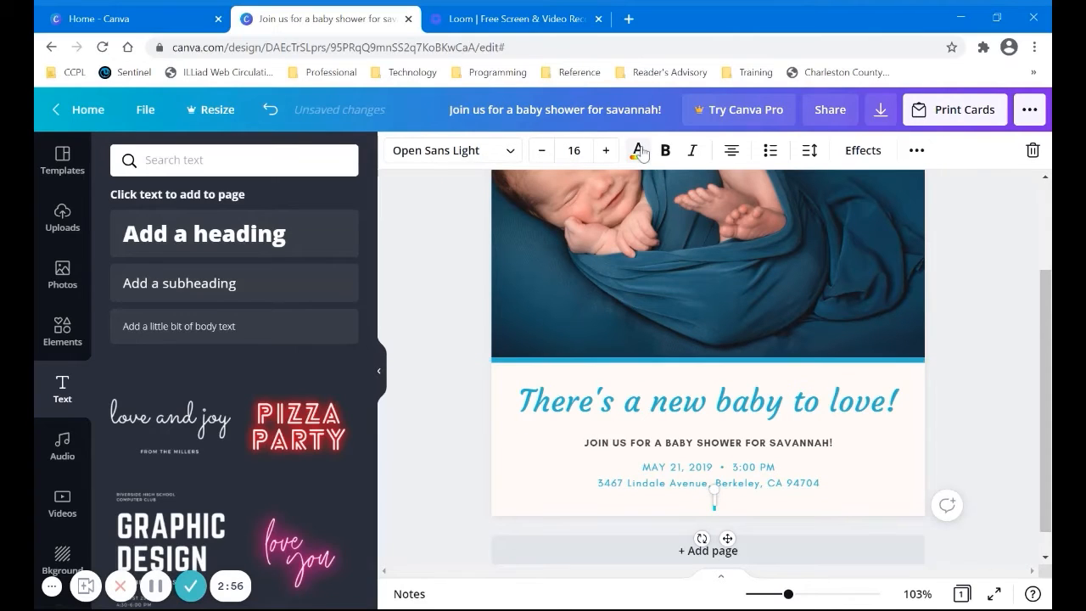
left_click(638, 150)
type("RSVP TO MELISSA")
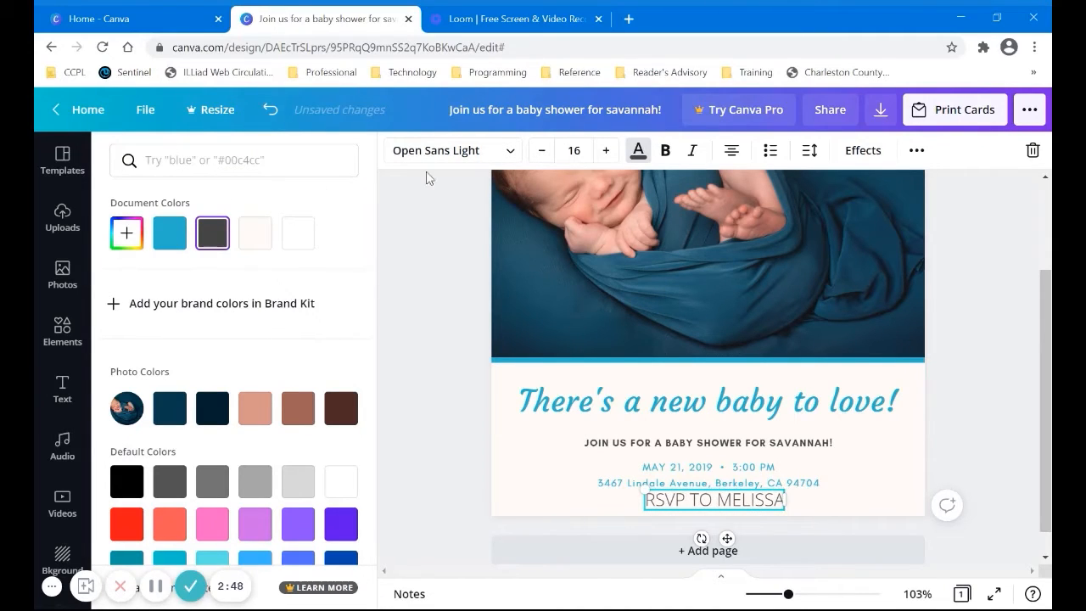
left_click(541, 150)
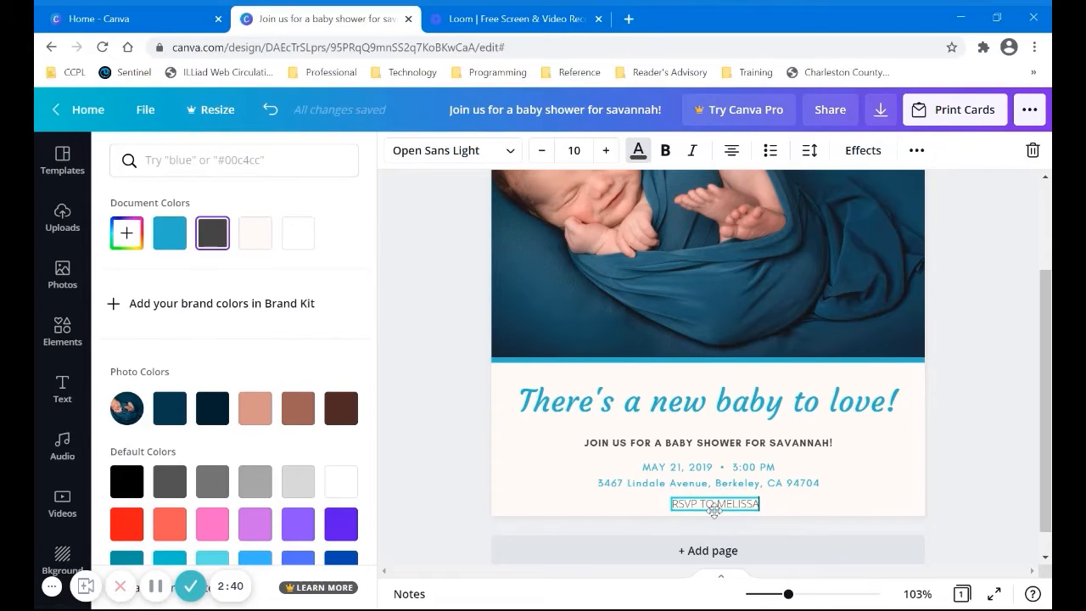
left_click(61, 388)
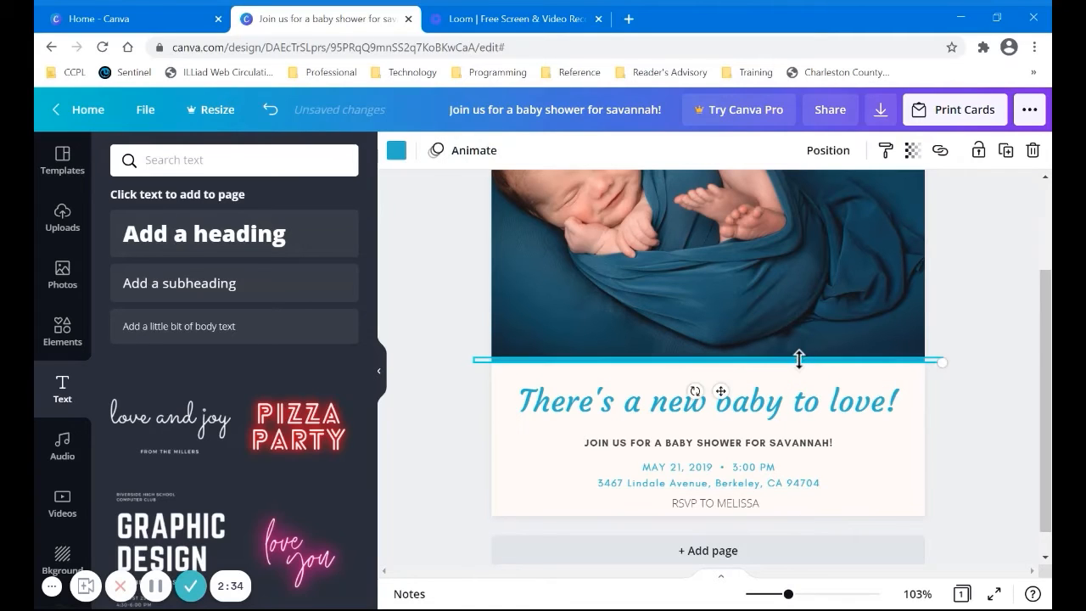
Recolour the thin divider line under the photo to the dark brown photo colour.
left_click(705, 439)
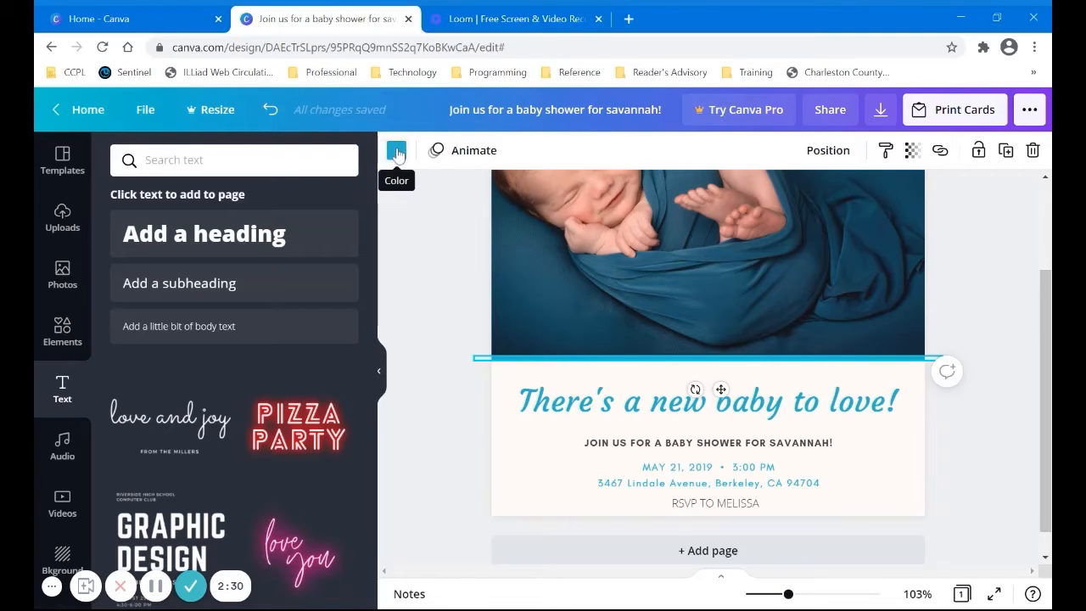
left_click(397, 149)
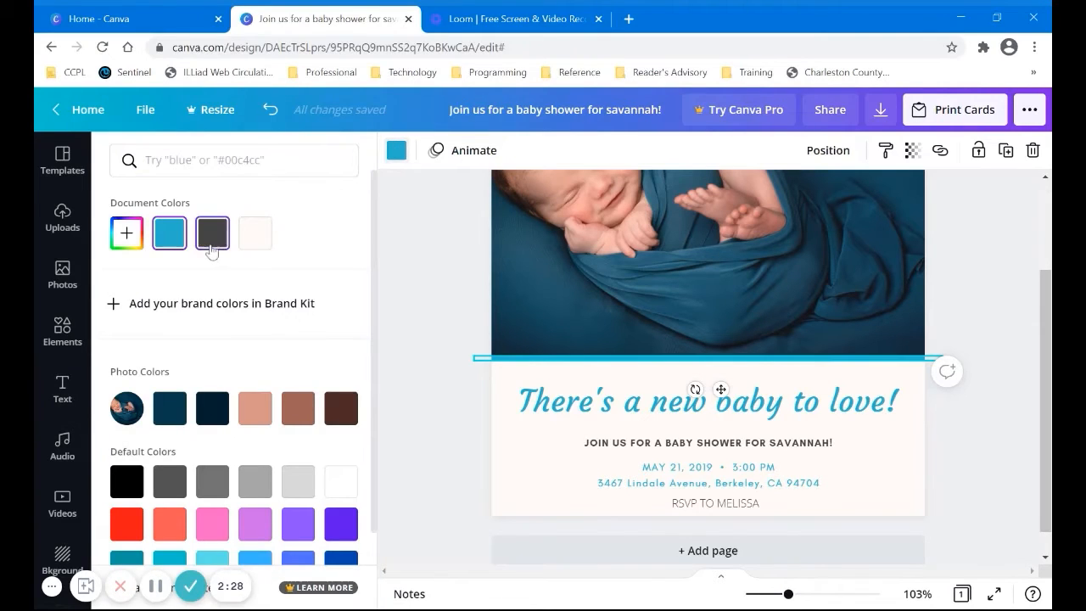
mouse_move(212, 232)
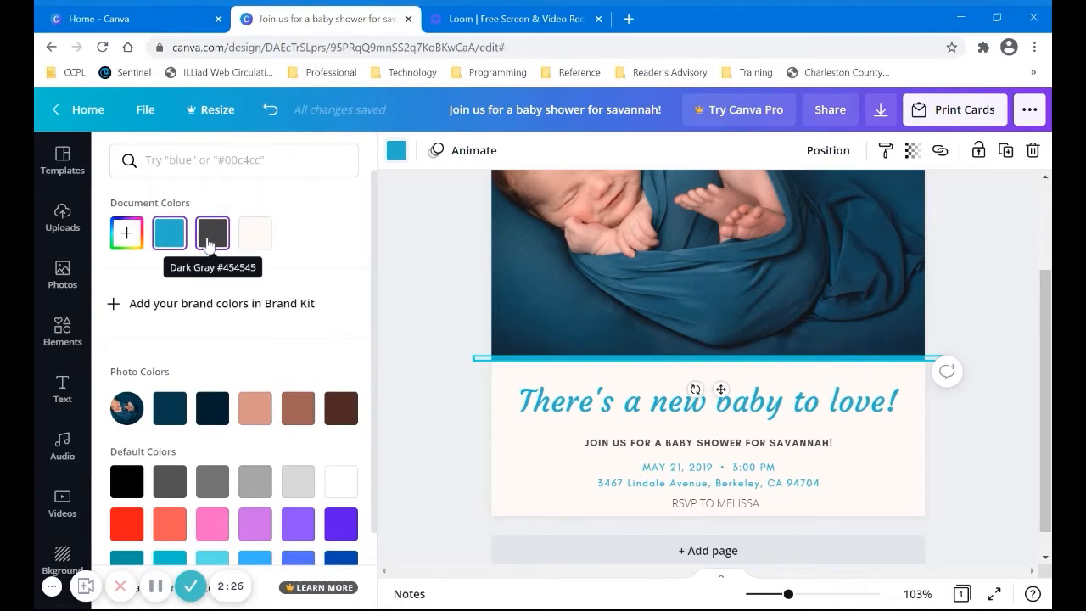
left_click(169, 407)
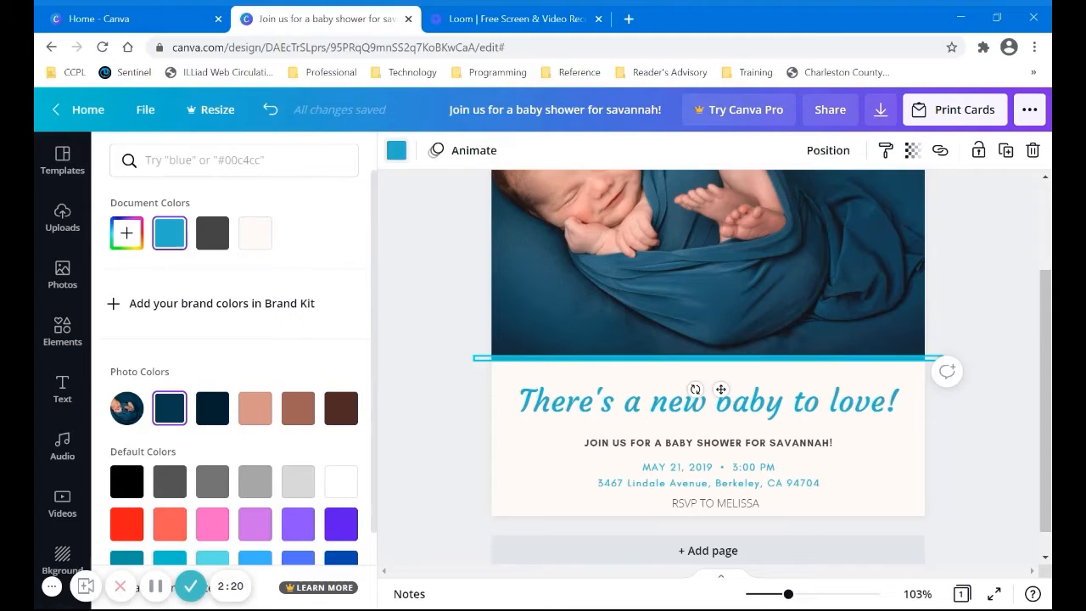
left_click(339, 407)
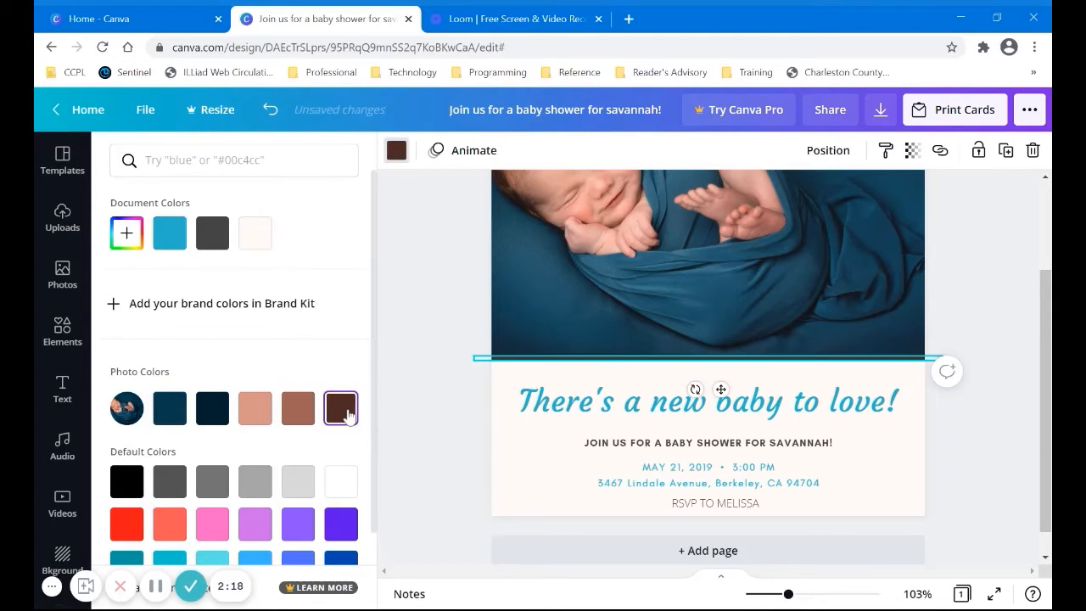
left_click(61, 388)
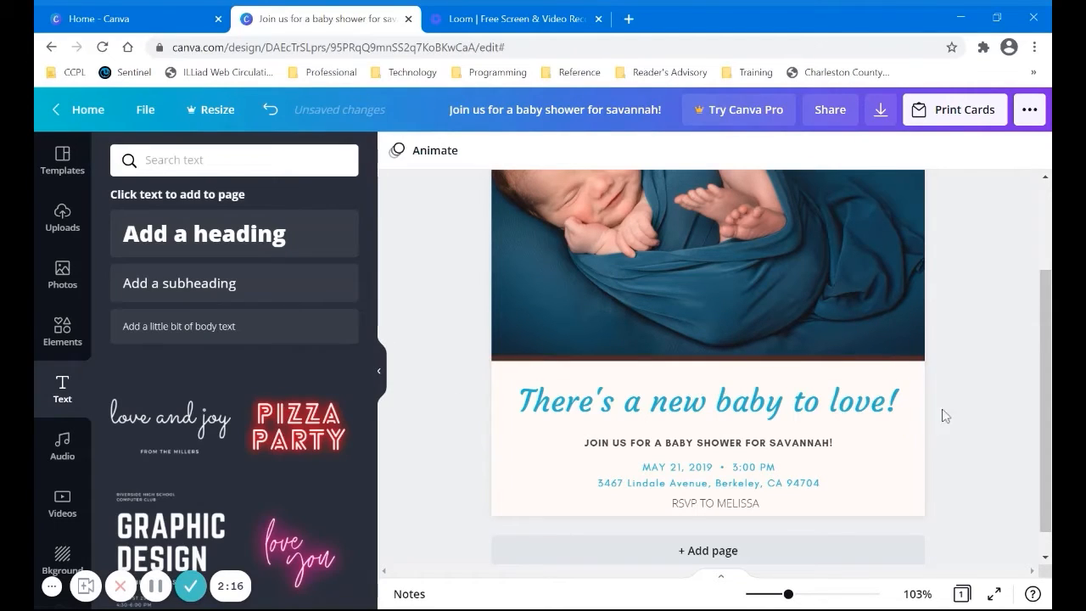
Recolour the headline 'There's a new baby to love!' brown.
left_click(707, 400)
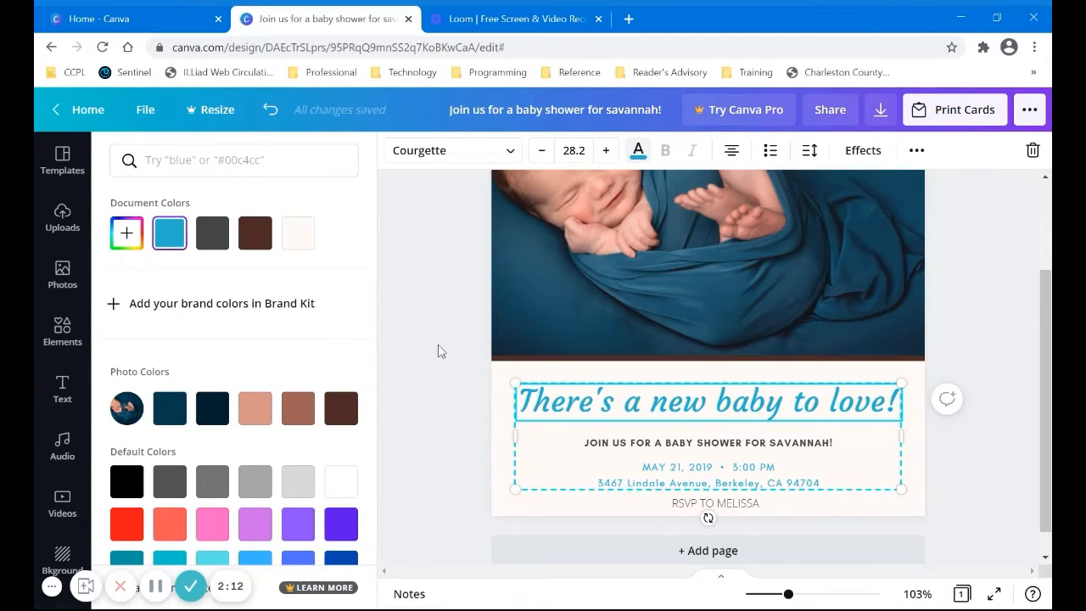
left_click(299, 407)
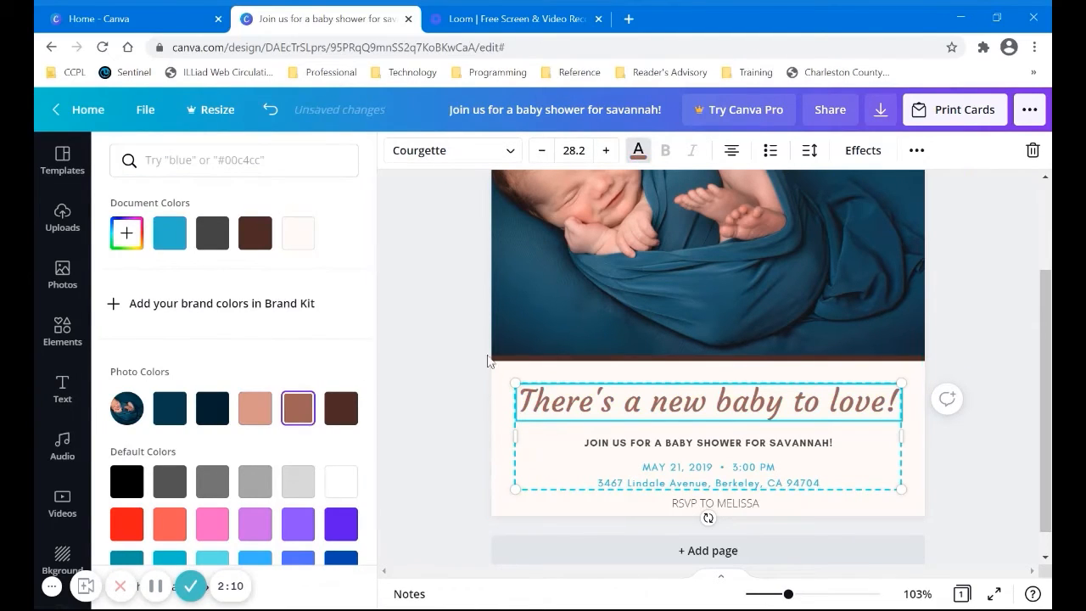
left_click(61, 388)
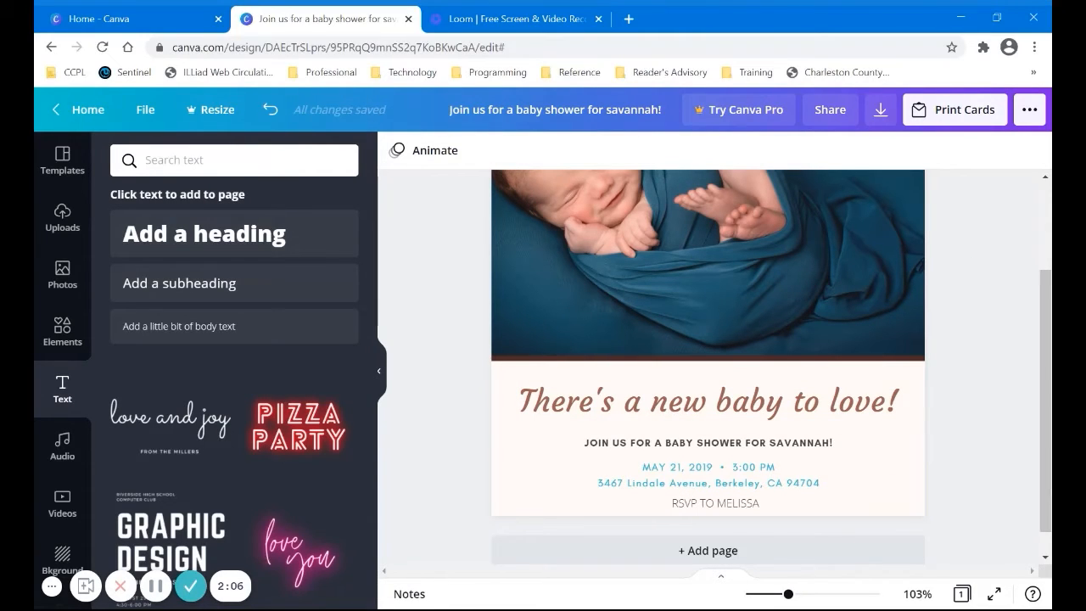
scroll("down", 3)
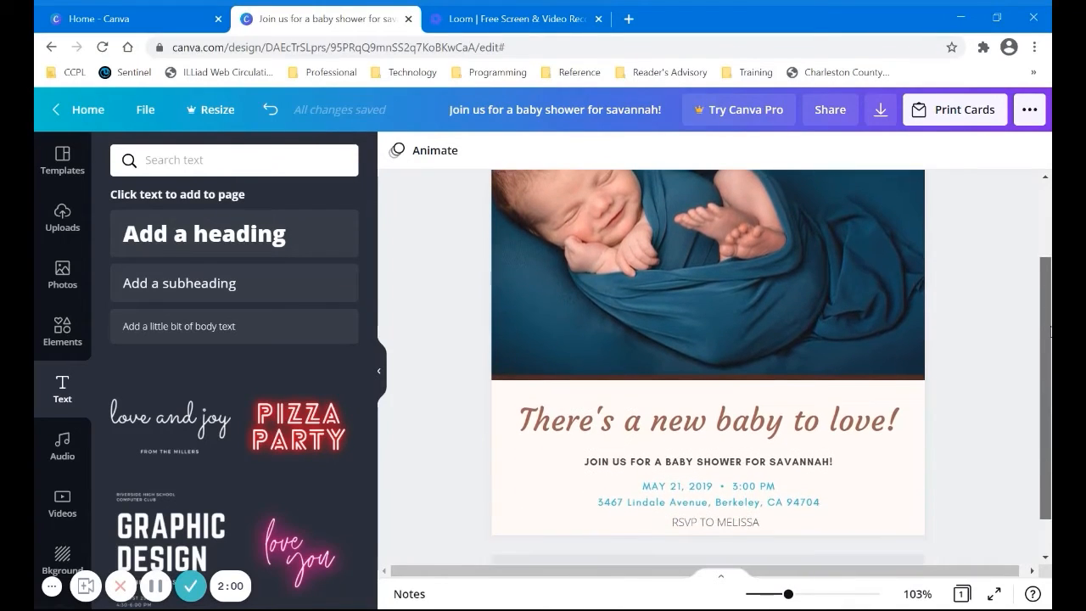
Recolour the page background from cream to the default light gray.
left_click(709, 457)
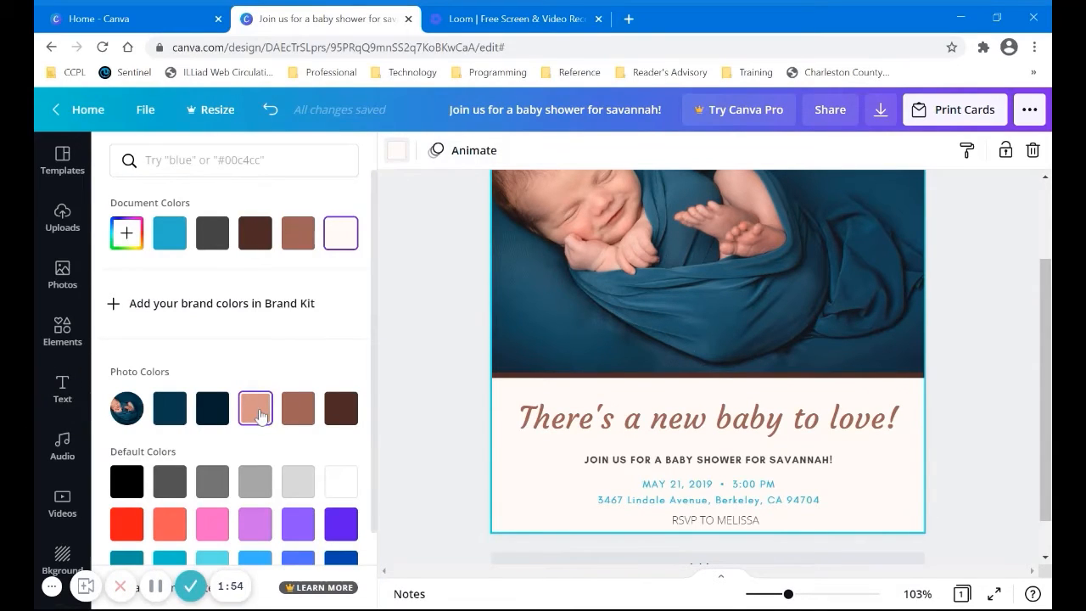
left_click(212, 407)
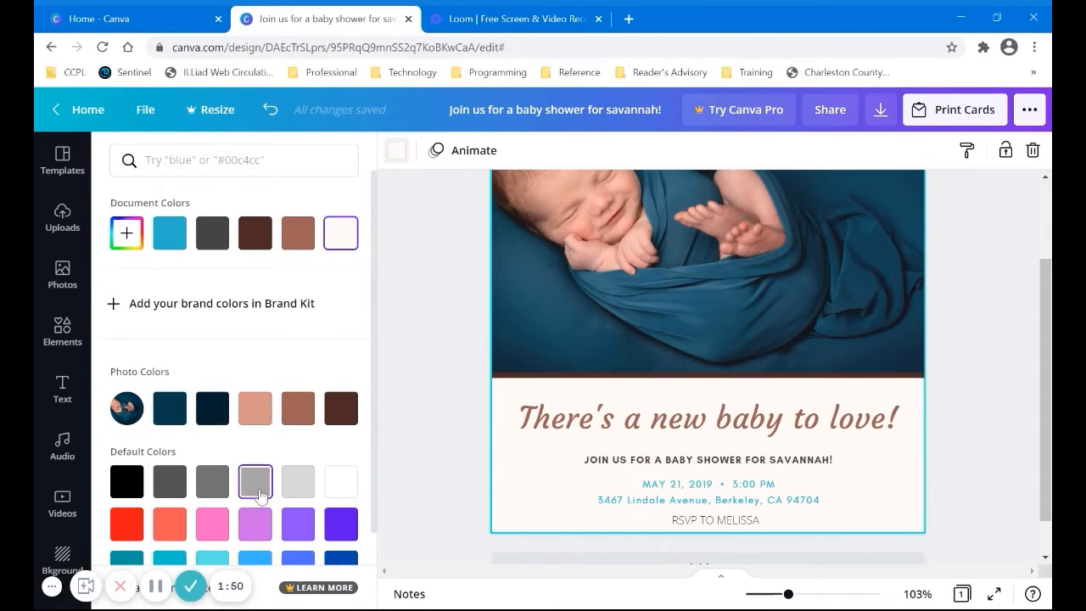
left_click(299, 482)
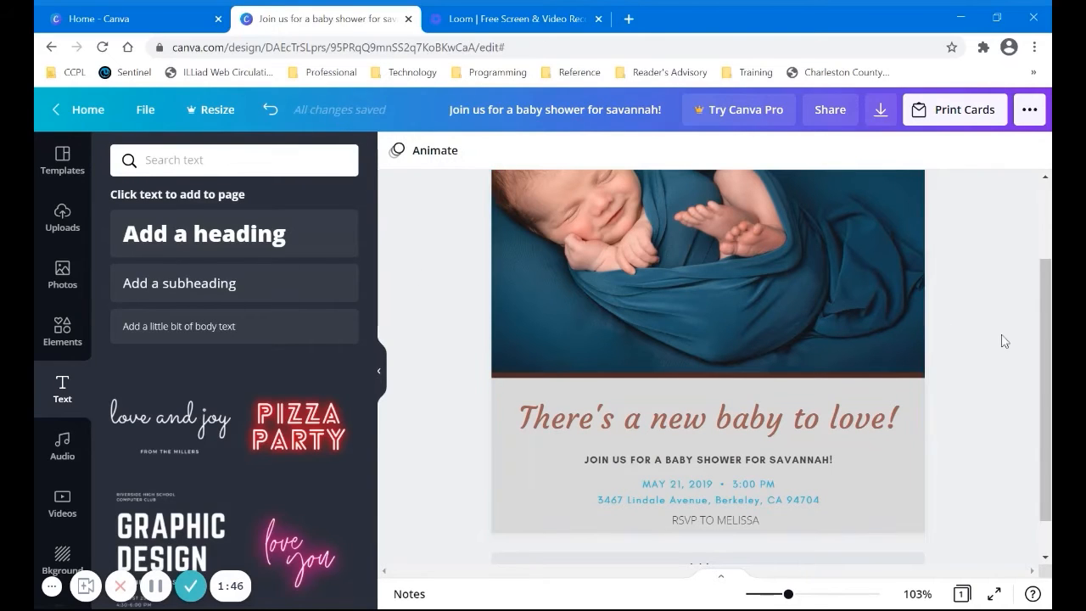
mouse_move(984, 298)
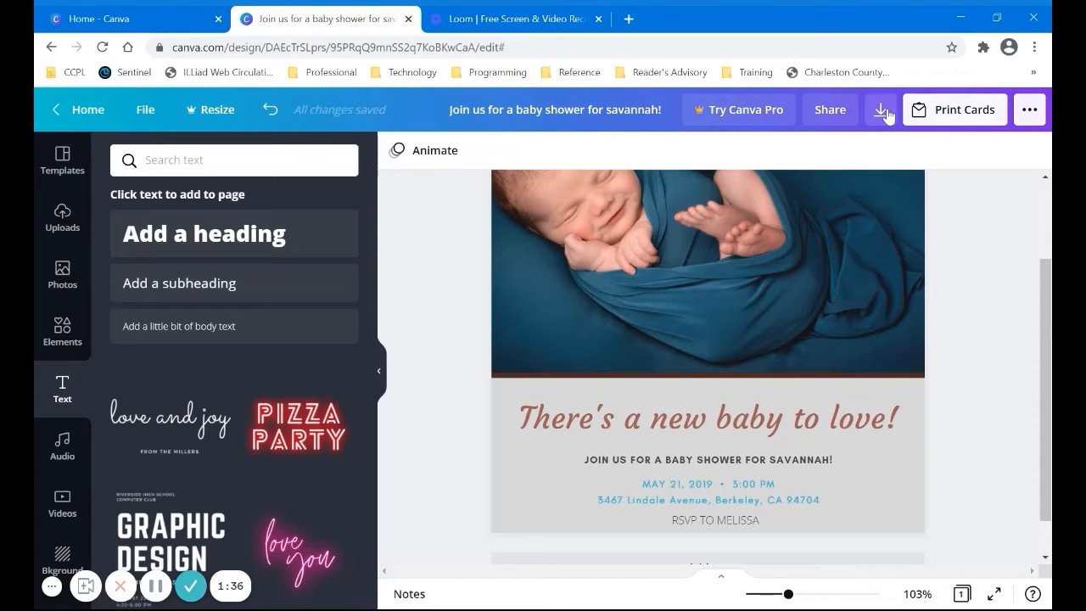
Download the invitation as a PNG image instead of PDF Print.
left_click(879, 108)
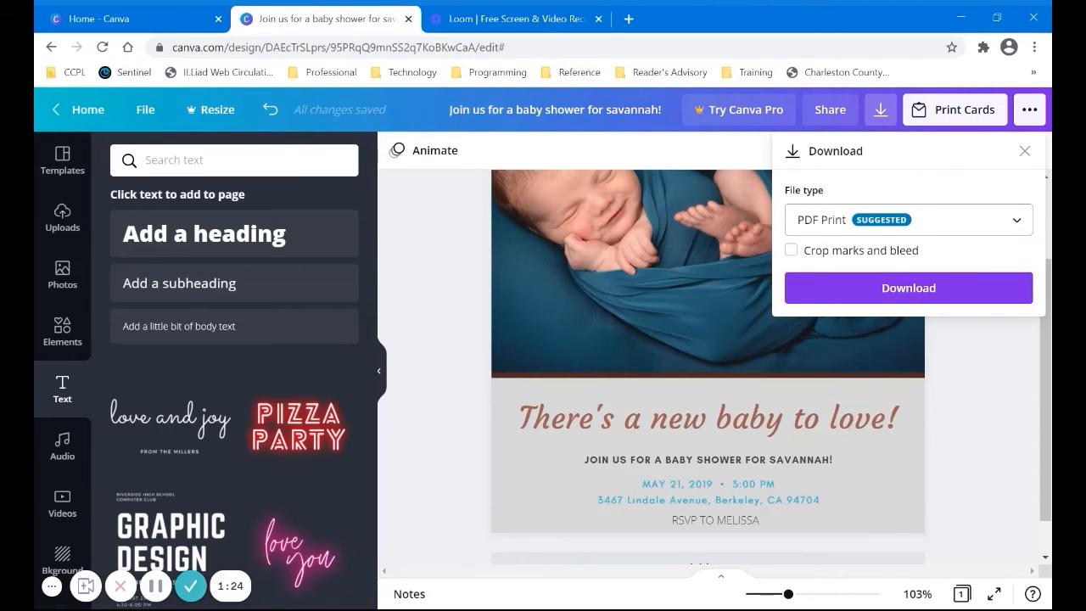
left_click(906, 219)
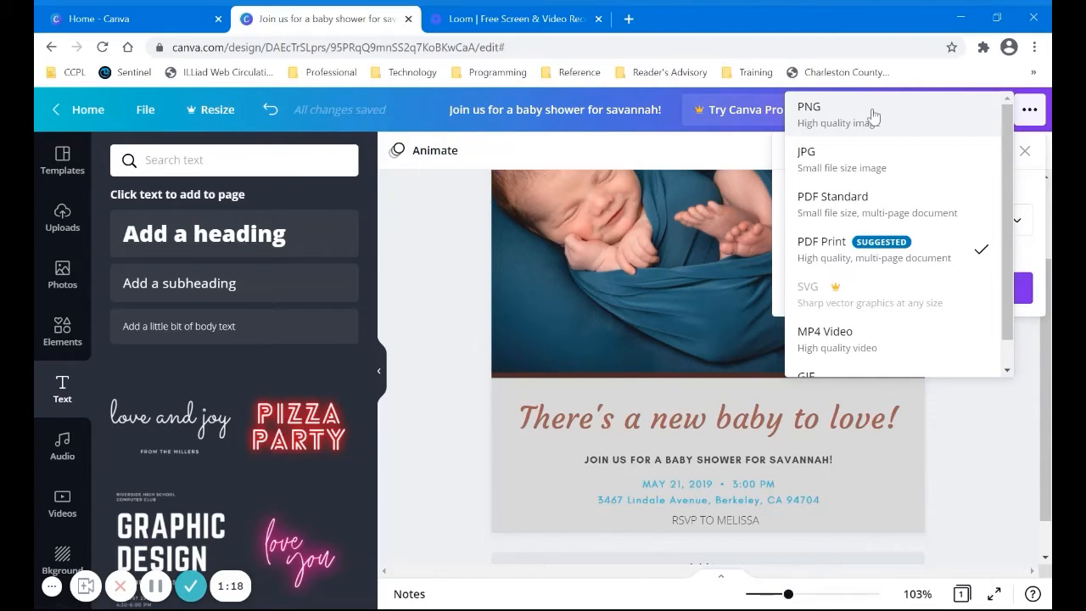
left_click(807, 105)
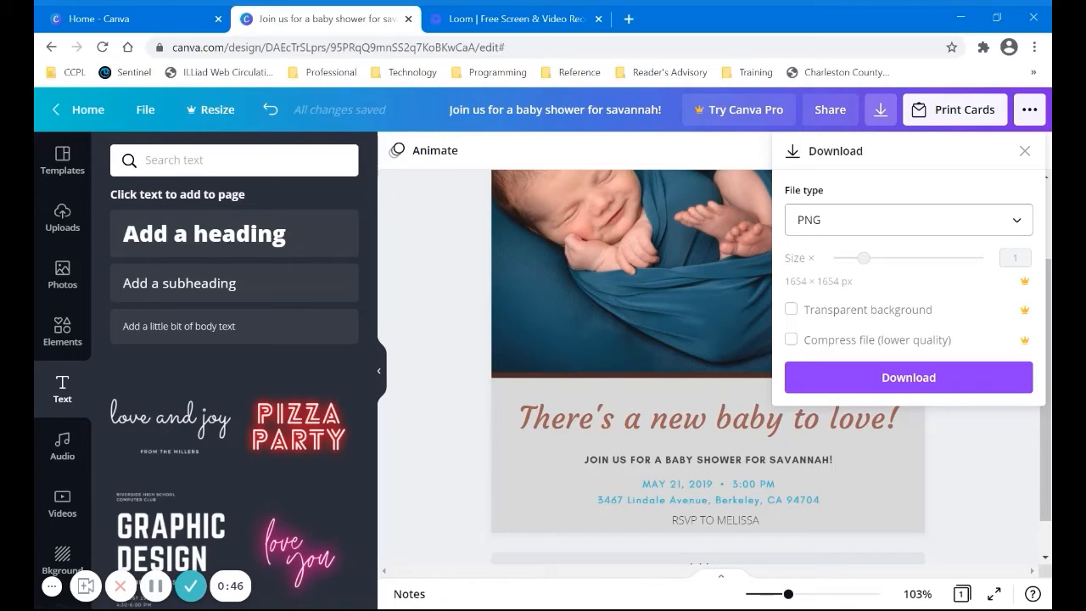
left_click(907, 377)
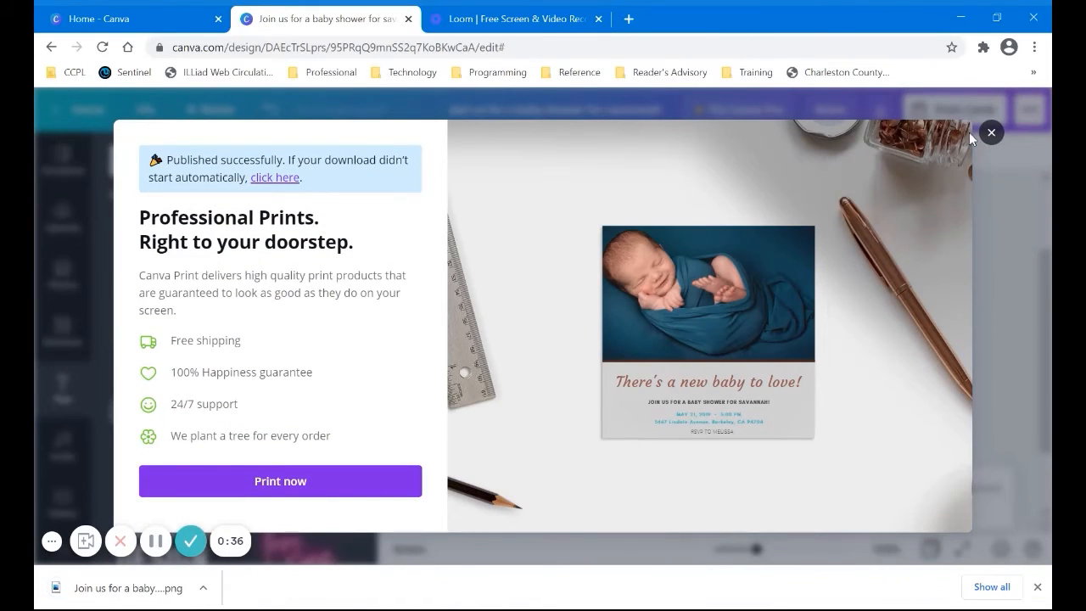
Dismiss the Professional Prints offer shown after the download.
left_click(991, 132)
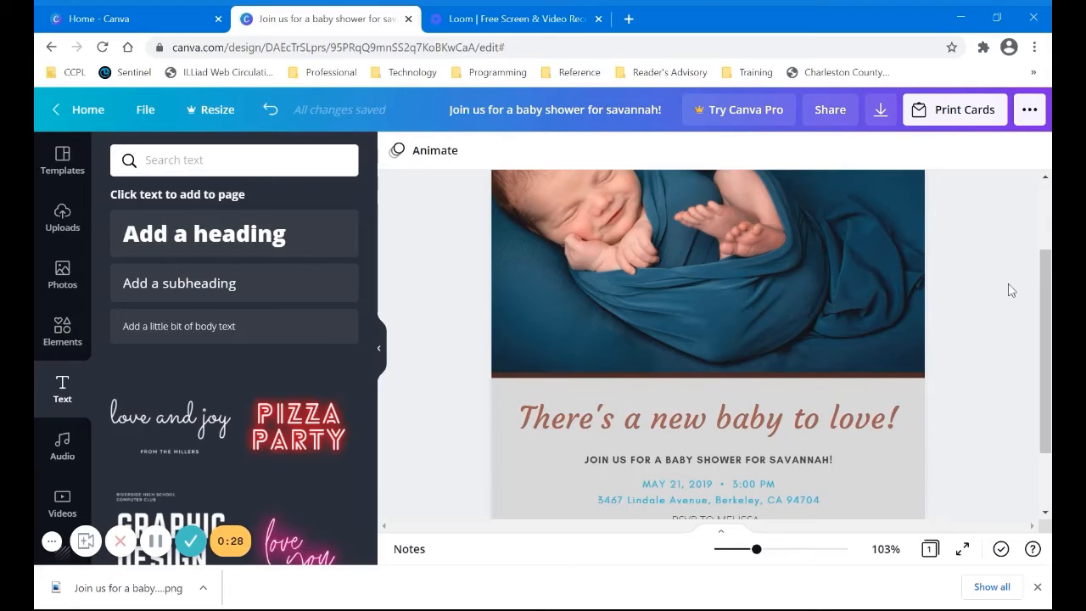
mouse_move(61, 444)
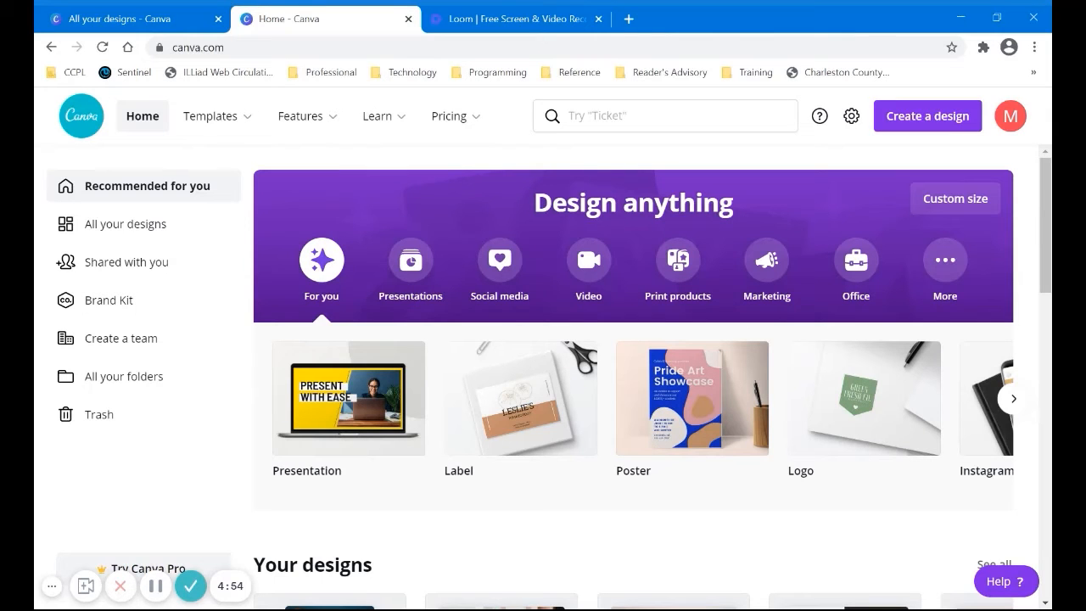
Reopen the baby shower invitation from the All your designs list.
left_click(210, 116)
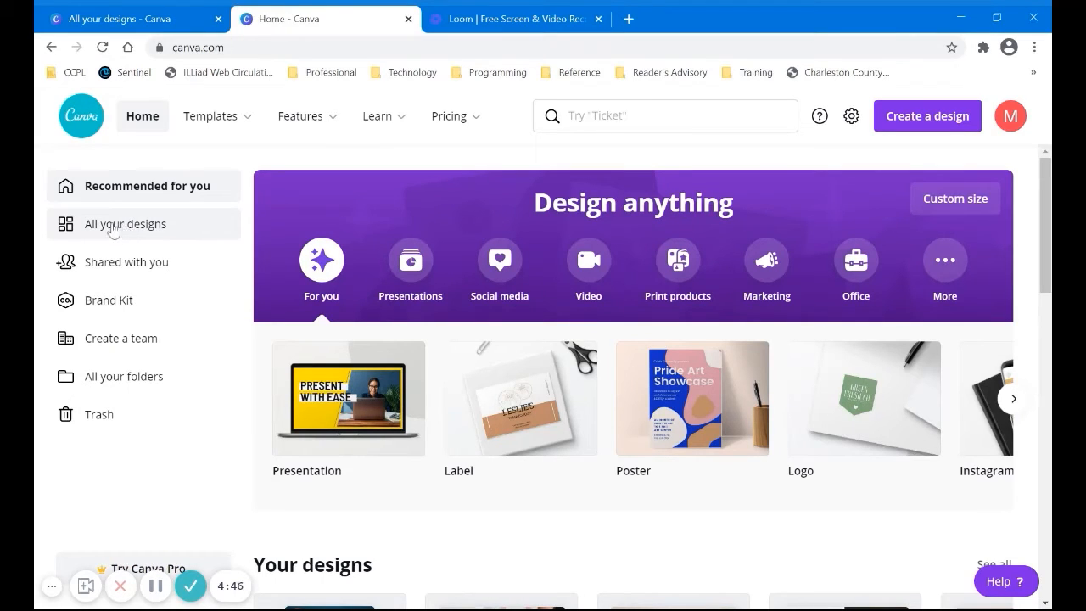
left_click(129, 224)
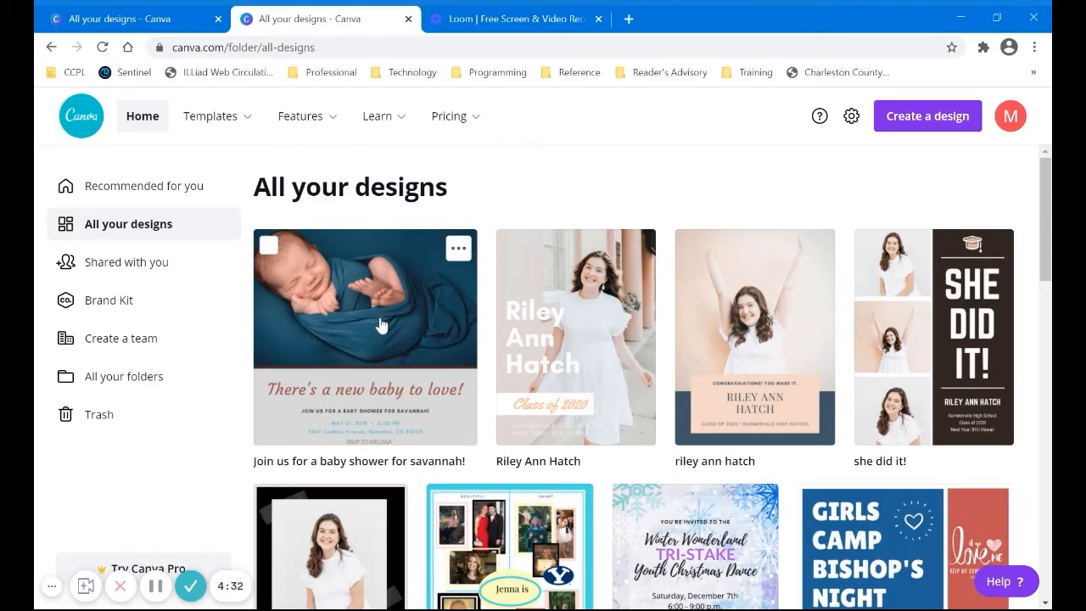
mouse_move(289, 336)
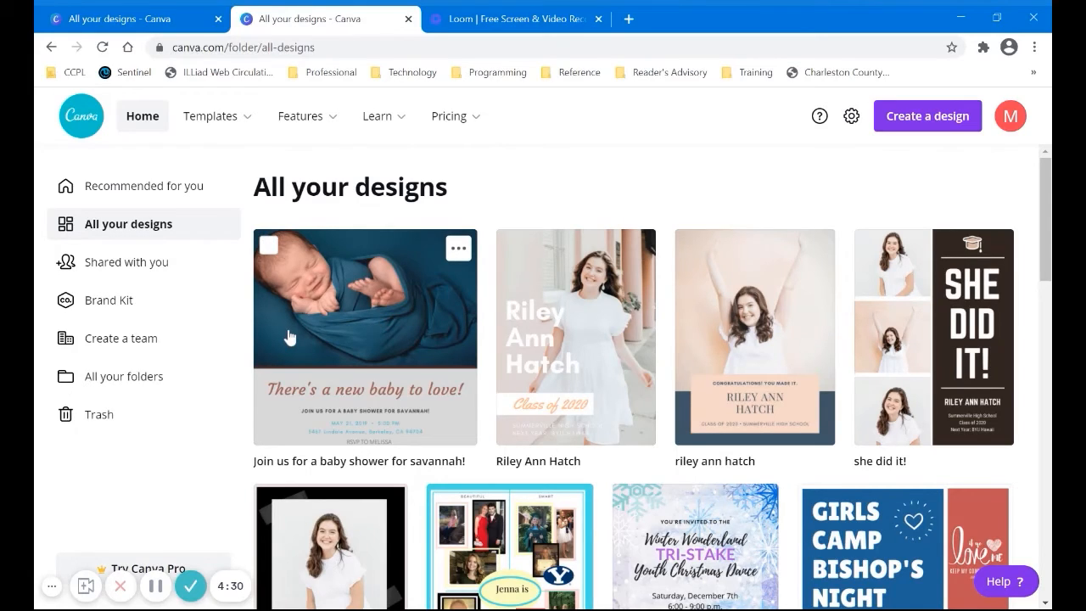
left_click(364, 336)
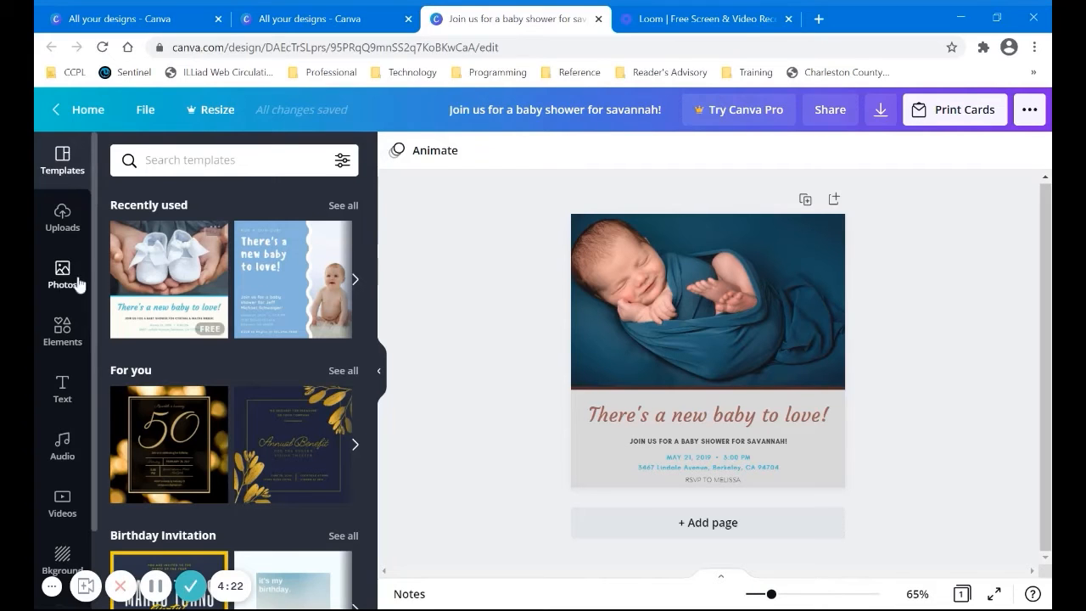
Search Elements for 'bab' and place the baby feet graphic at the photo's top-right corner.
left_click(61, 331)
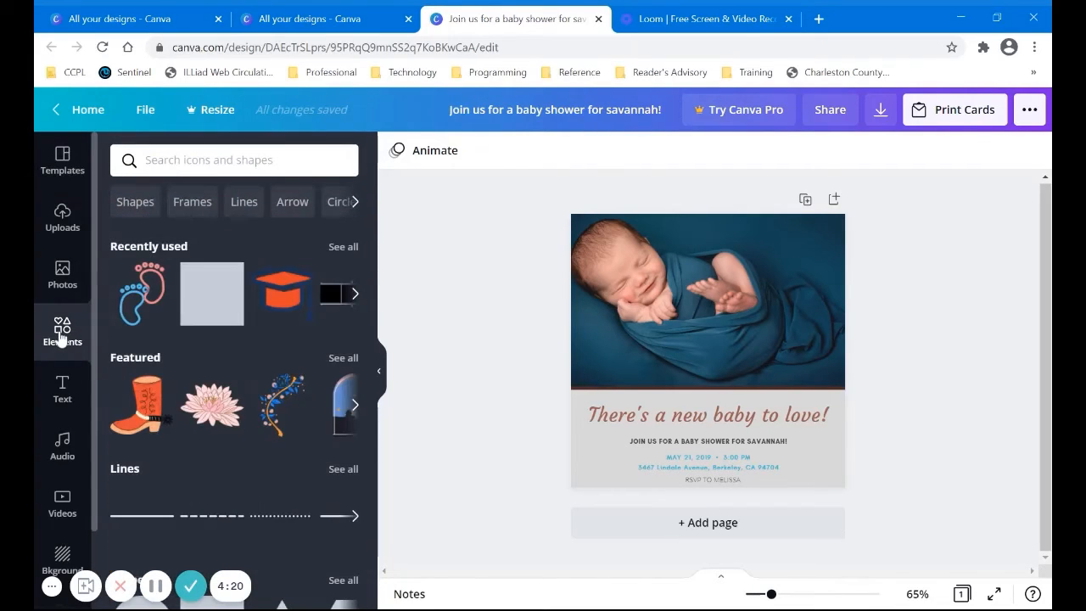
left_click(234, 159)
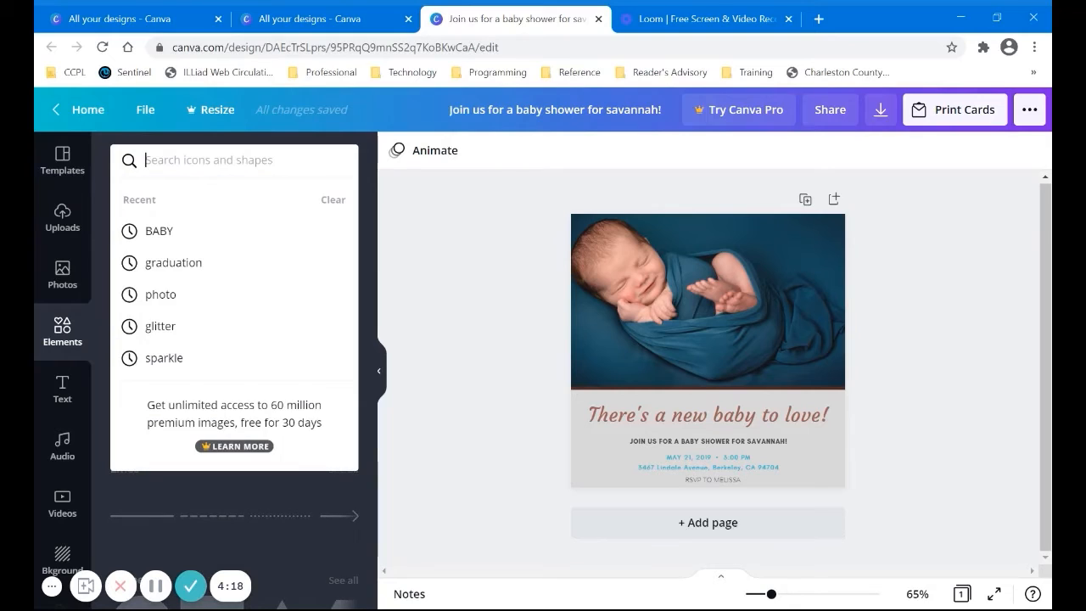
type("baby")
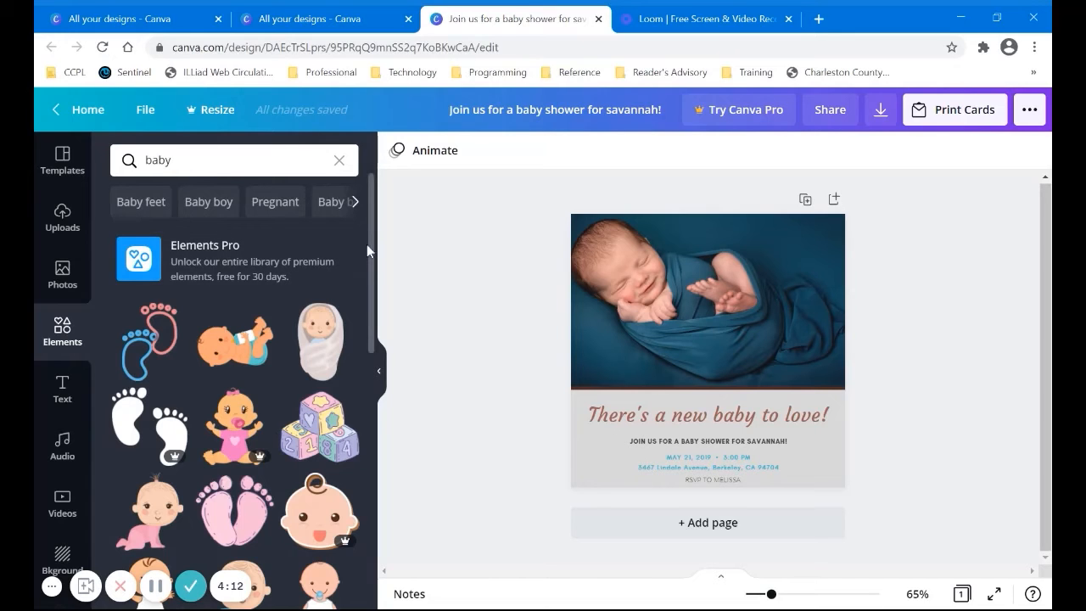
scroll("down", 3)
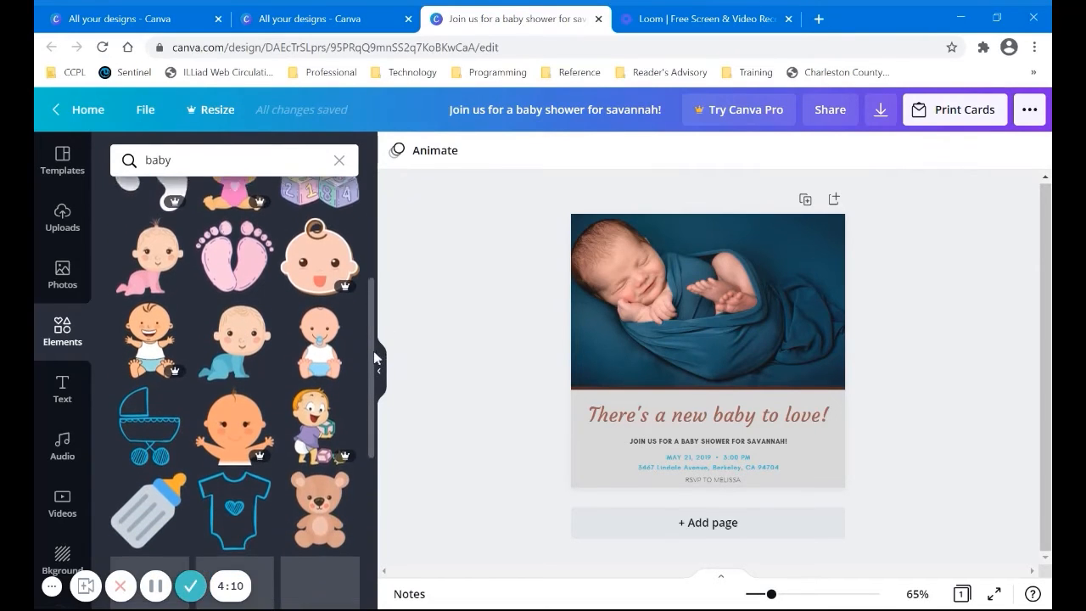
scroll("down", 3)
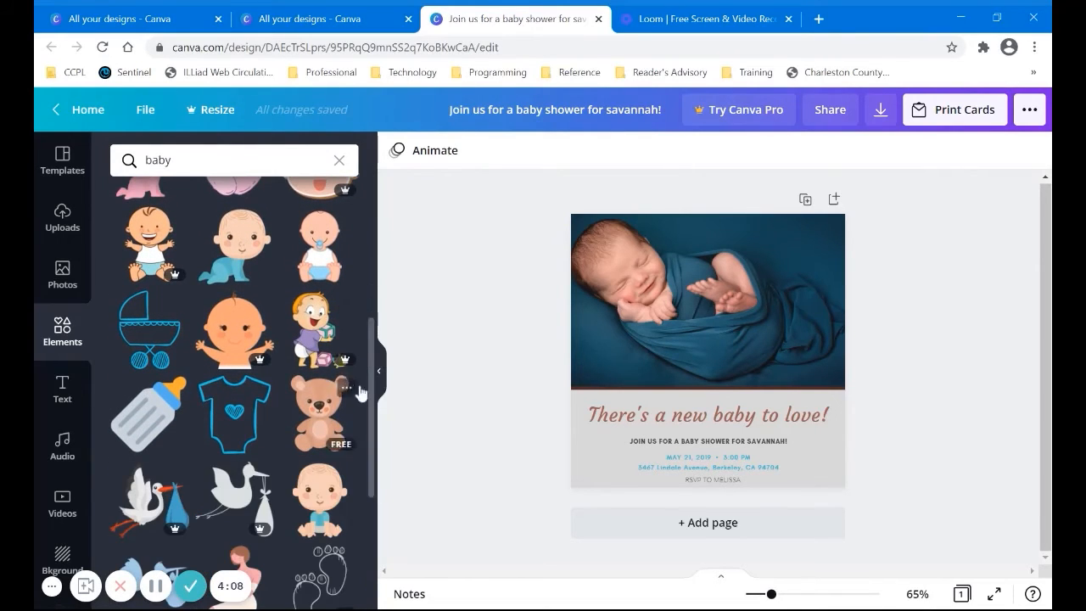
scroll("down", 3)
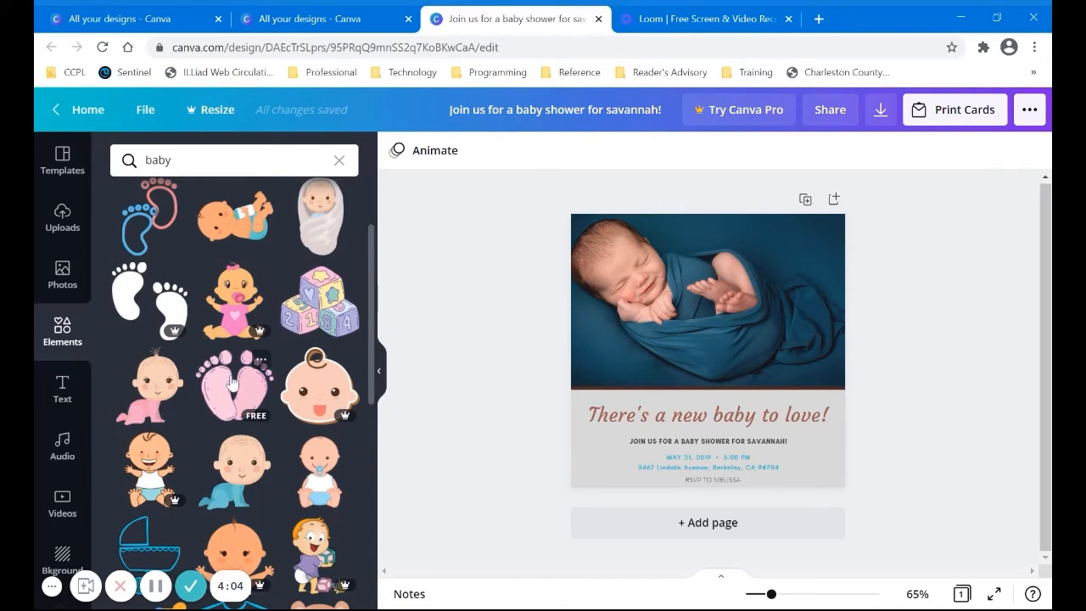
left_click(234, 386)
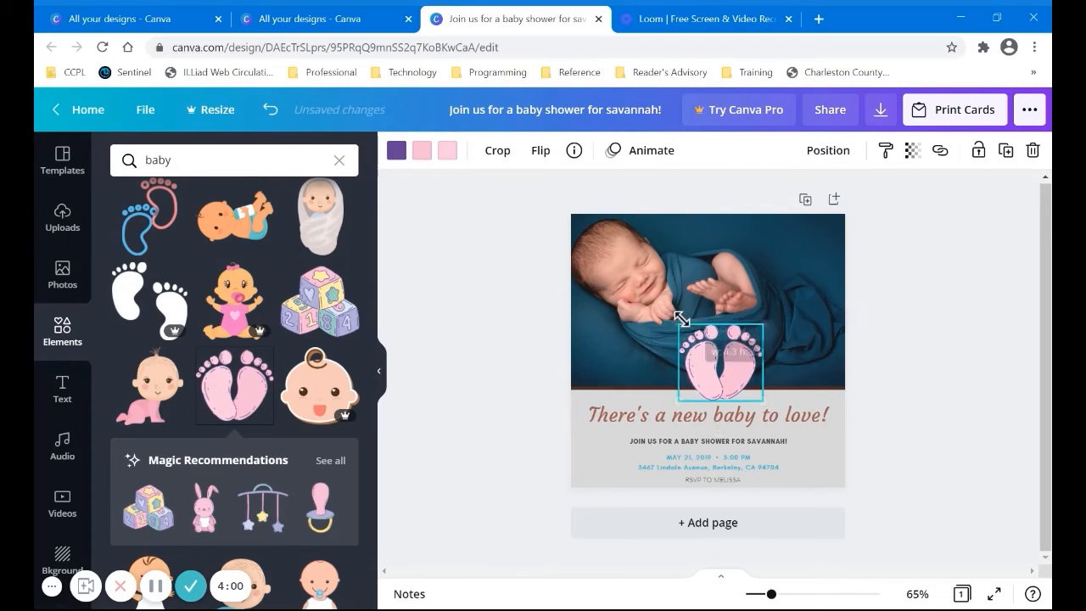
left_click_drag(721, 363, 811, 261)
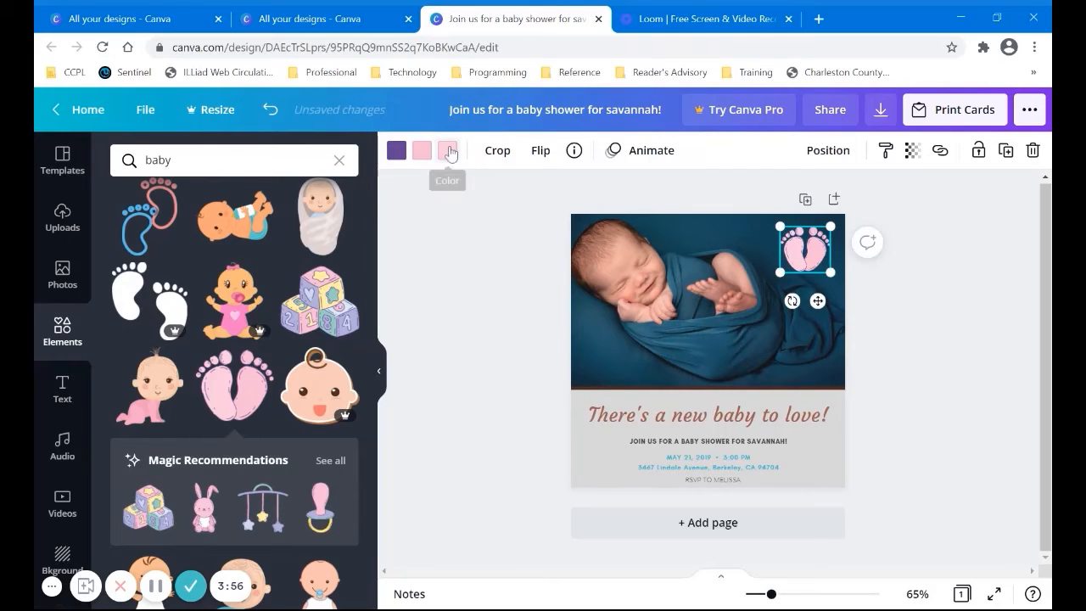
left_click(448, 149)
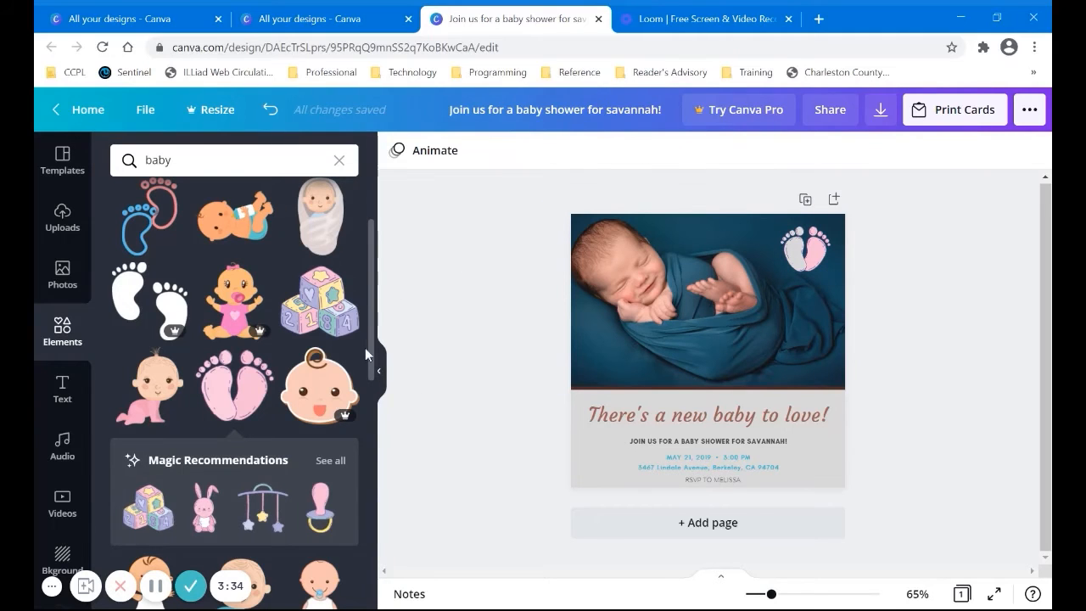
Place a small baby bottle graphic from the baby results left of the event details.
scroll("down", 3)
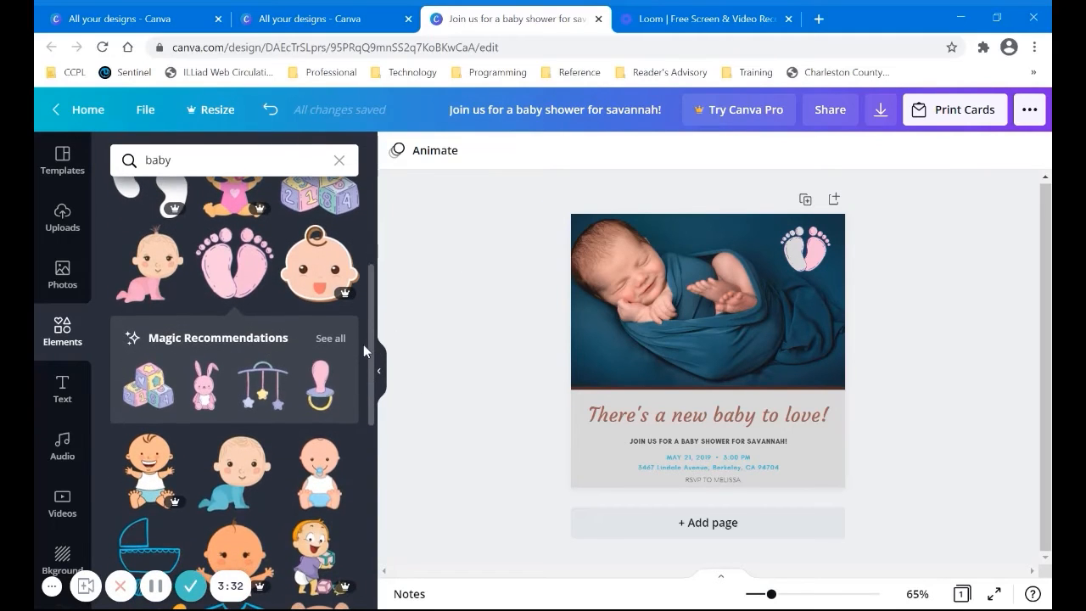
scroll("down", 3)
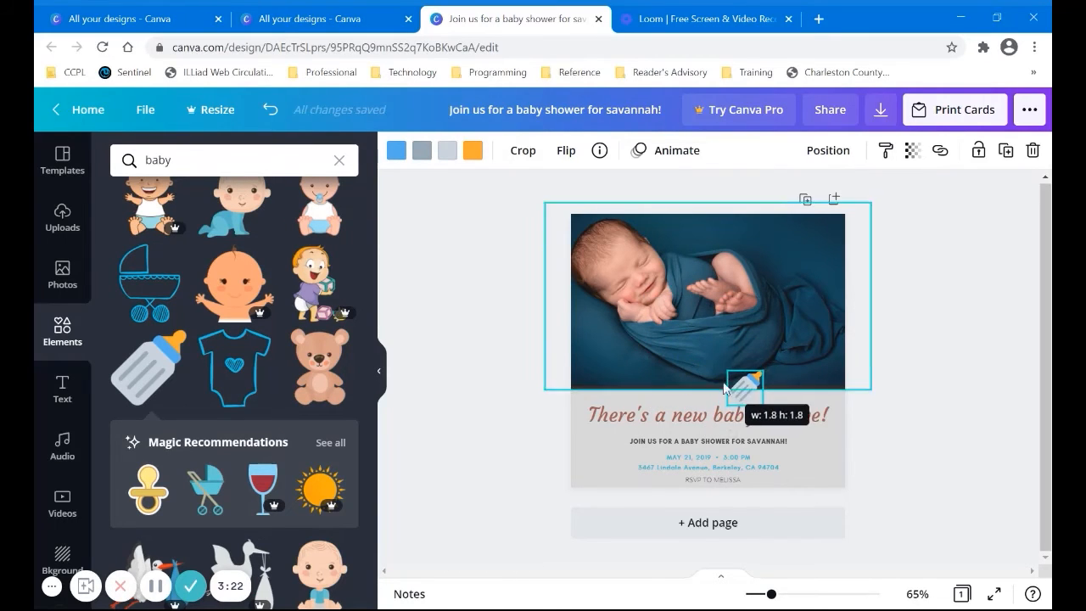
left_click_drag(743, 387, 602, 461)
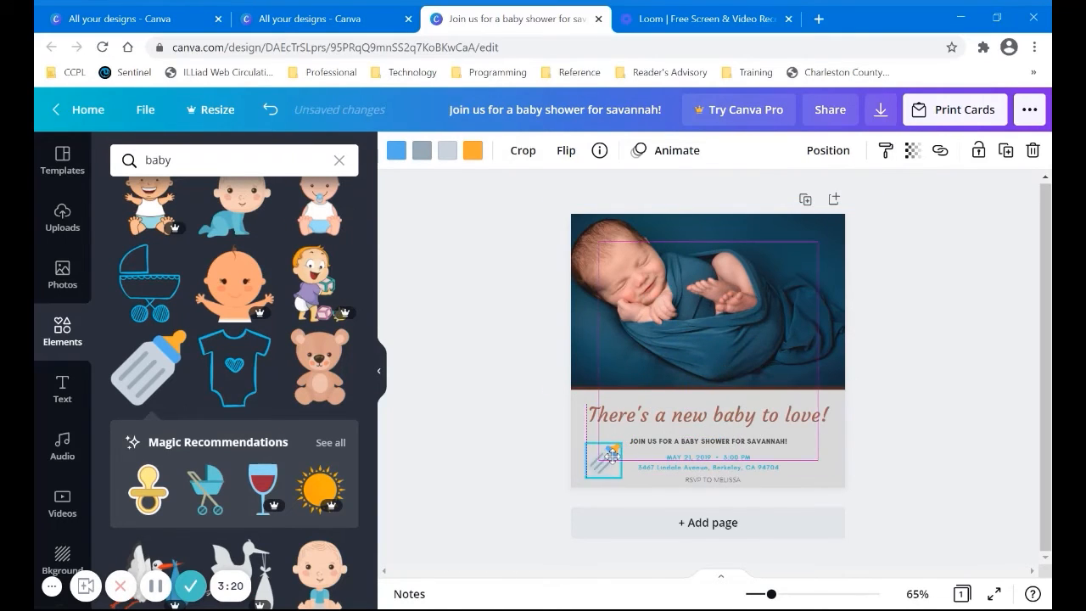
left_click(597, 462)
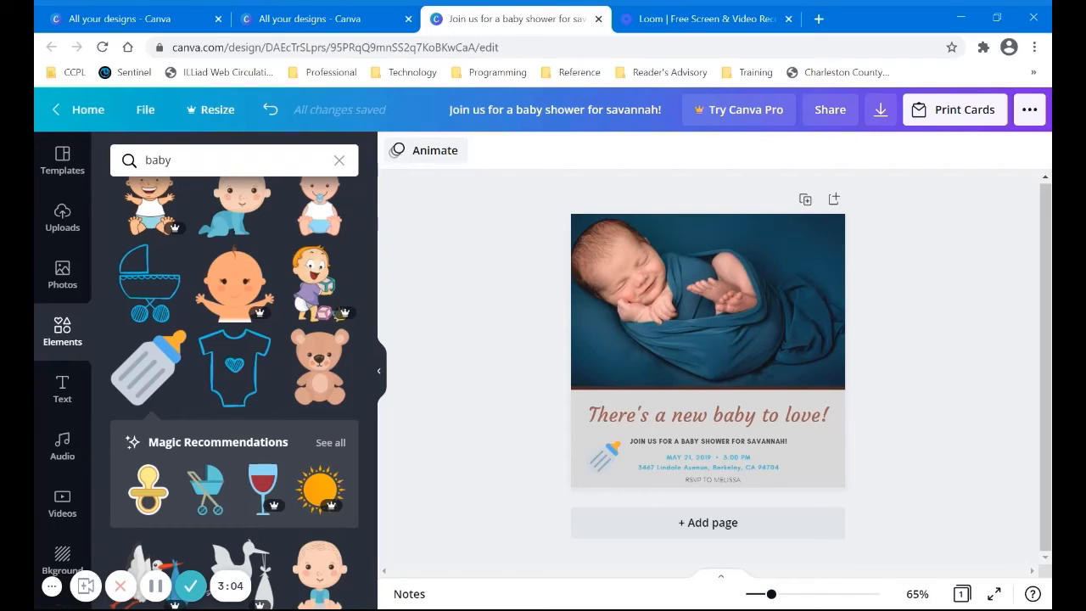
Preview Pan and Rise, then apply the Photo Zoom page animation.
left_click(424, 149)
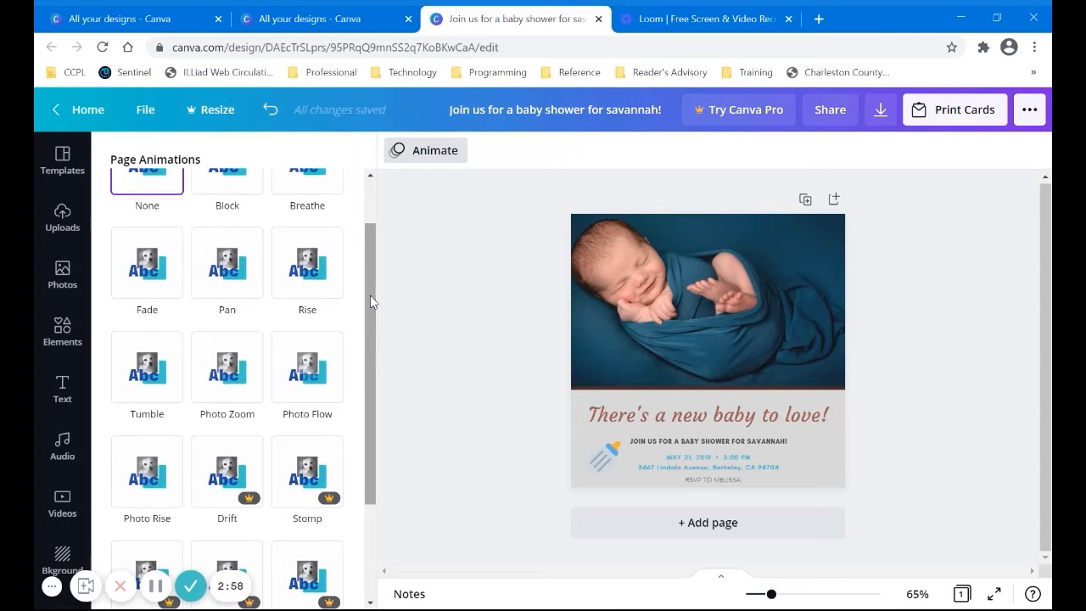
left_click(228, 261)
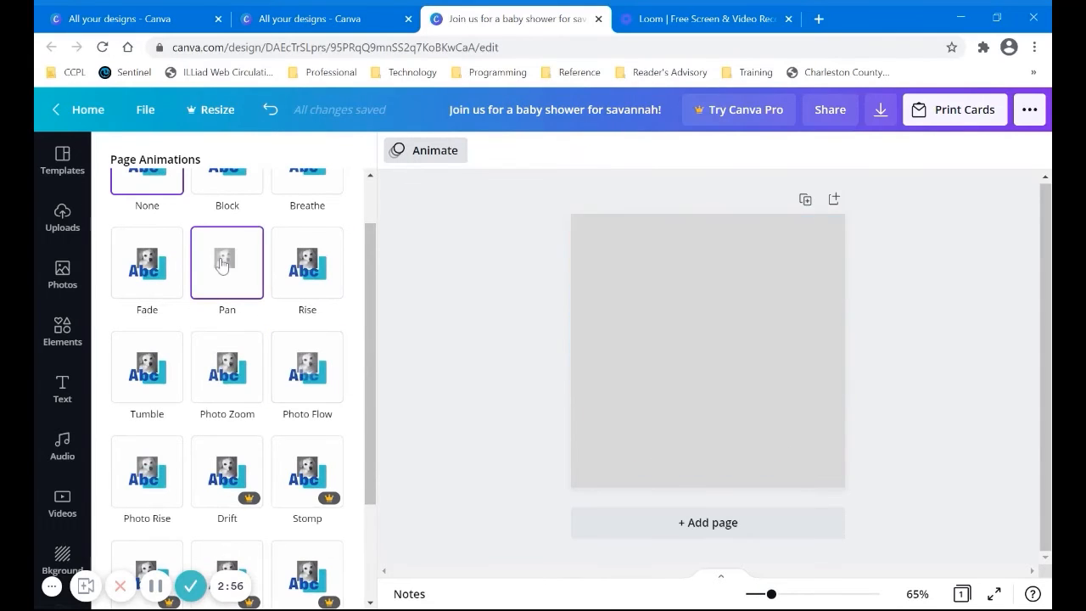
left_click(307, 261)
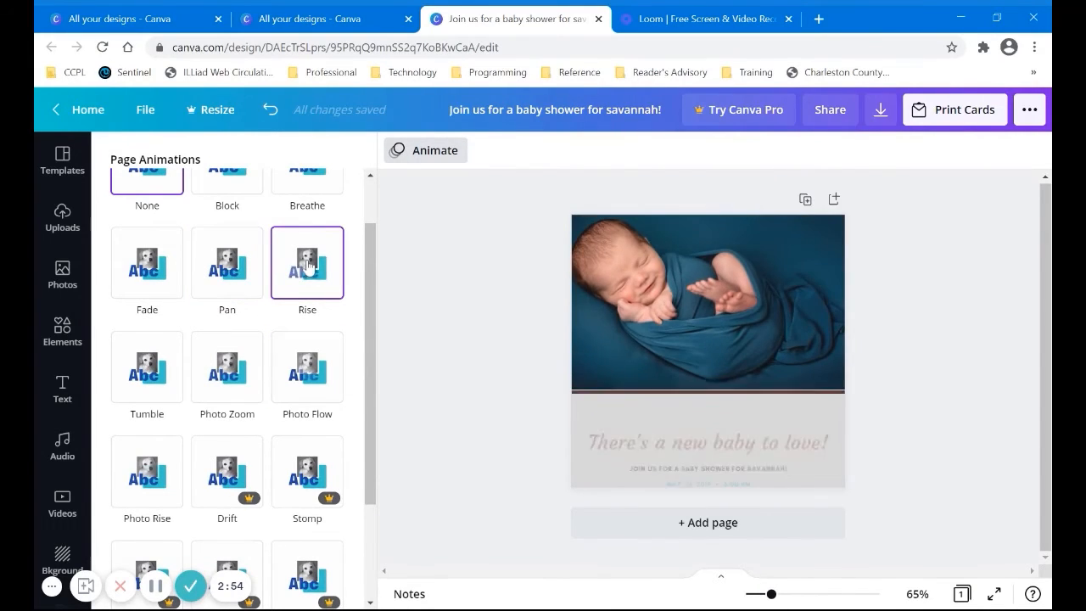
left_click(227, 367)
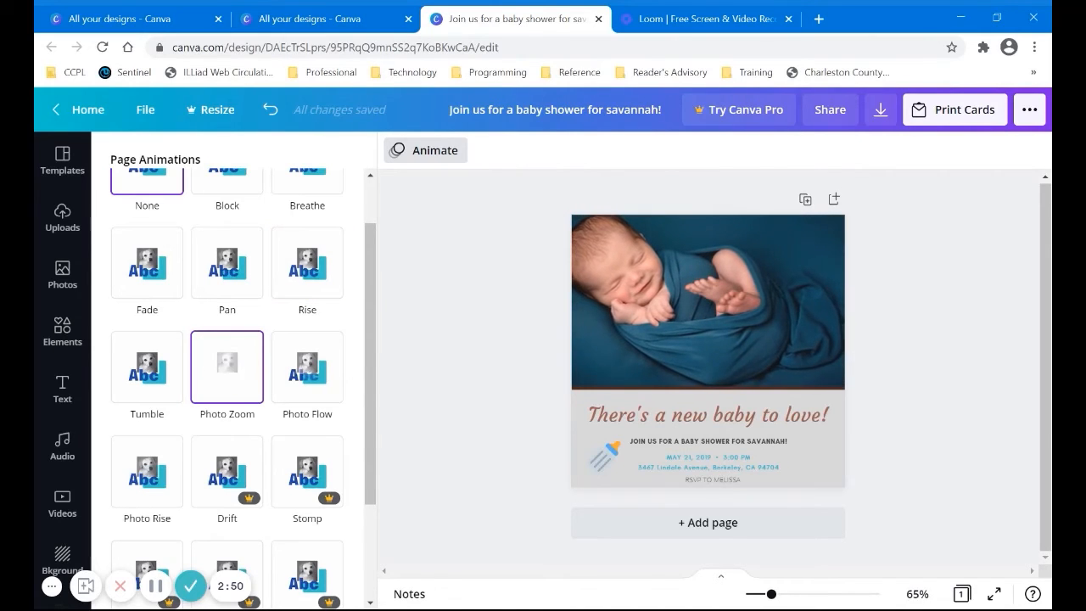
left_click(228, 367)
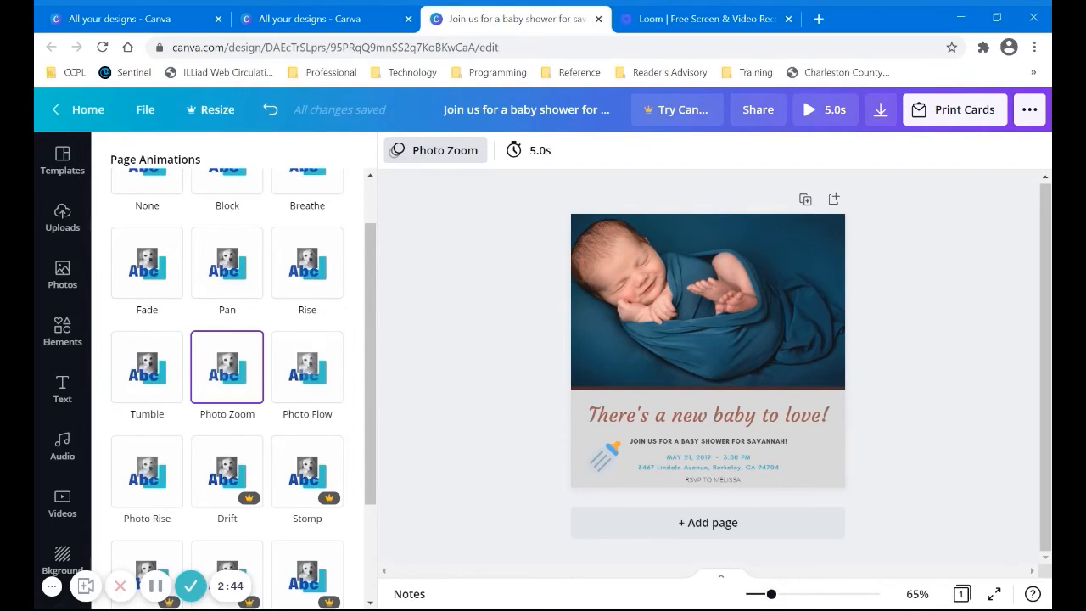
left_click(878, 108)
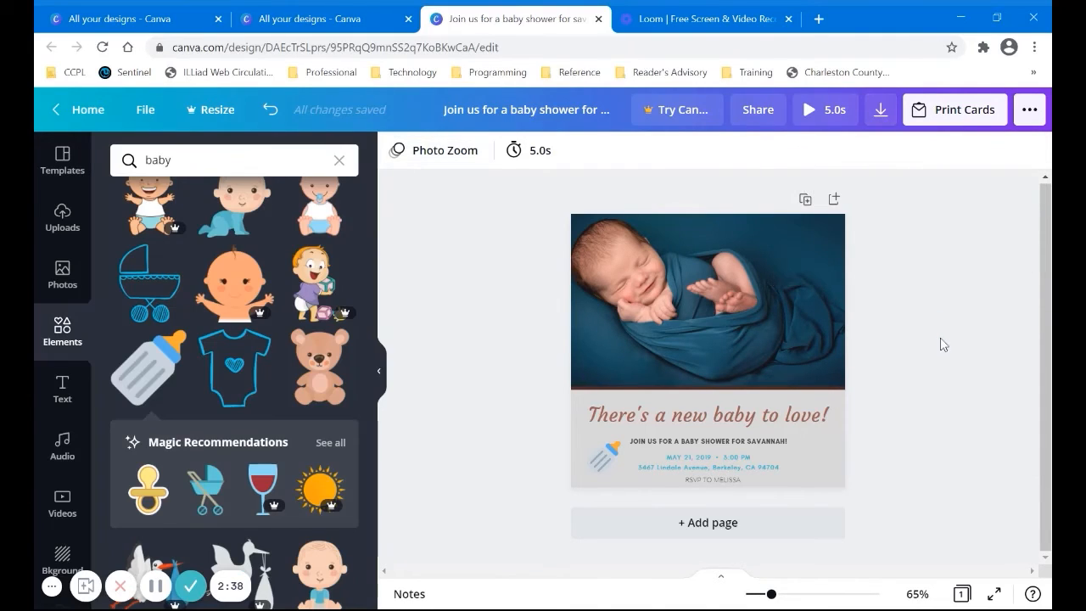
Browse light blue and textured backgrounds, then undo twice to restore the gray background.
left_click(707, 301)
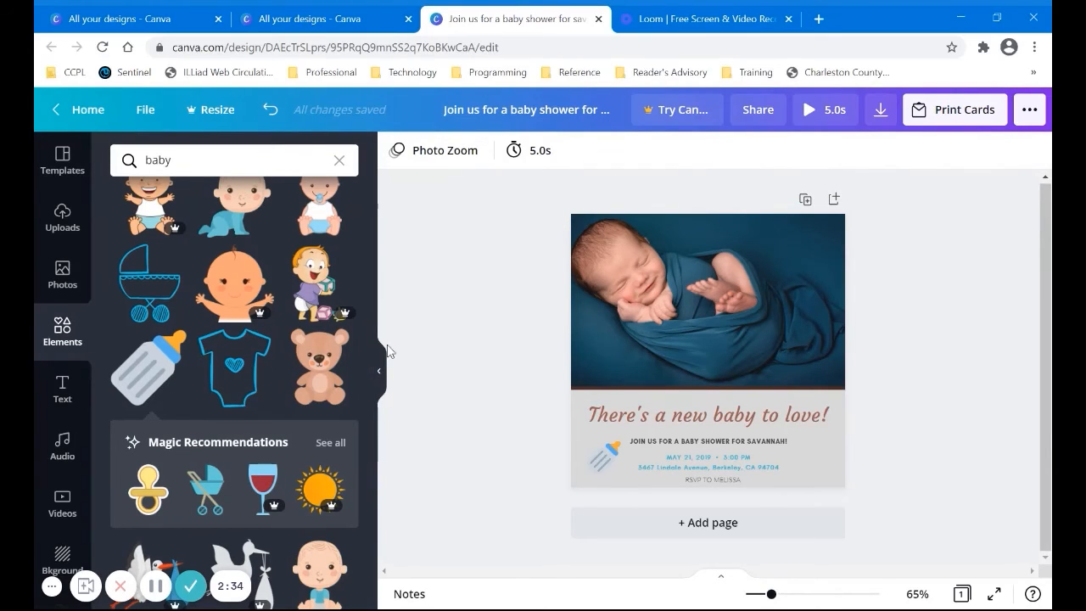
scroll("down", 3)
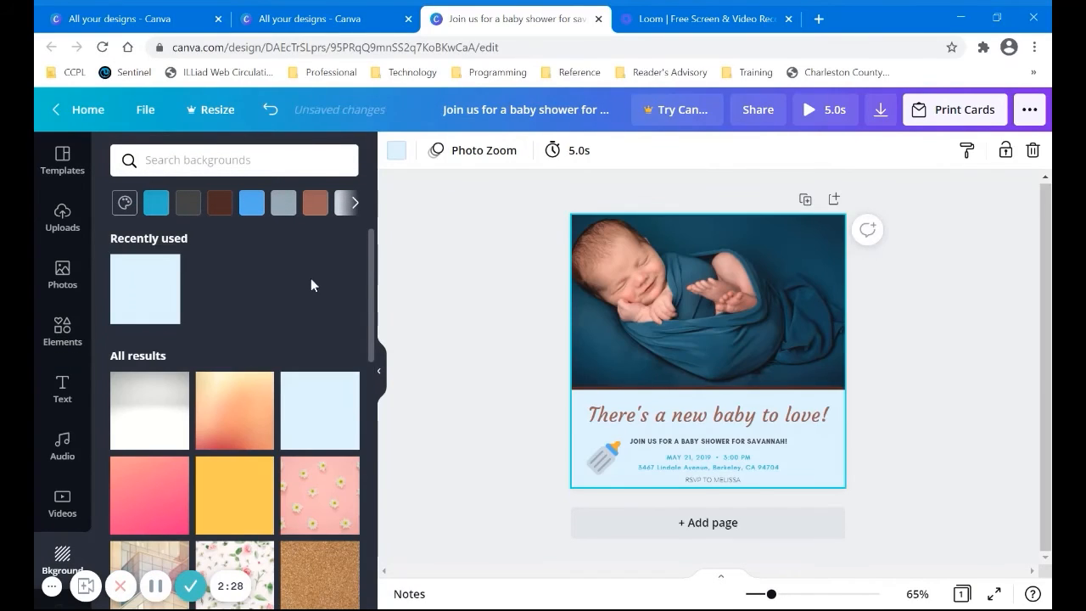
scroll("down", 3)
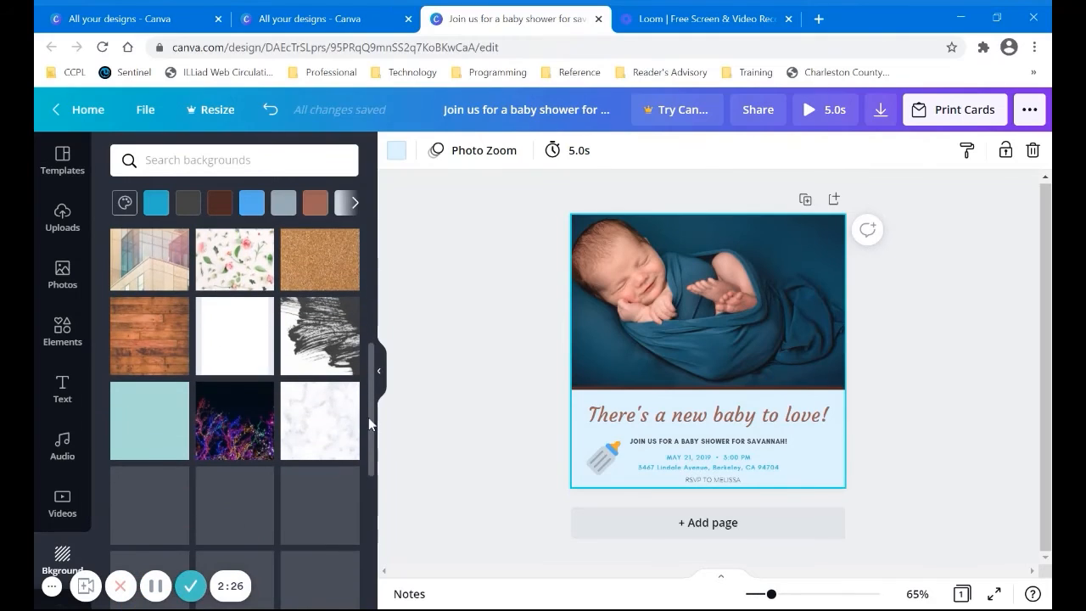
scroll("down", 3)
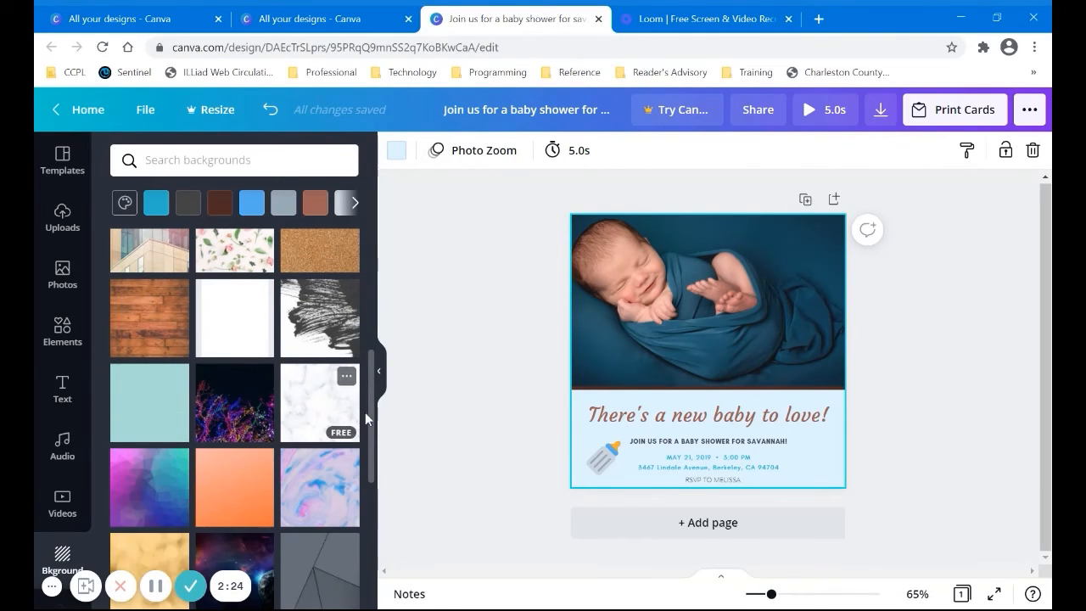
scroll("down", 3)
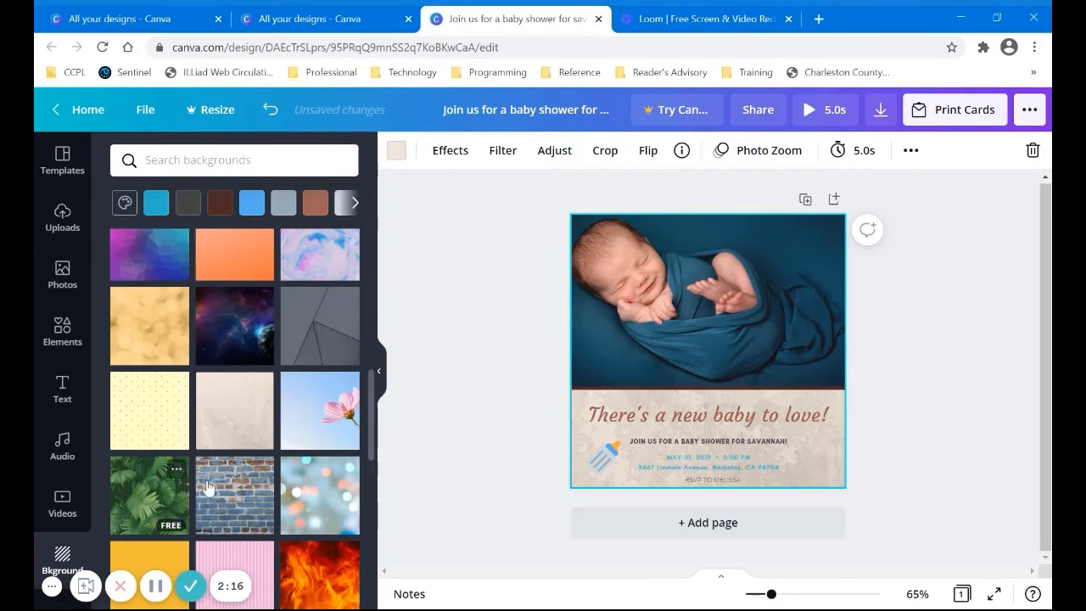
scroll("down", 3)
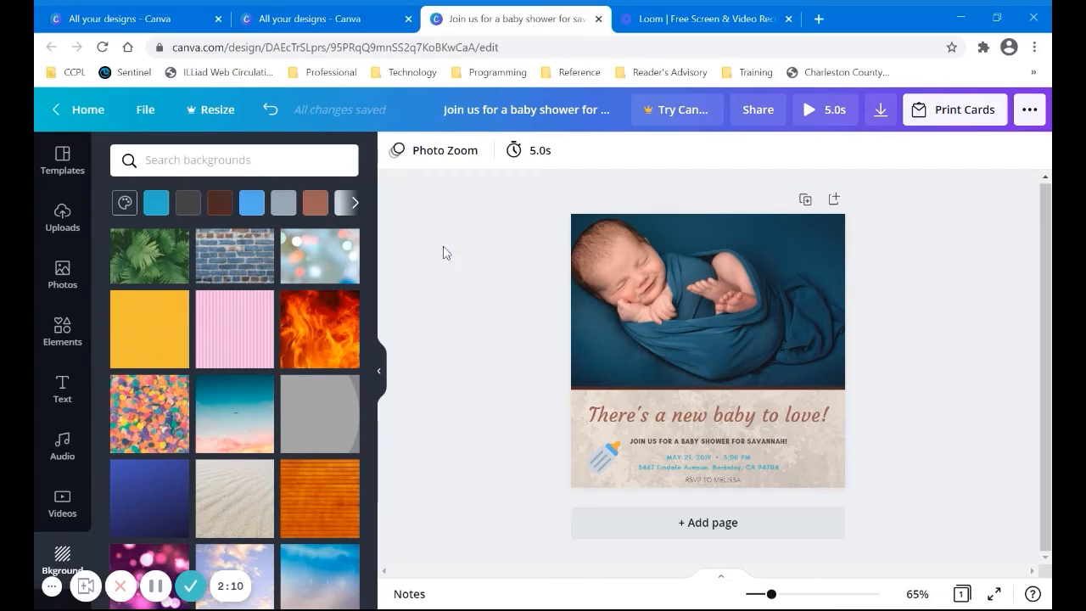
mouse_move(270, 108)
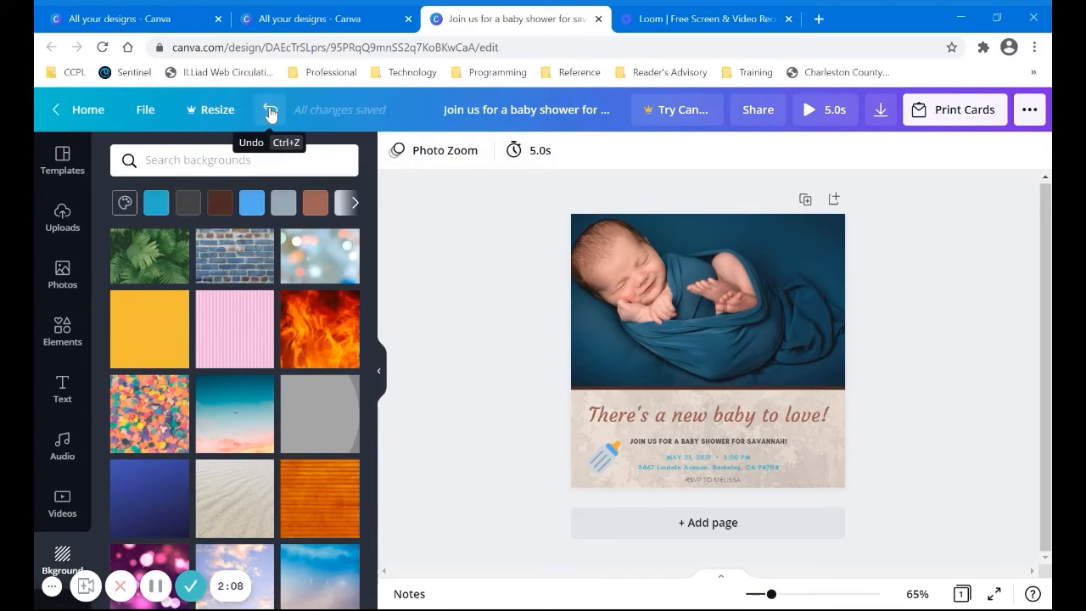
left_click(269, 109)
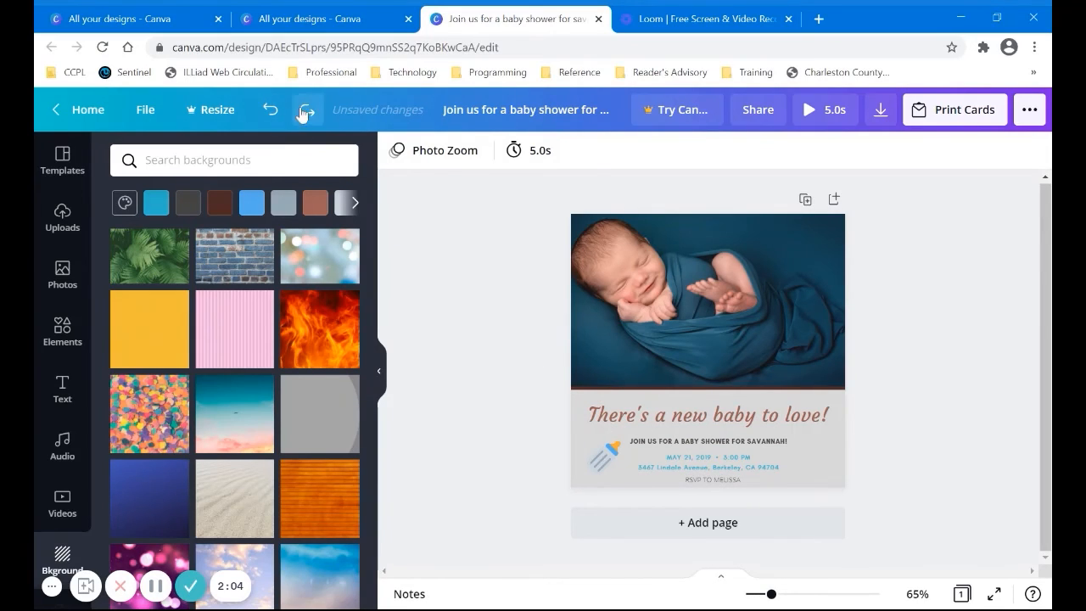
left_click(305, 109)
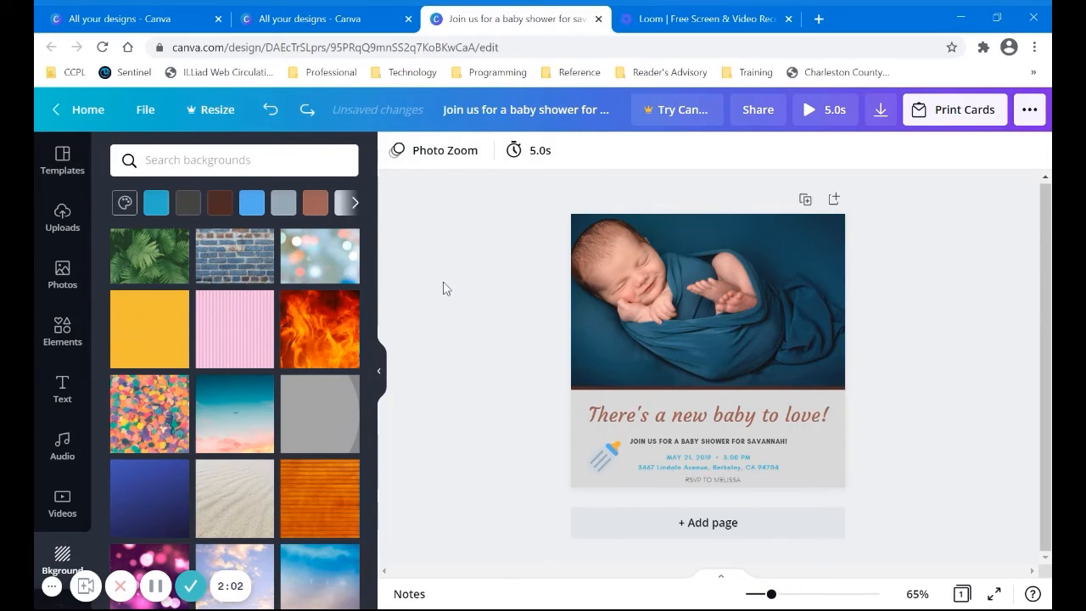